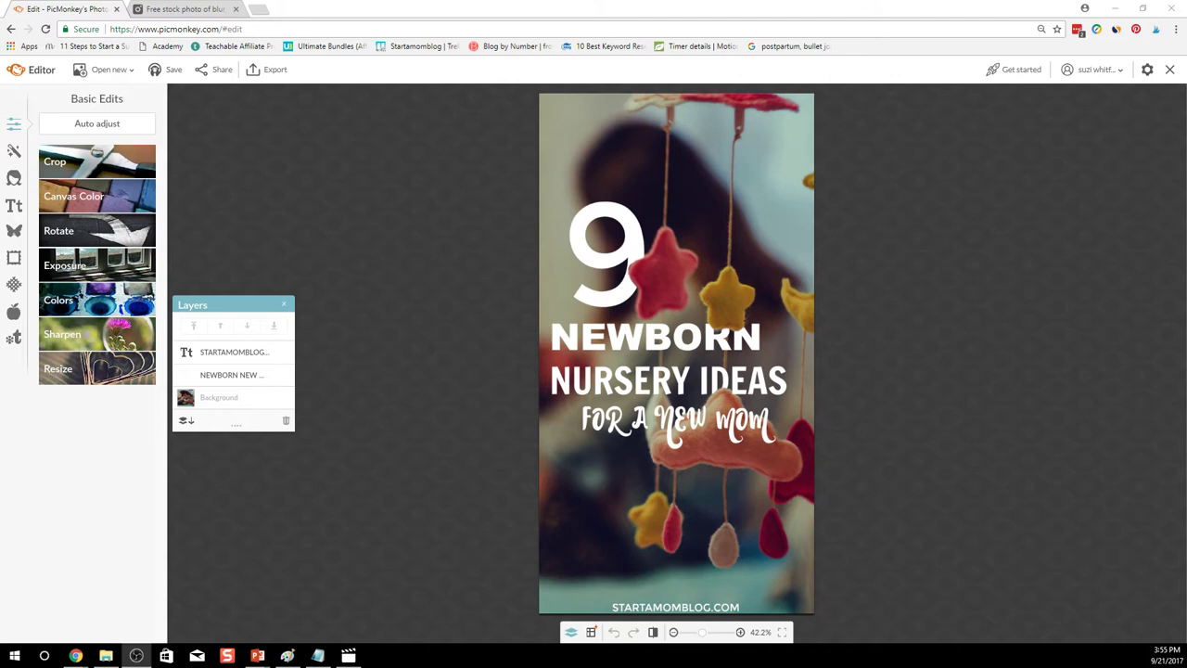
pyautogui.moveTo(637, 256)
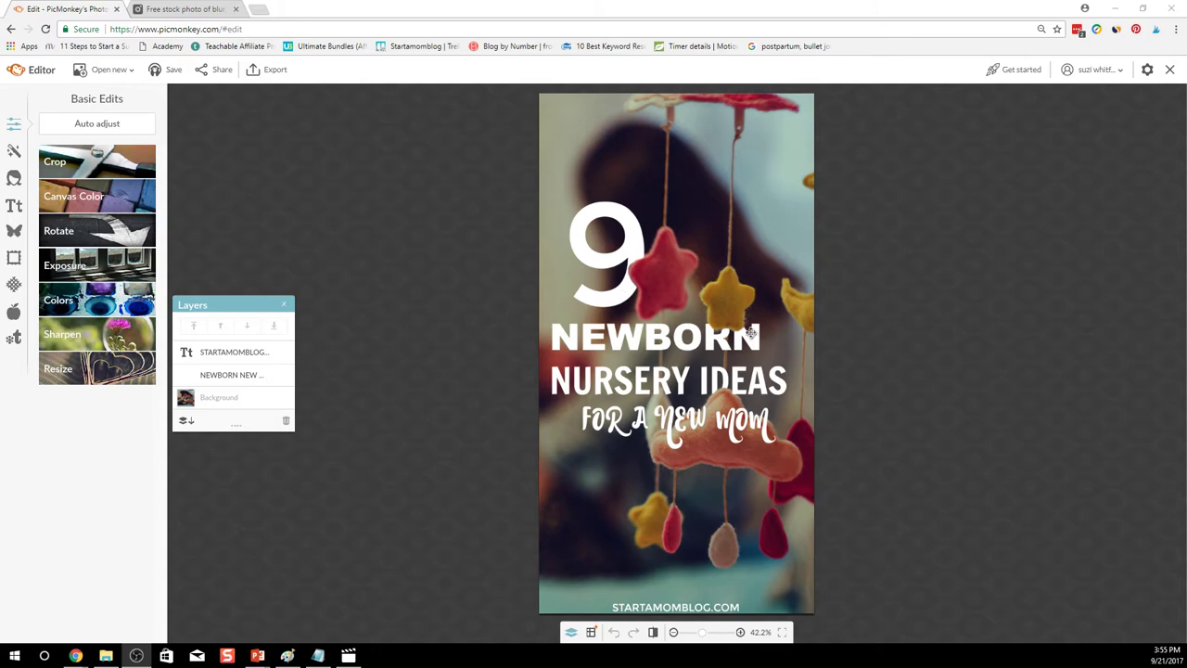
pyautogui.moveTo(747, 460)
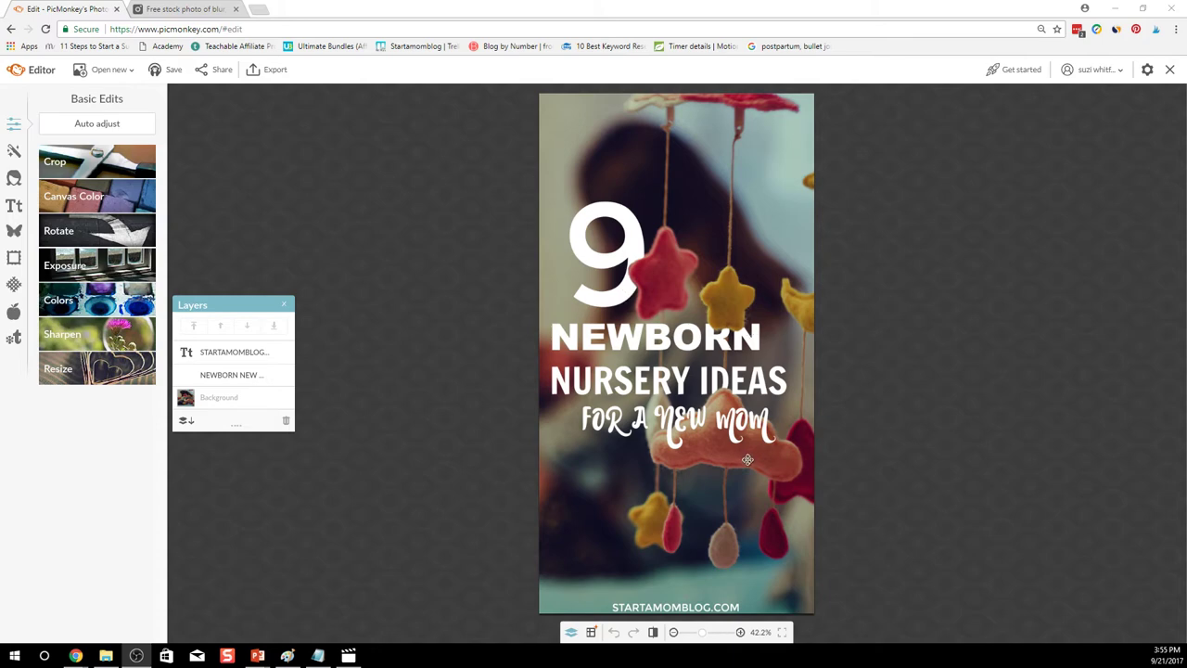
pyautogui.moveTo(441, 382)
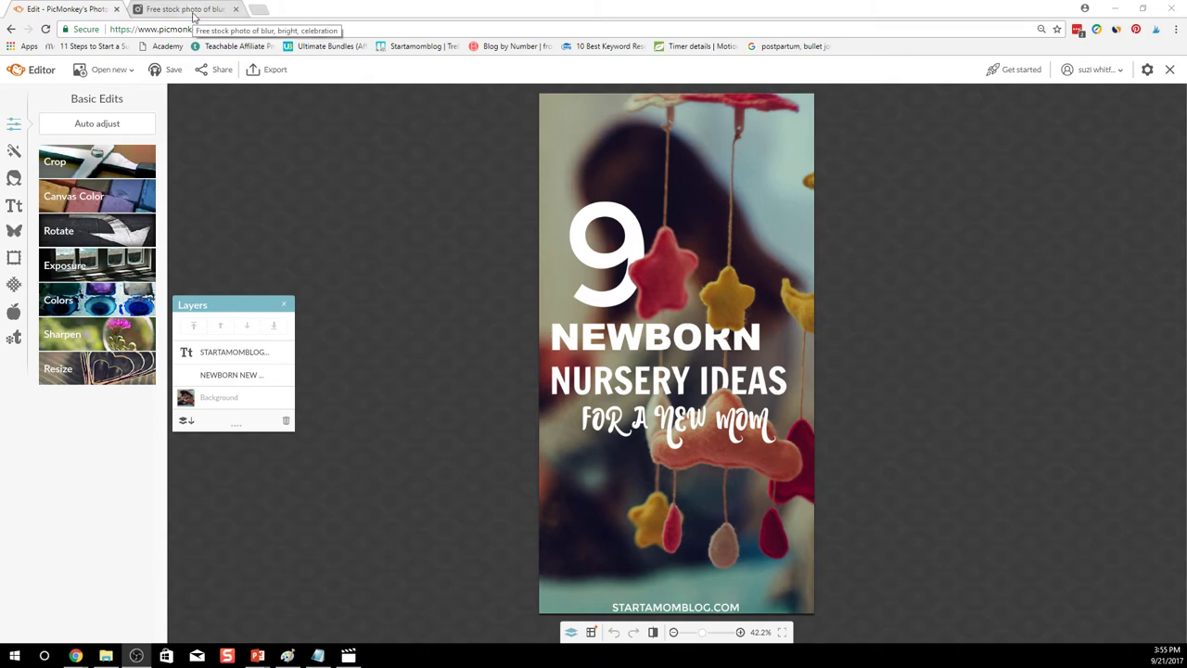
# - Search pexels.com for 'nursery' and open the blurred crescent moon mobile photo full-size
pyautogui.click(185, 9)
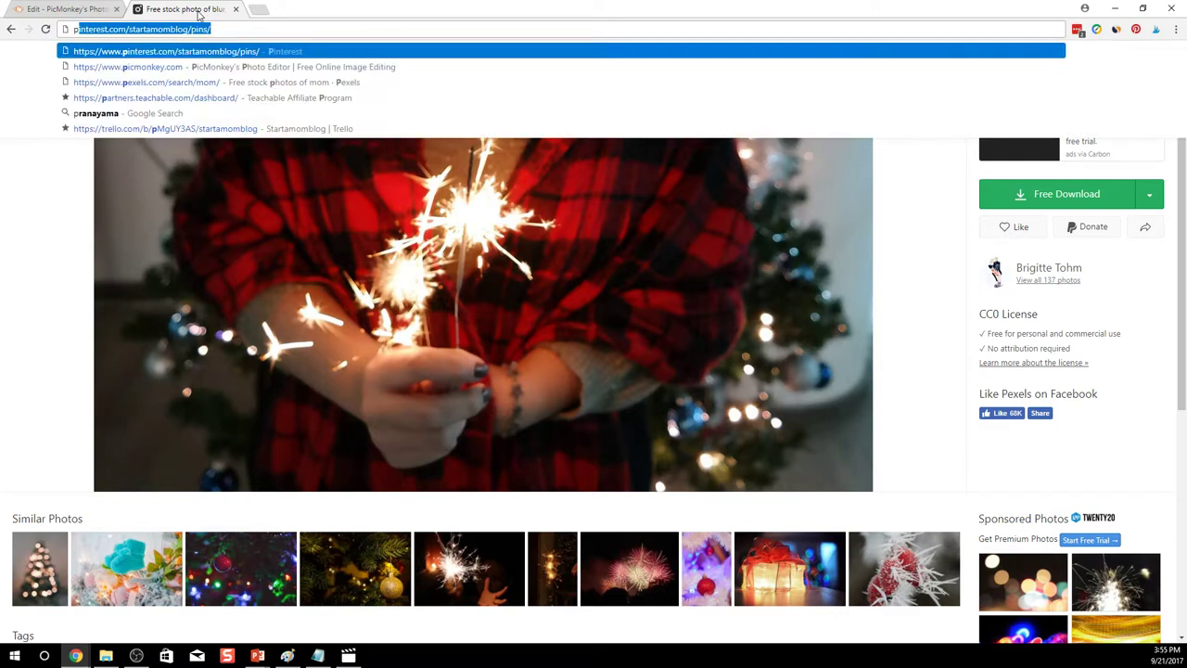
pyautogui.write('pexels.com')
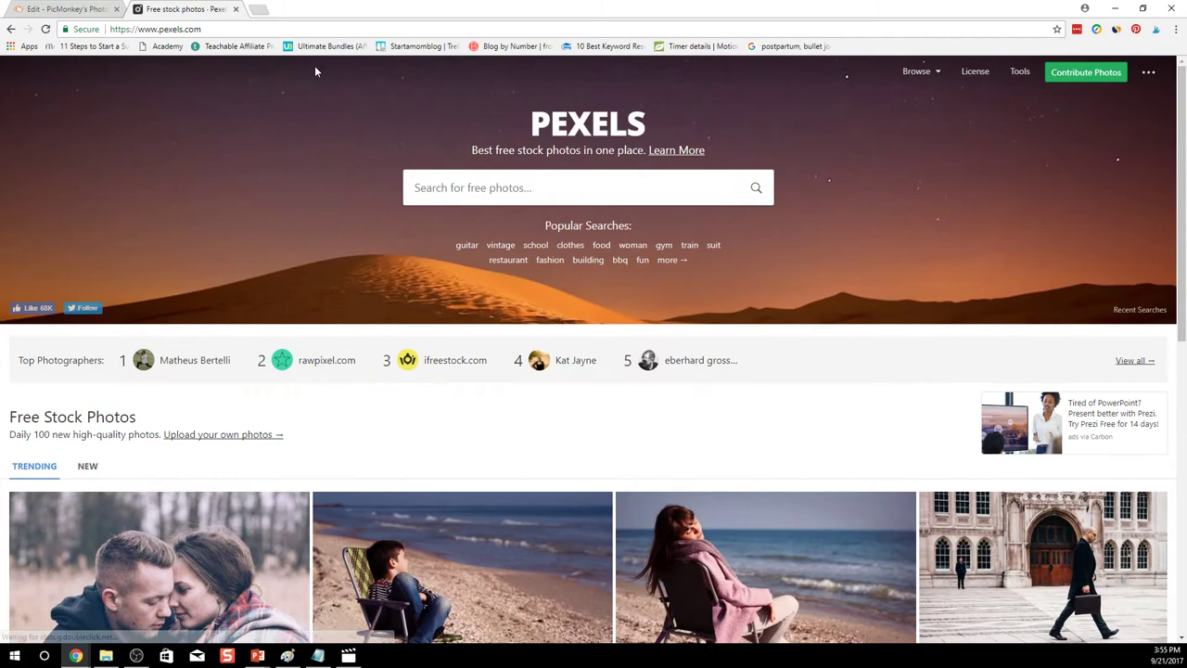
pyautogui.moveTo(275, 191)
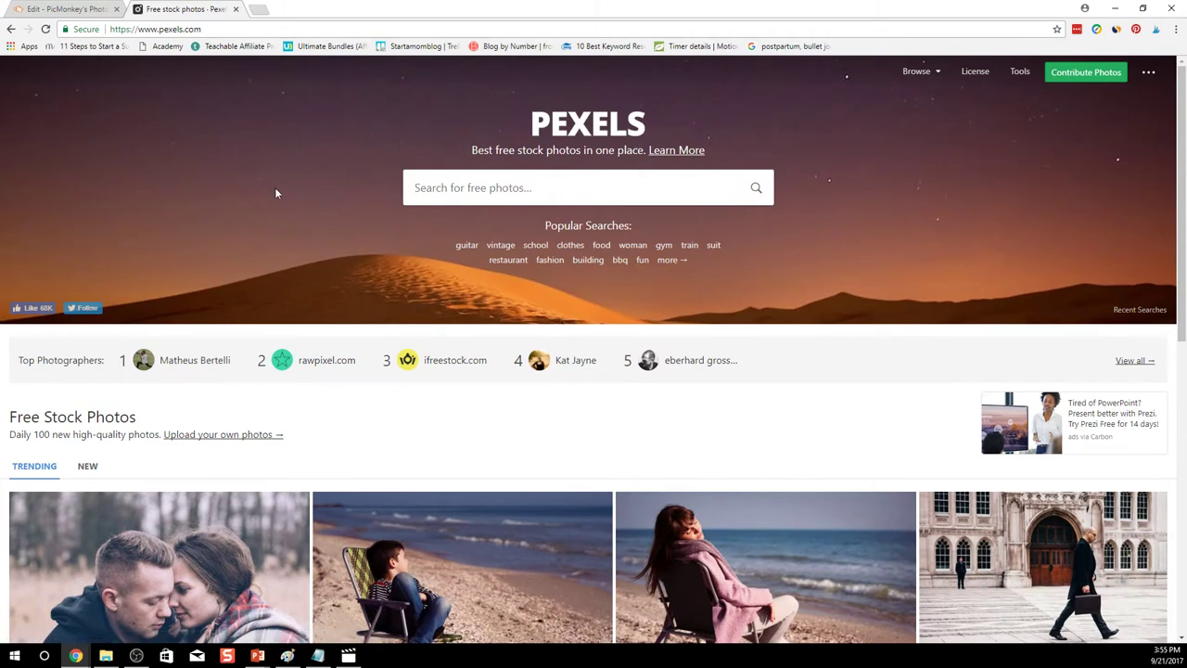
pyautogui.write('nur')
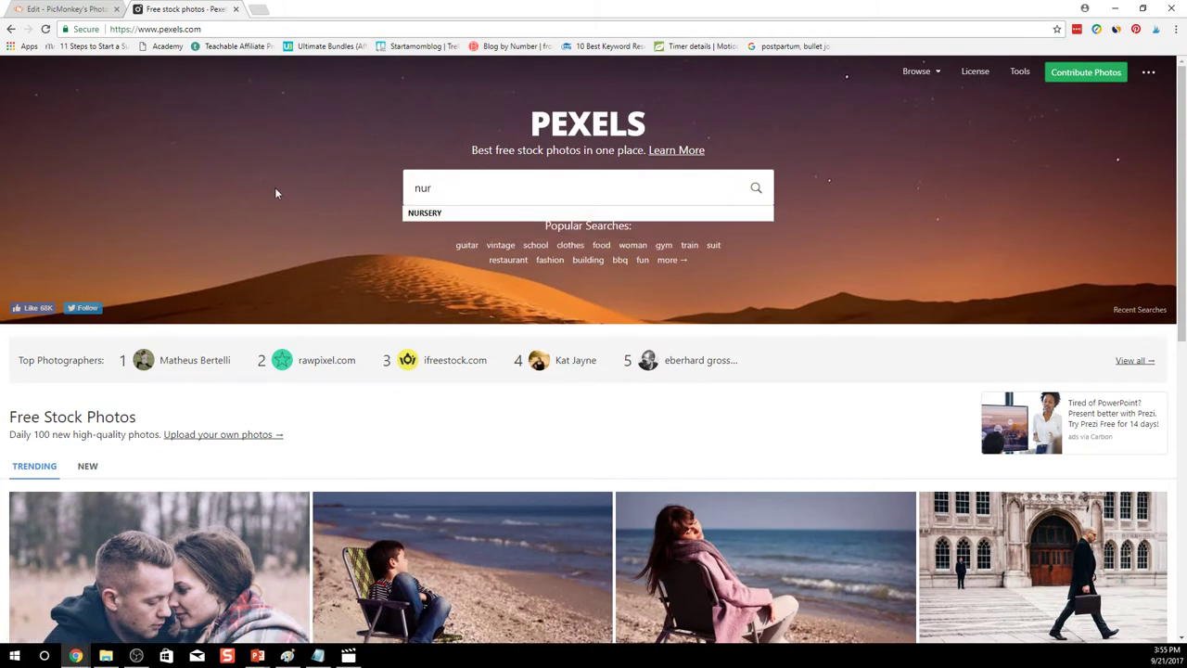
pyautogui.click(423, 211)
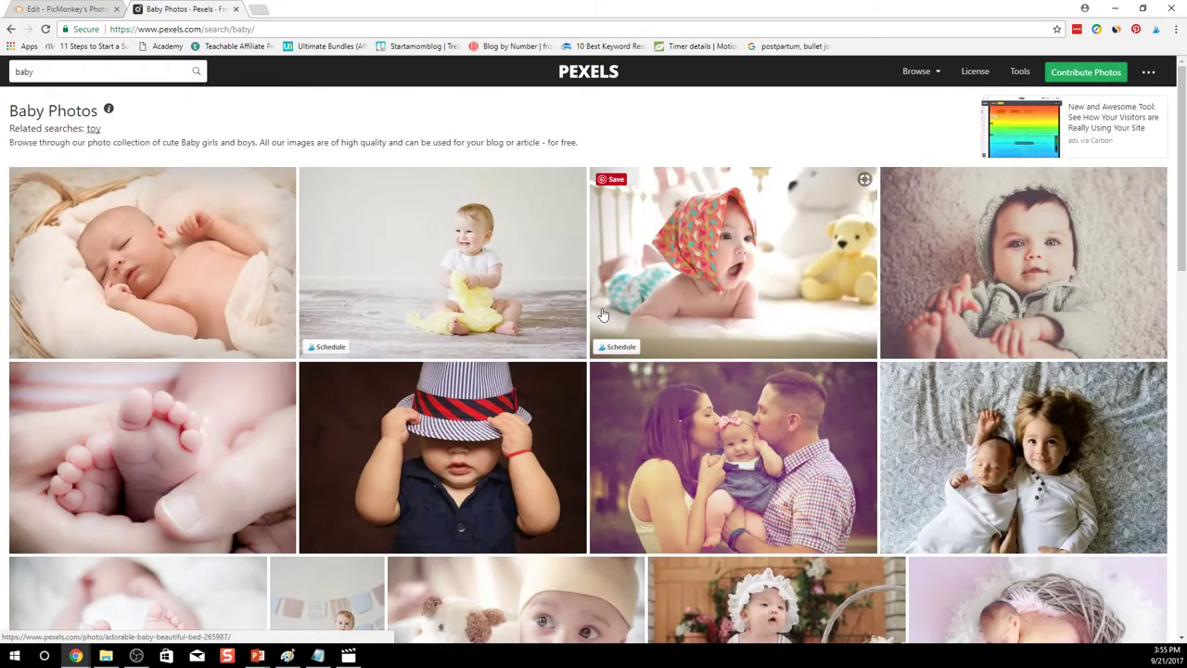
pyautogui.scroll(-3)
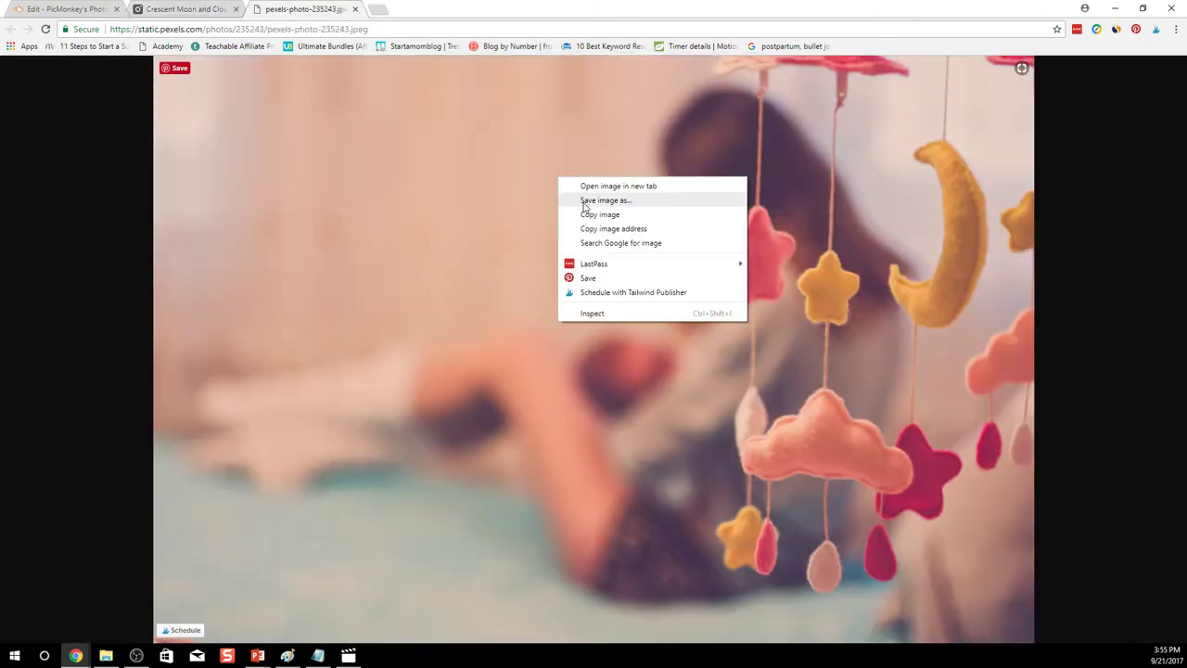
# - Save the mobile photo to A Featured Images as 'new mommy with a' JPEG
pyautogui.click(604, 200)
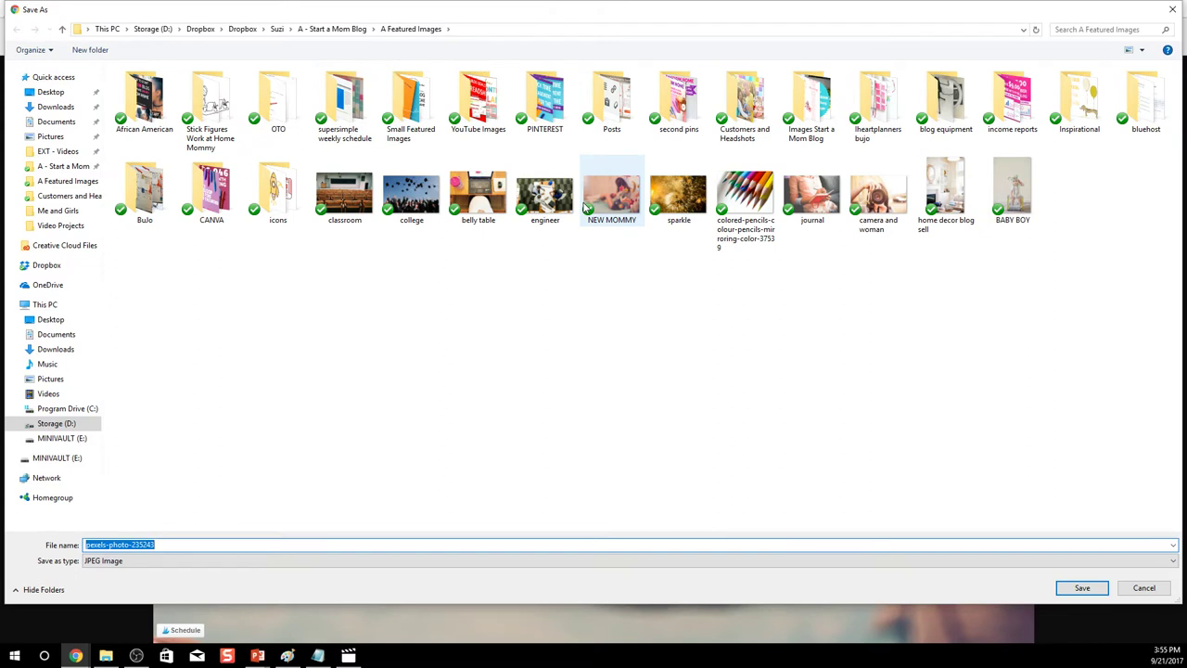
pyautogui.write('new mommy with a')
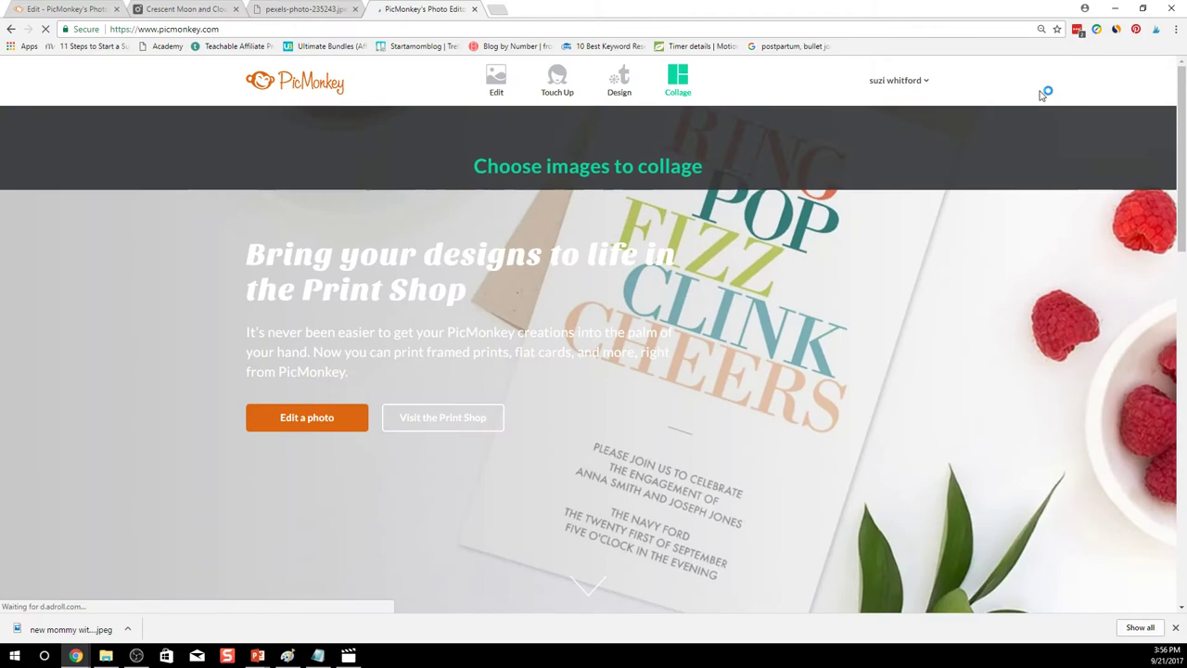
# - Open the saved 'new mommy with baby' photo in PicMonkey's editor via Edit a photo
pyautogui.click(308, 415)
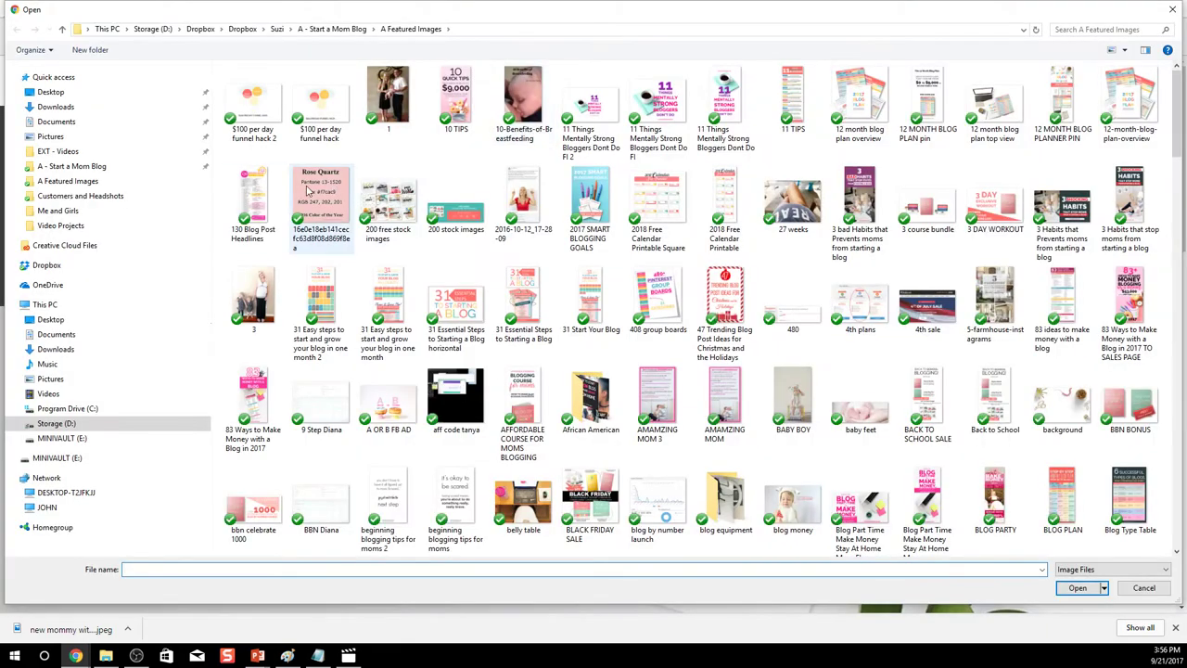
pyautogui.scroll(-3)
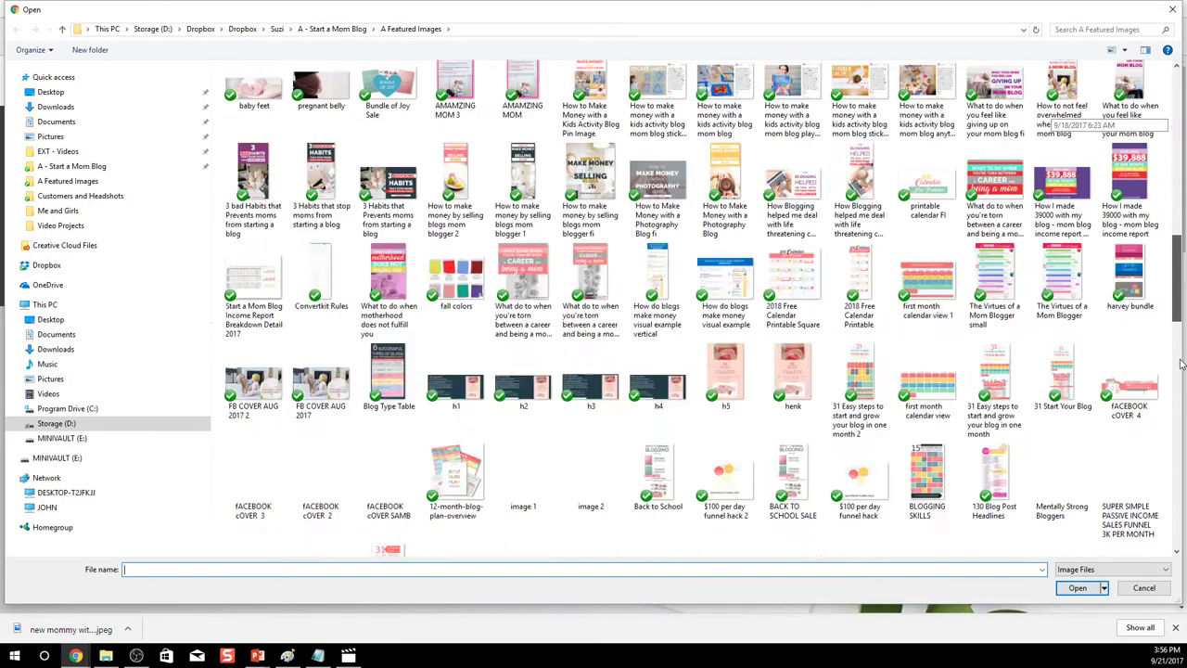
pyautogui.scroll(-3)
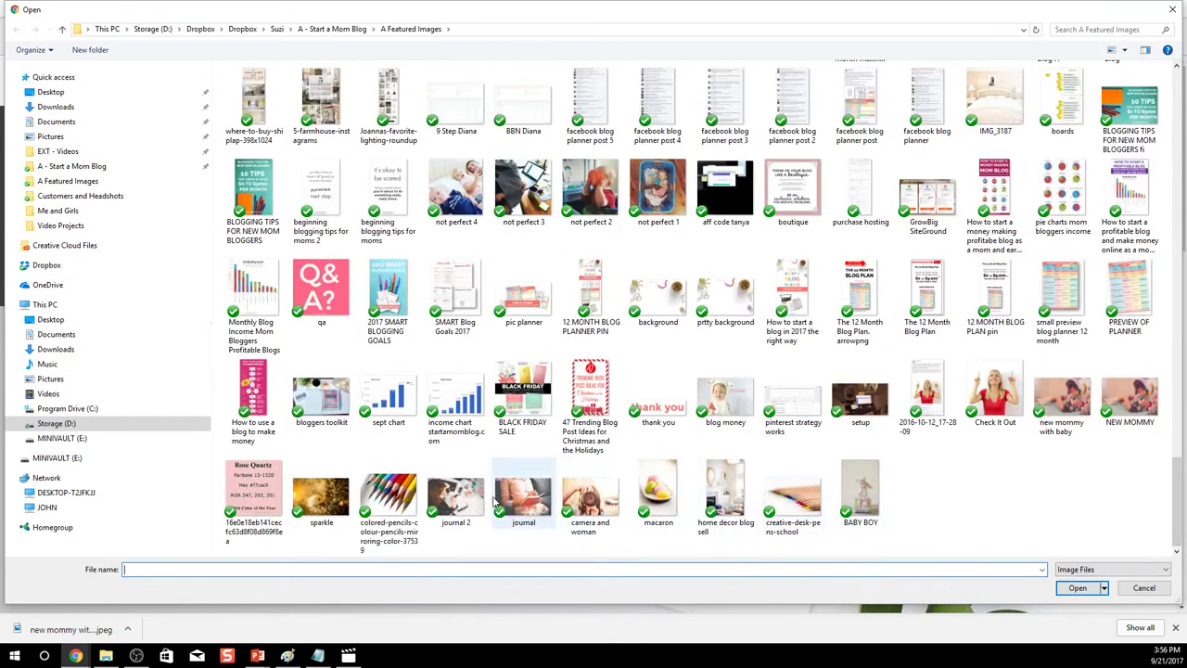
pyautogui.click(590, 486)
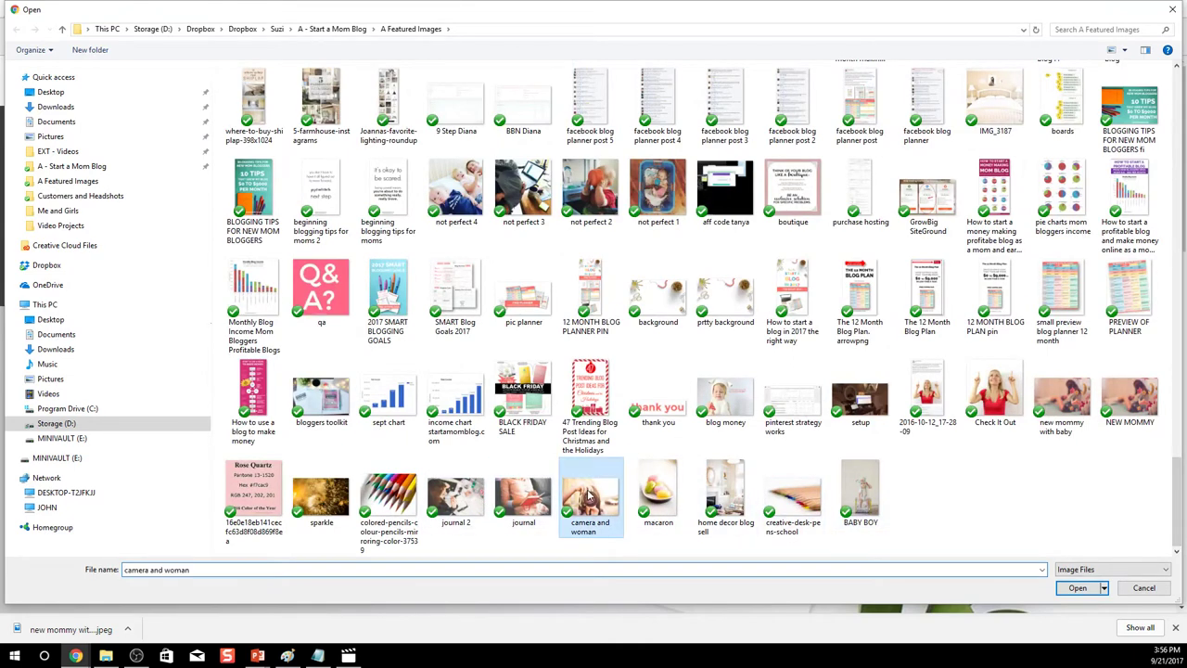
pyautogui.scroll(-3)
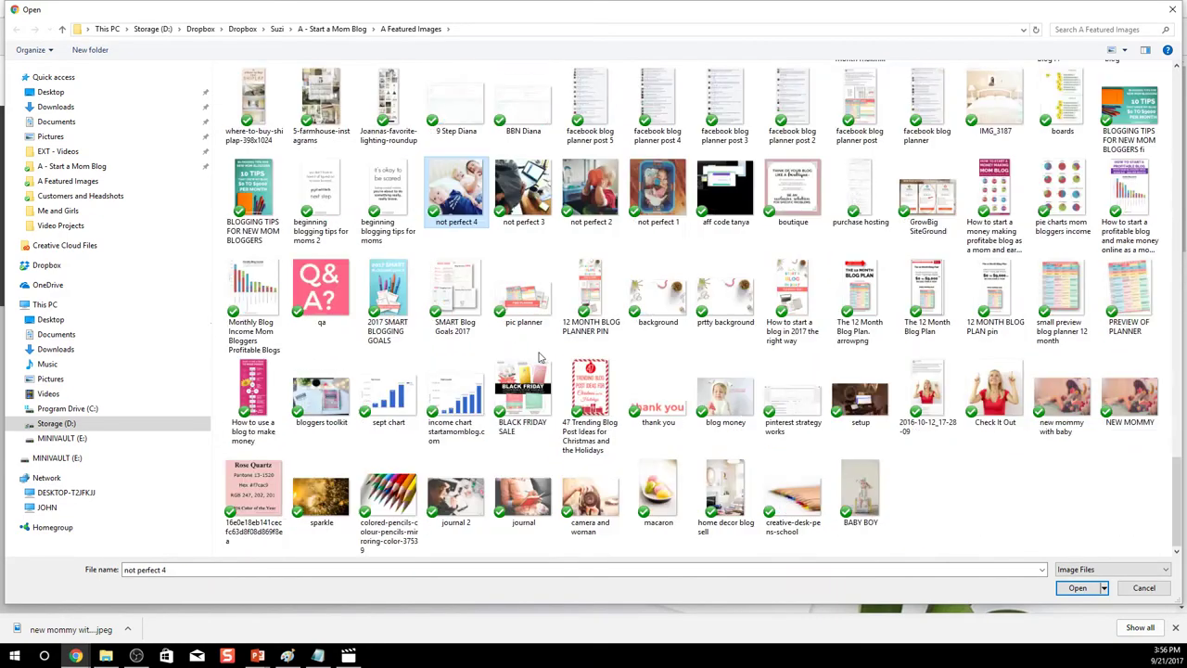
pyautogui.scroll(-3)
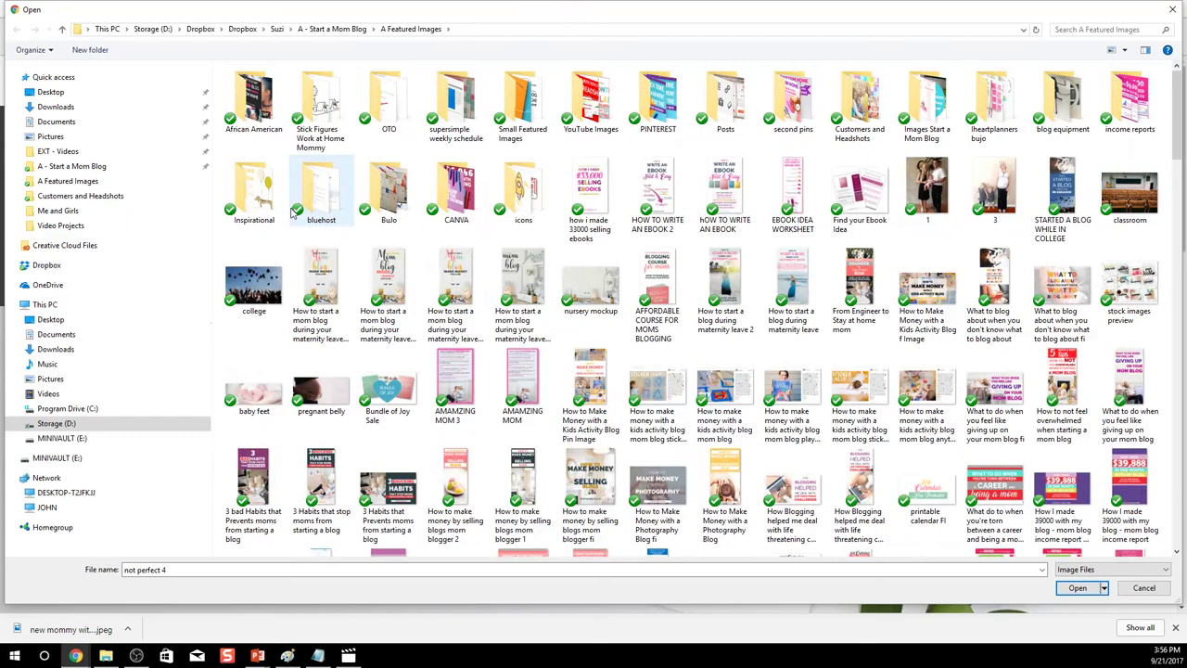
pyautogui.scroll(-3)
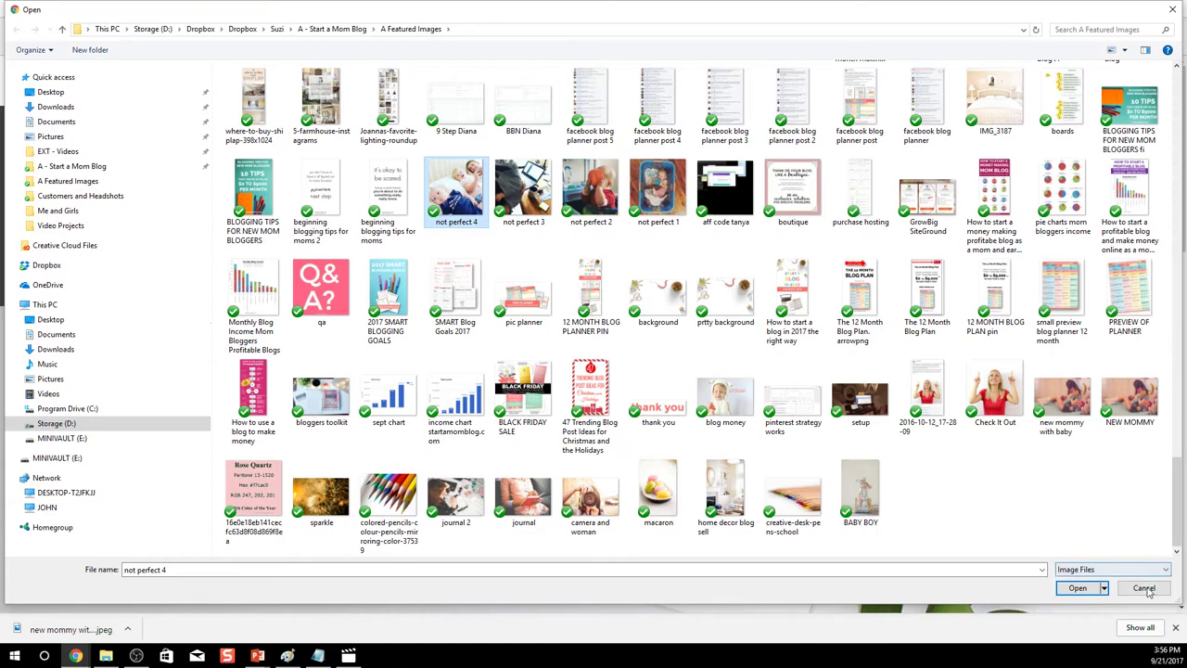
pyautogui.click(1060, 397)
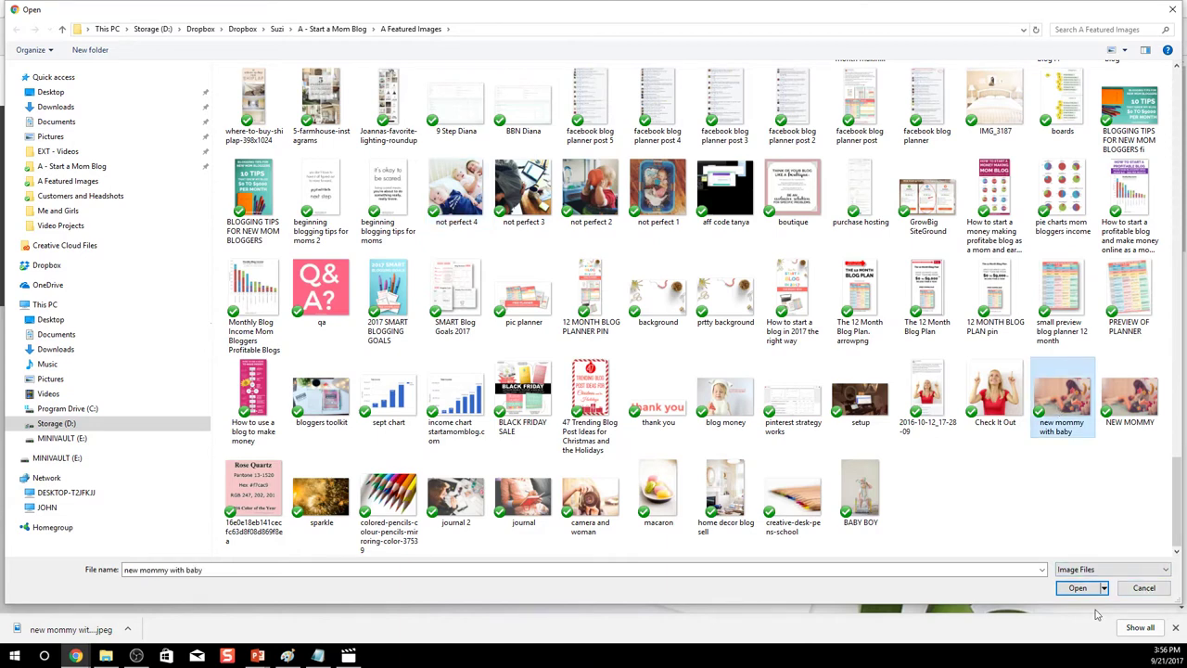
pyautogui.click(1075, 586)
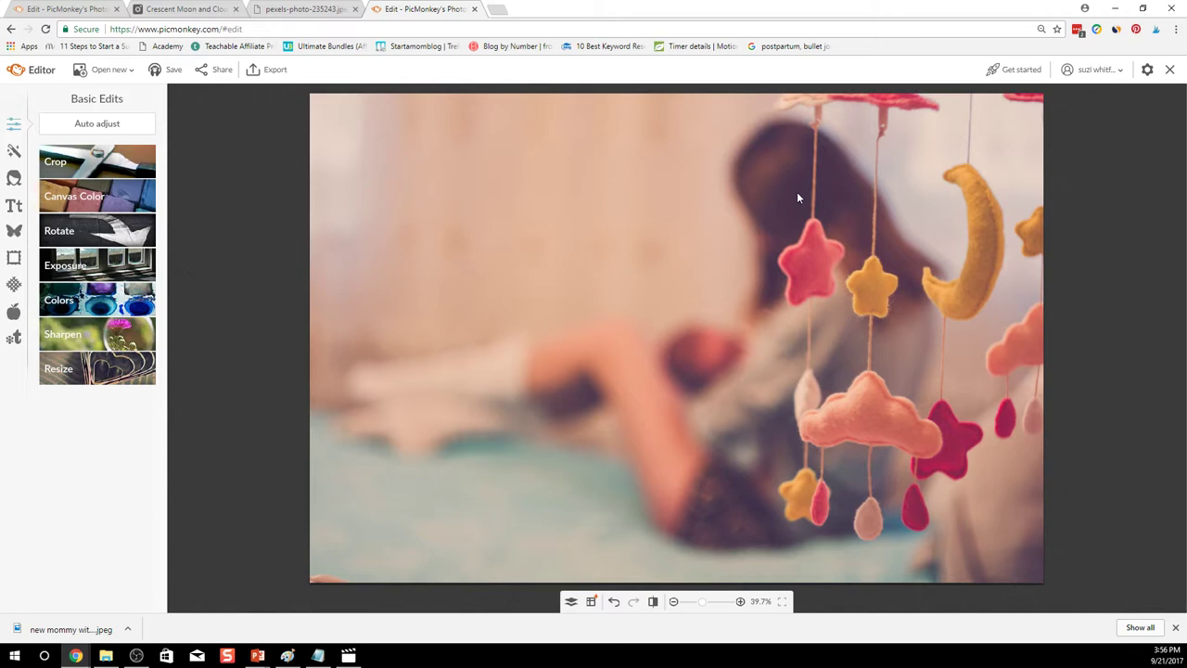
pyautogui.moveTo(653, 245)
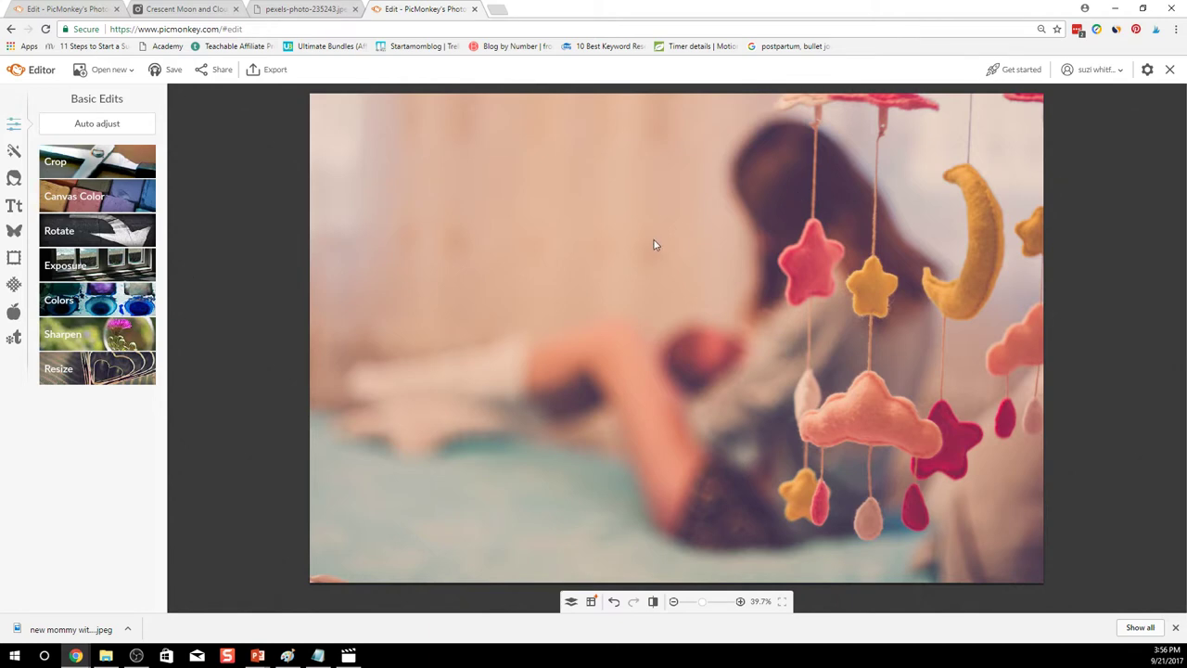
pyautogui.moveTo(831, 484)
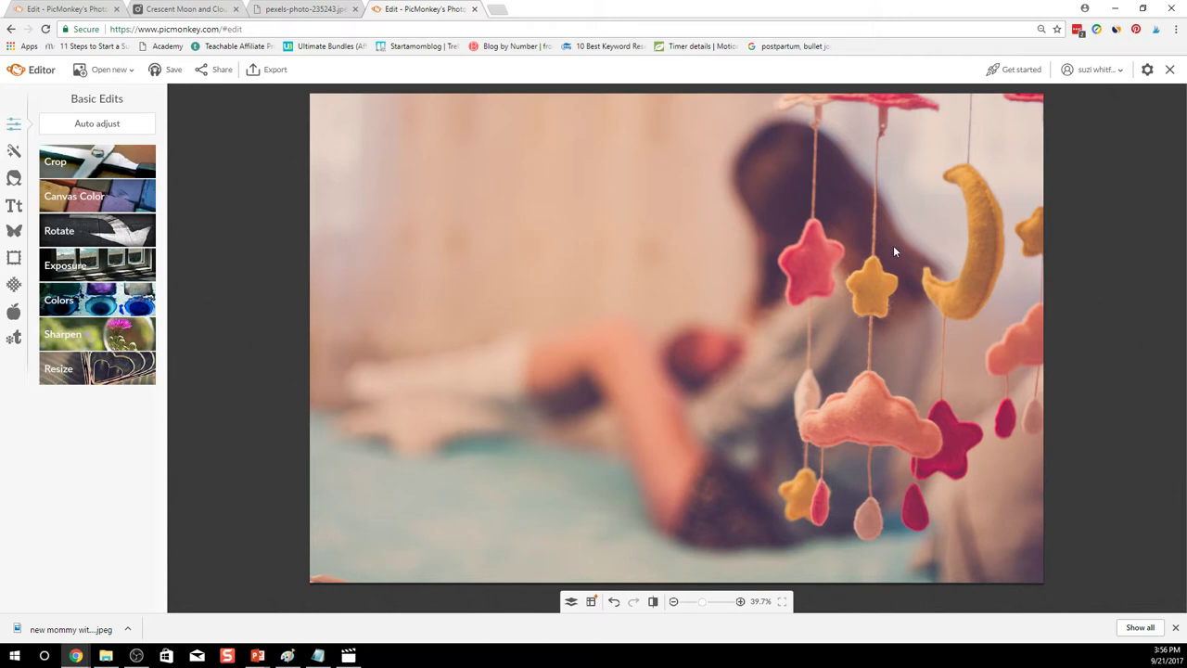
pyautogui.moveTo(721, 224)
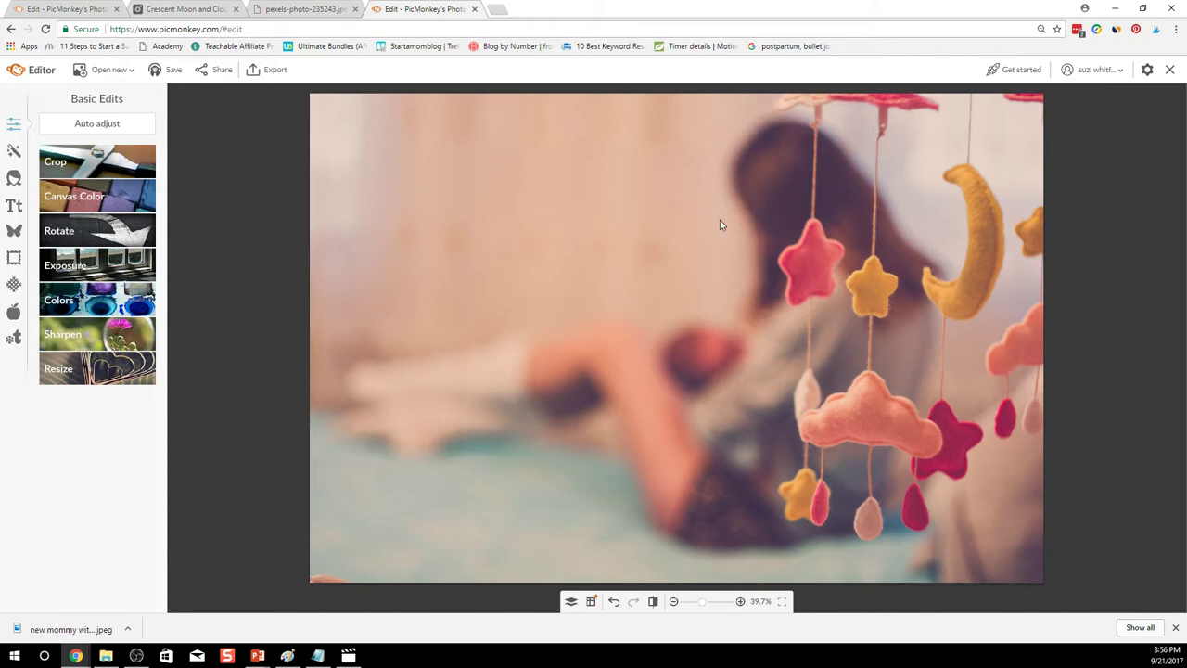
pyautogui.moveTo(89, 196)
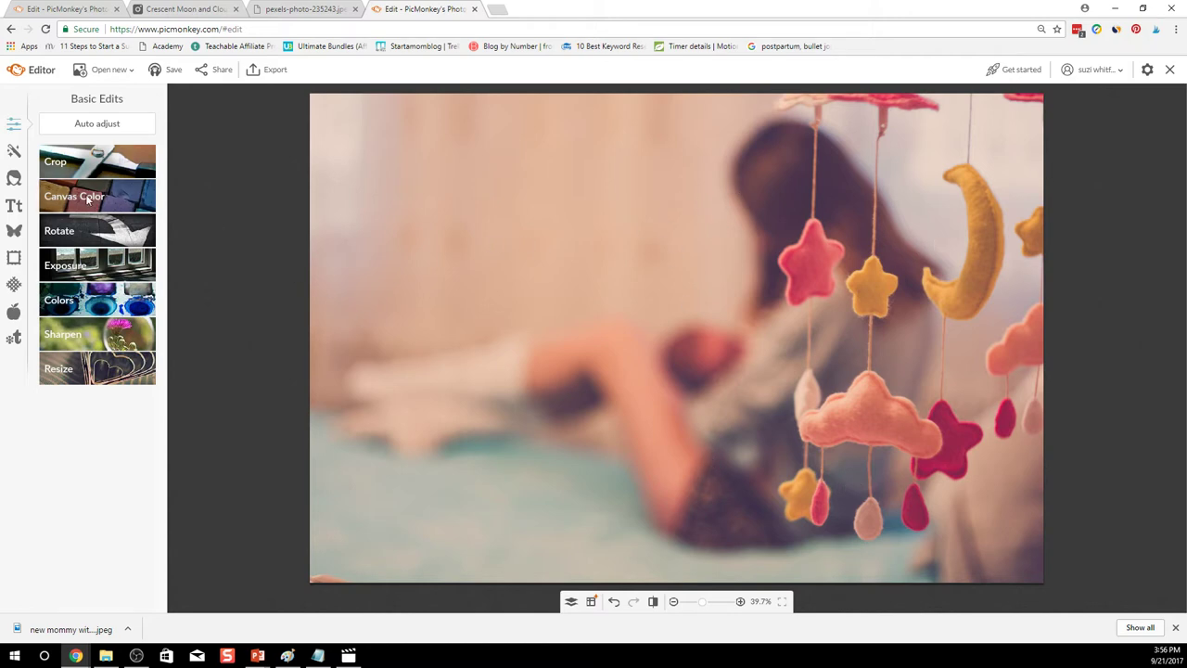
# - Crop the photo to a tall portrait section around the hanging mobile on the right
pyautogui.click(55, 162)
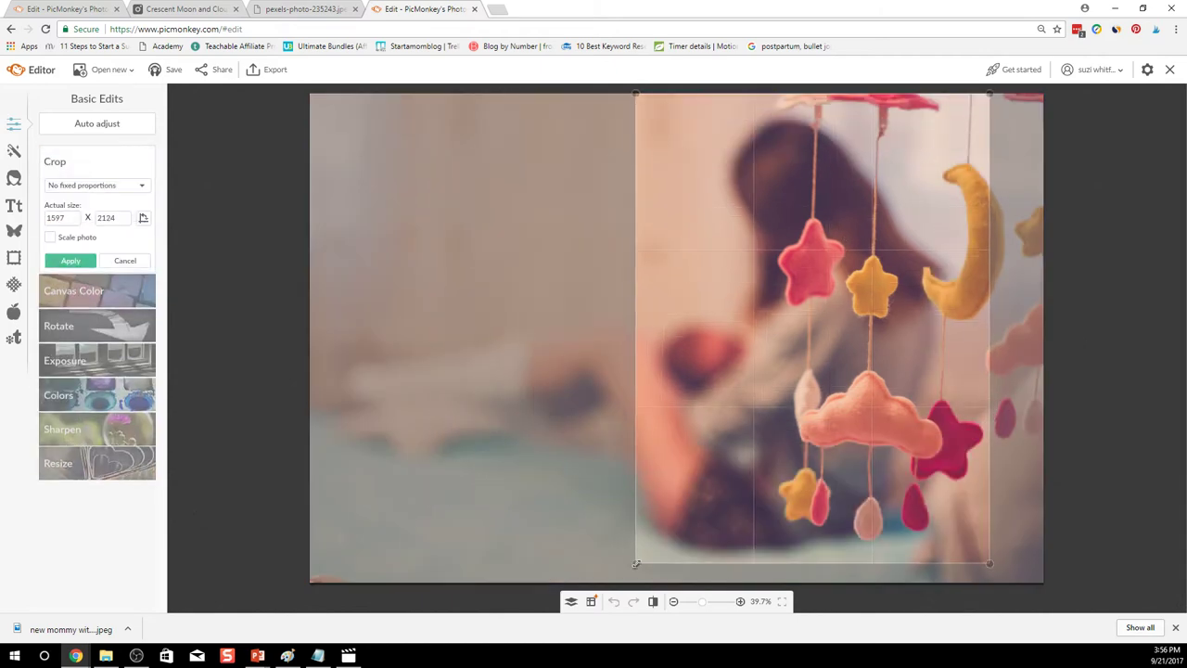
pyautogui.moveTo(634, 333); pyautogui.dragTo(740, 334)
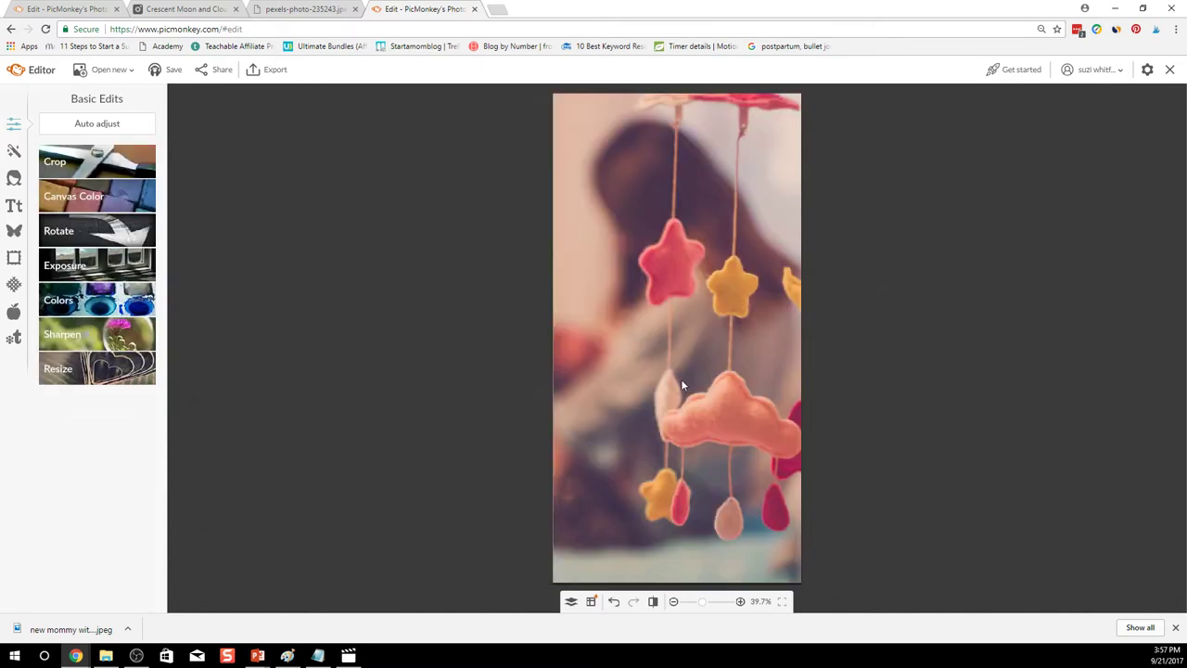
pyautogui.moveTo(556, 346)
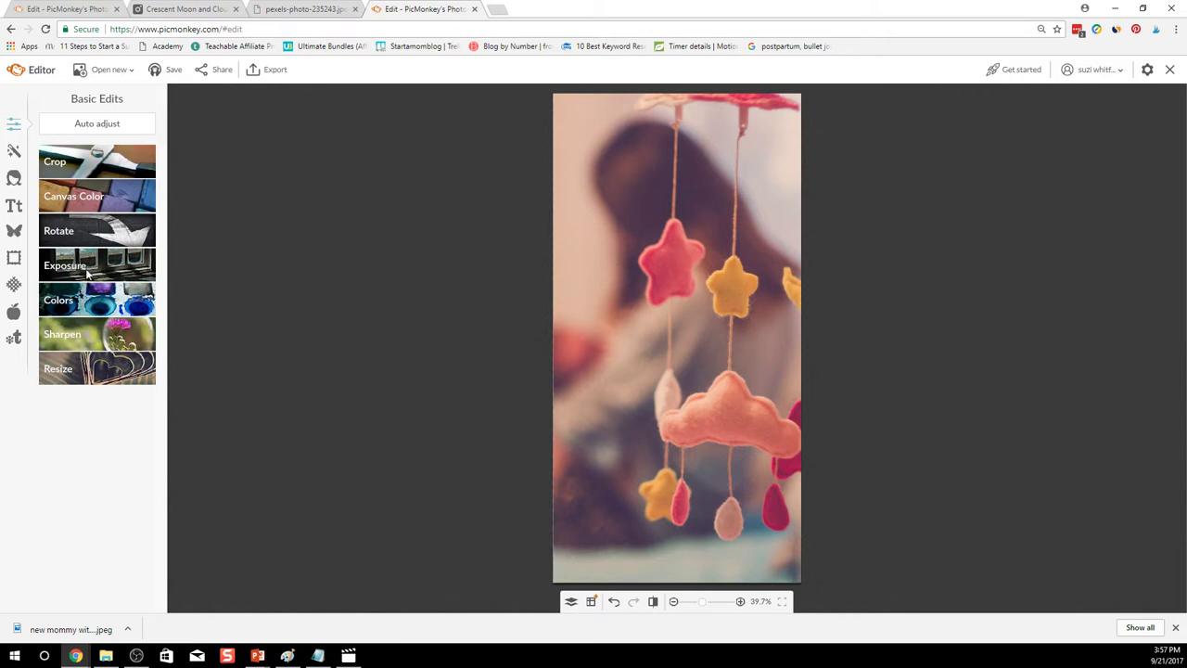
# - Auto-fix exposure, adjust highlights, darken shadows twice, raise contrast, and apply
pyautogui.click(65, 265)
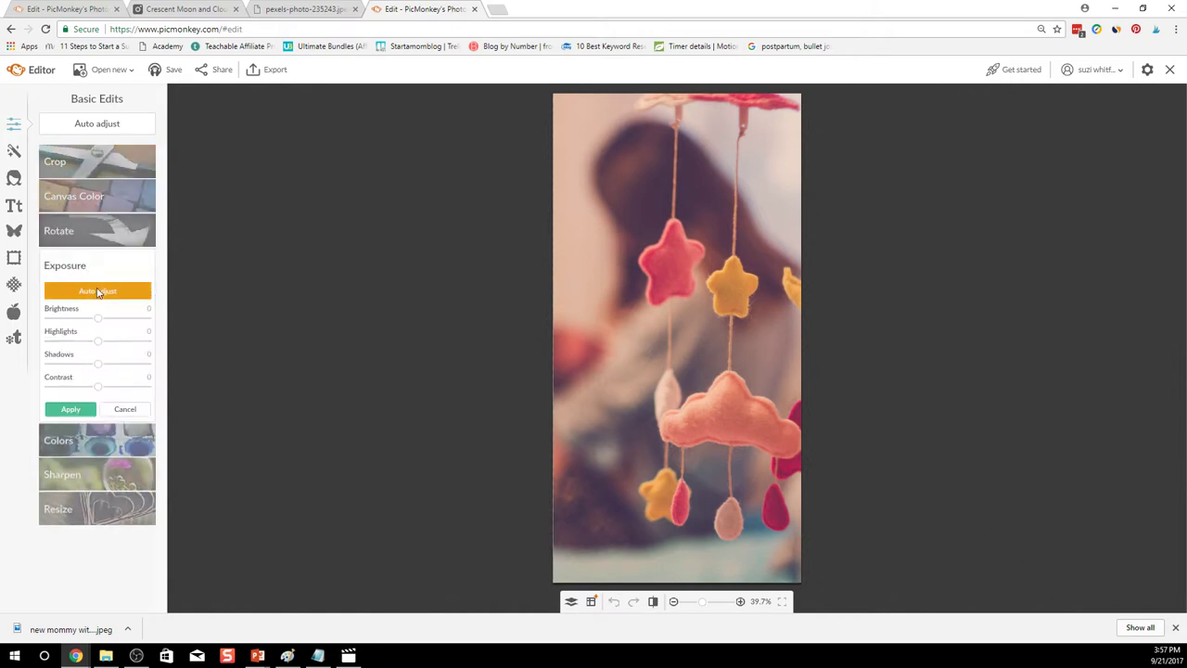
pyautogui.click(96, 289)
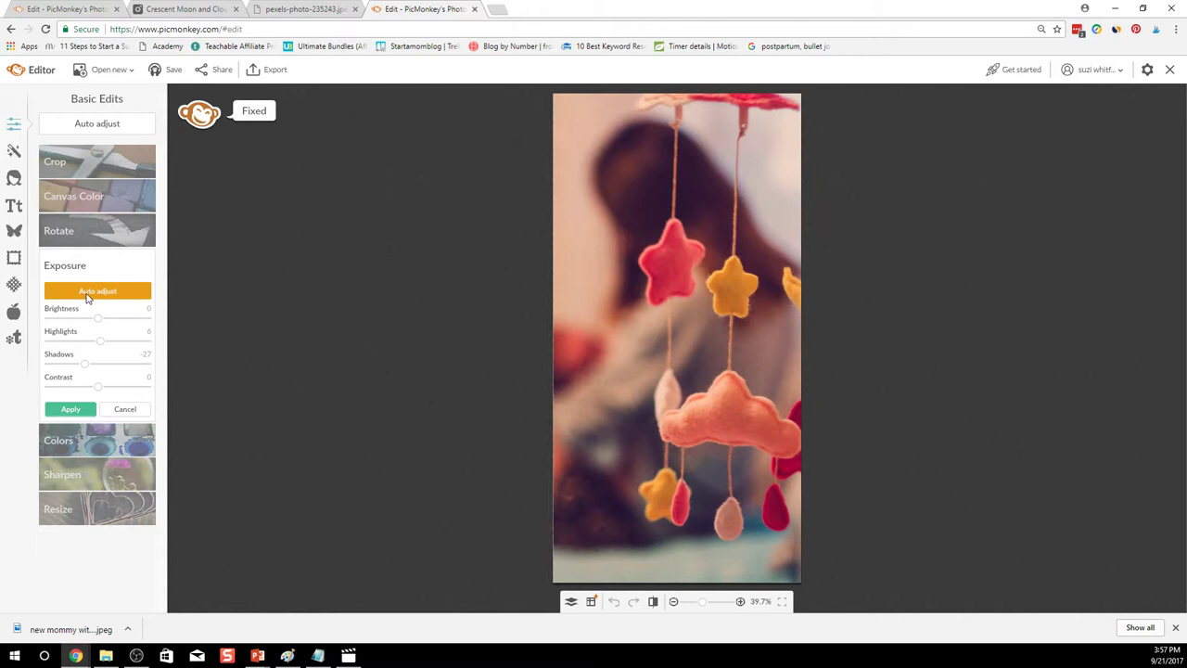
pyautogui.moveTo(96, 319); pyautogui.dragTo(102, 319)
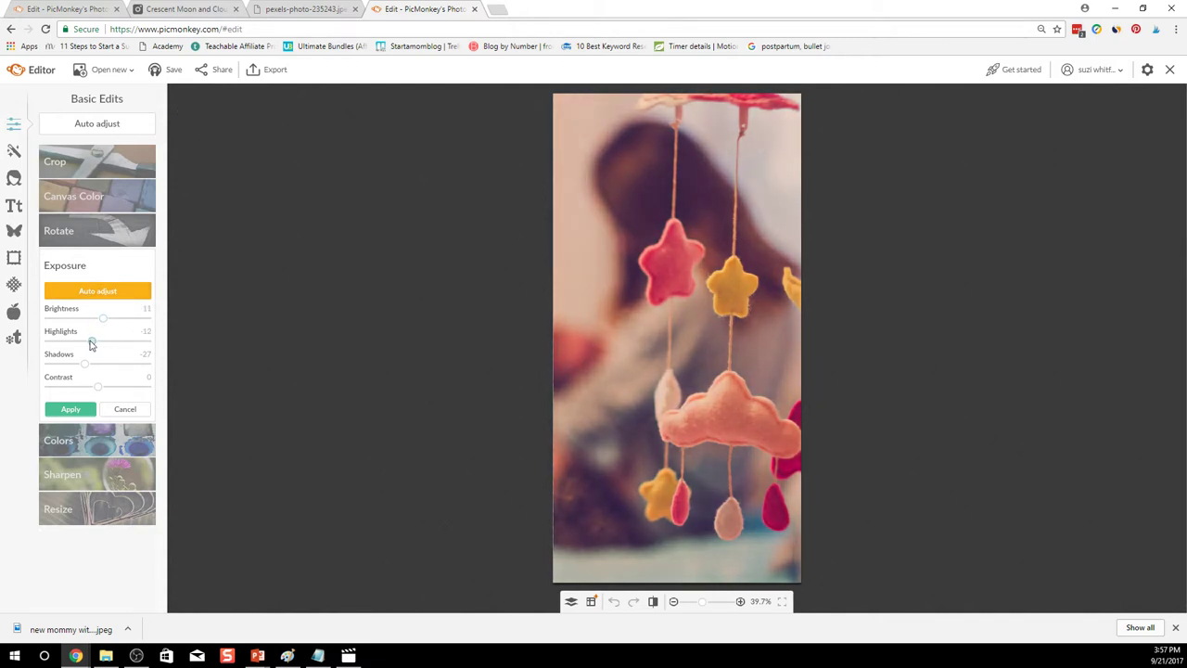
pyautogui.moveTo(102, 330); pyautogui.dragTo(89, 343)
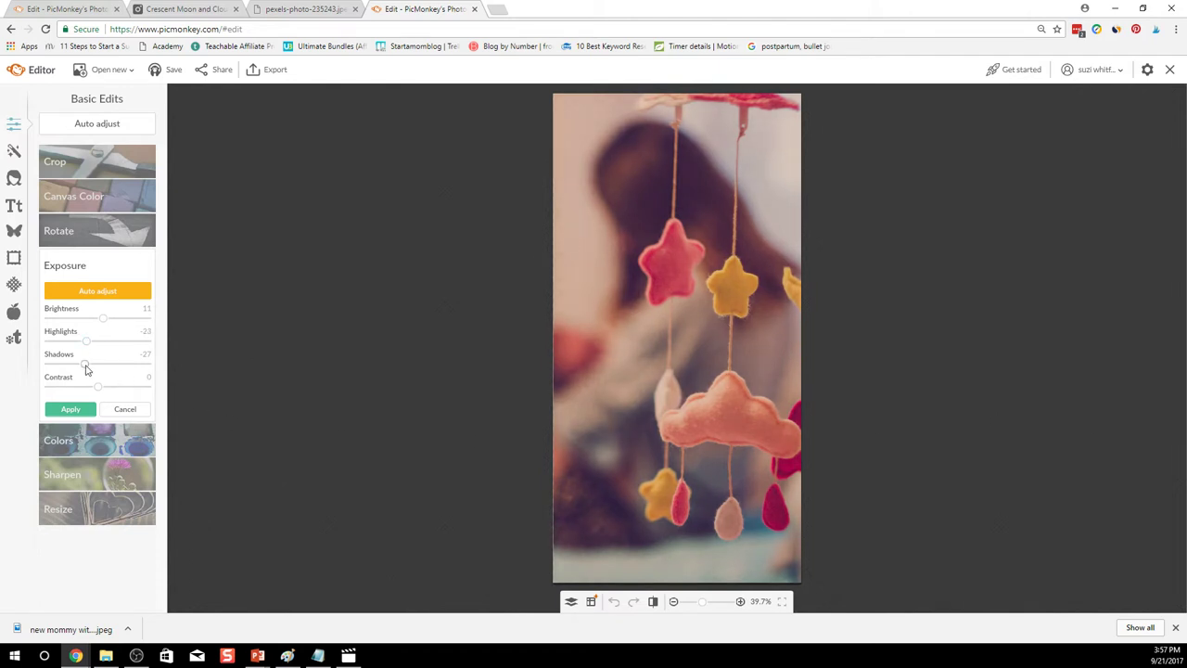
pyautogui.moveTo(85, 365); pyautogui.dragTo(78, 365)
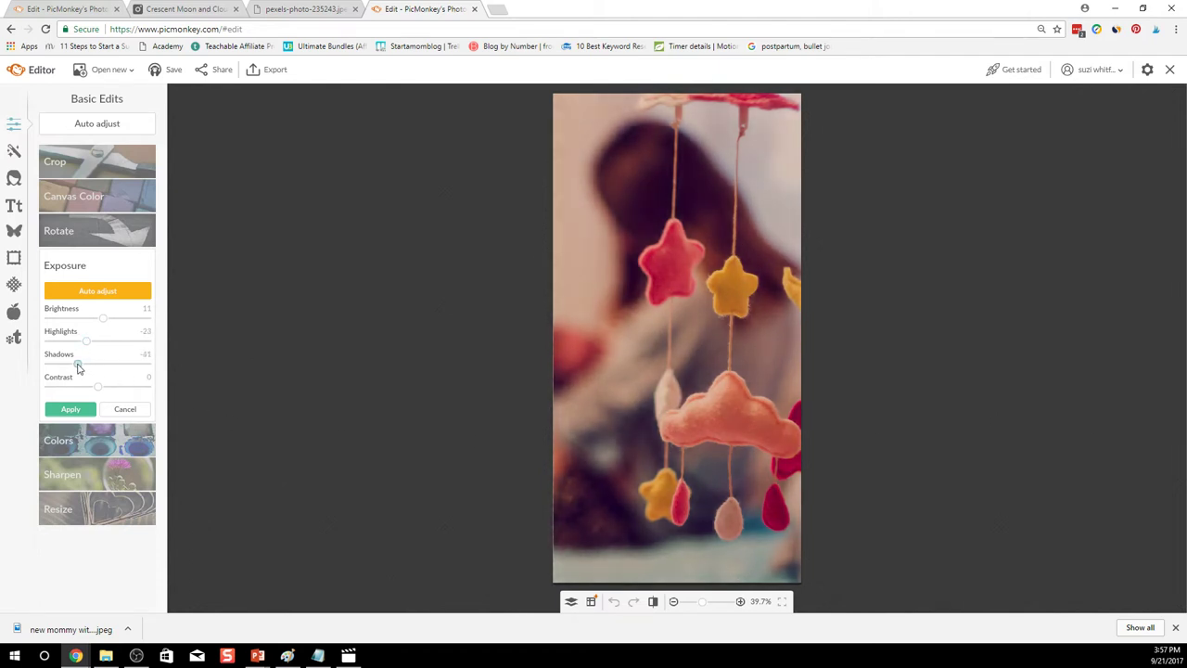
pyautogui.moveTo(85, 364); pyautogui.dragTo(74, 364)
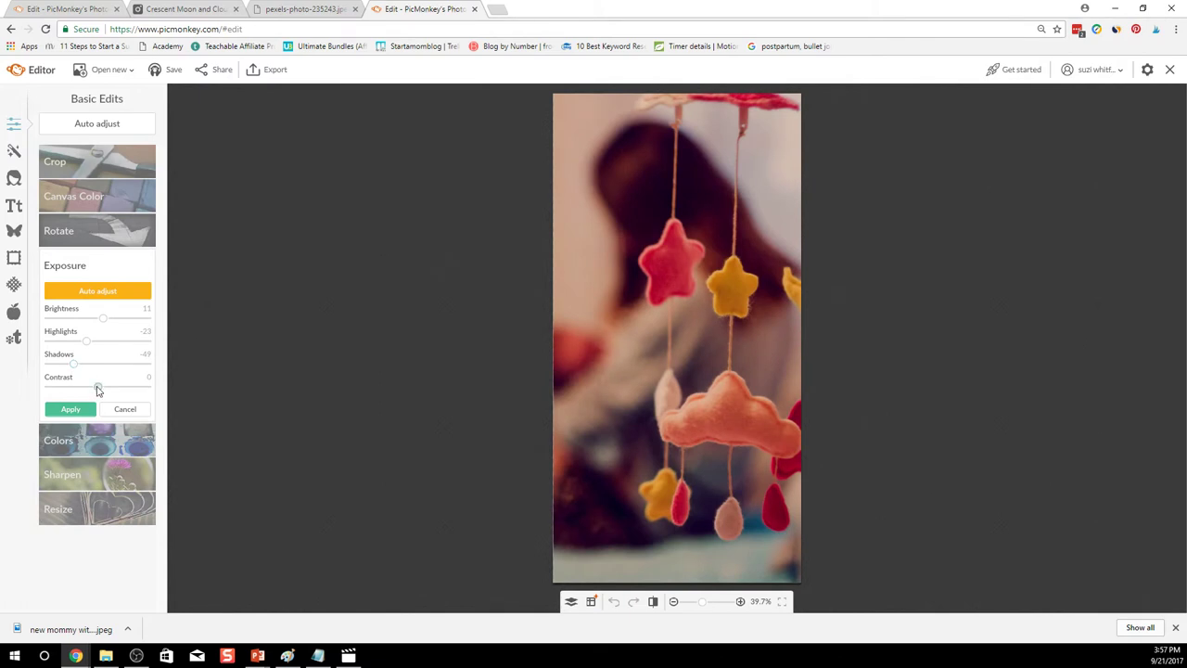
pyautogui.moveTo(74, 388); pyautogui.dragTo(106, 387)
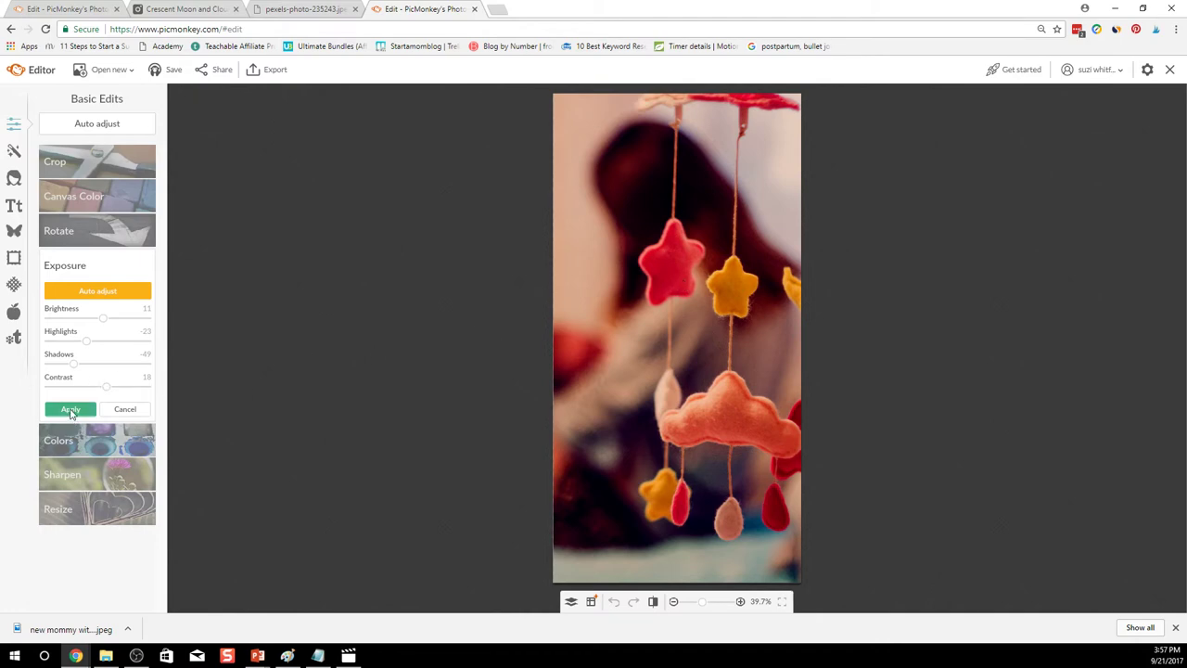
pyautogui.click(71, 410)
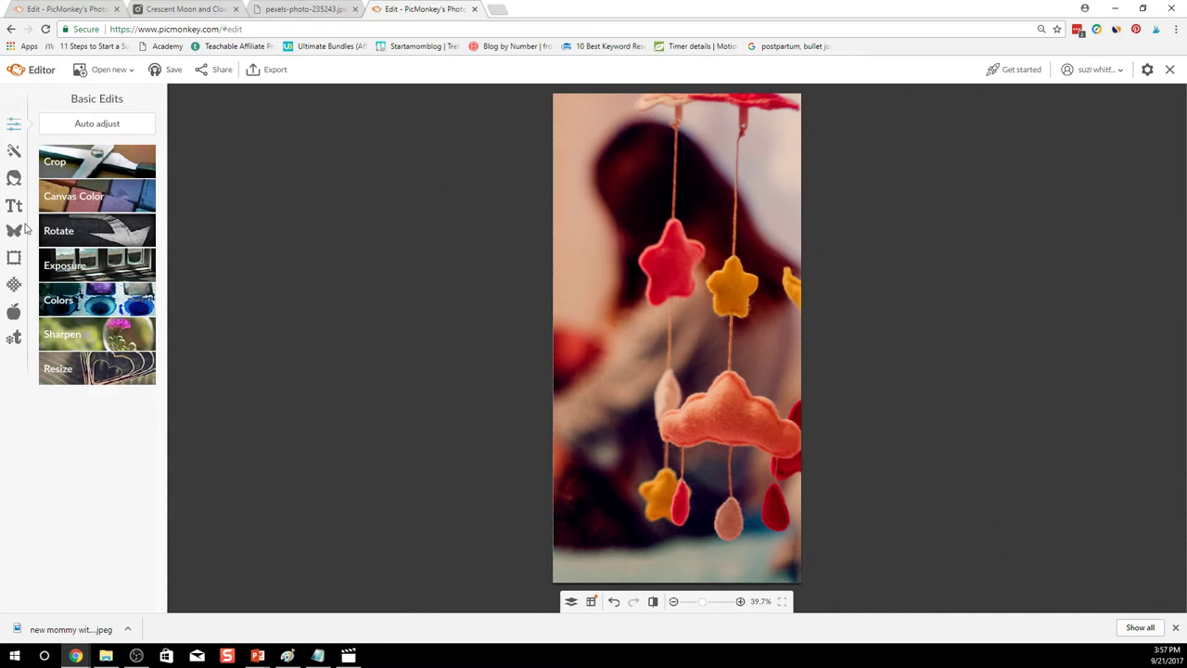
# - Add a new text box on the photo reading '9 NEWBORN NURSERY IDEAS'
pyautogui.click(15, 206)
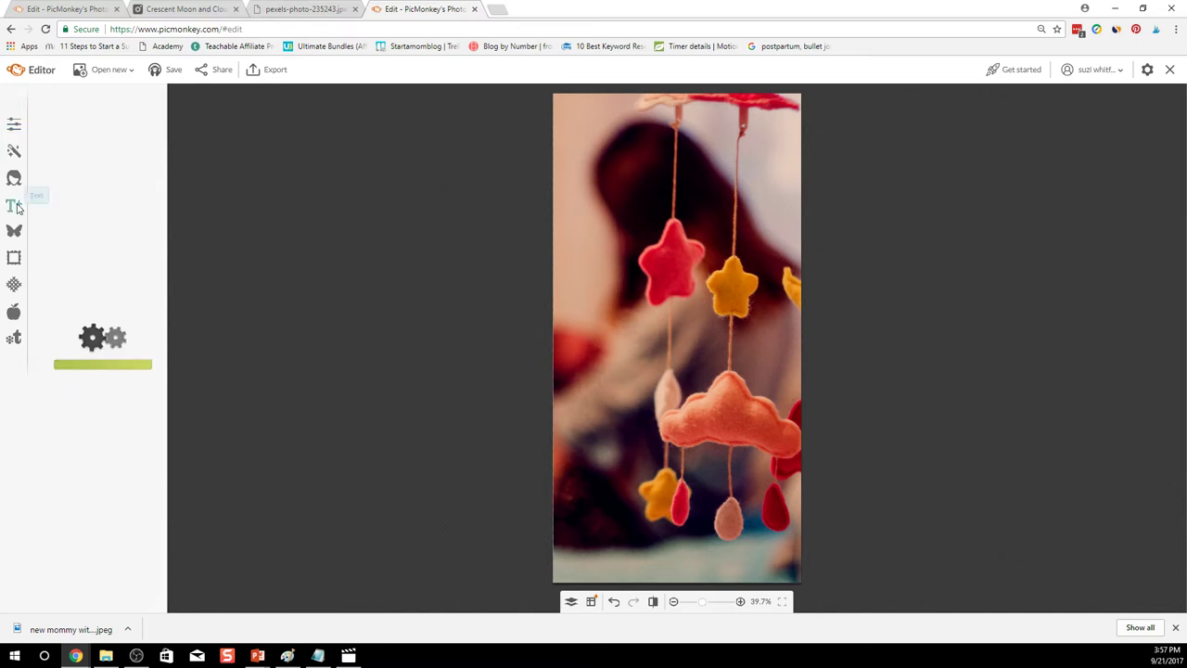
pyautogui.click(15, 204)
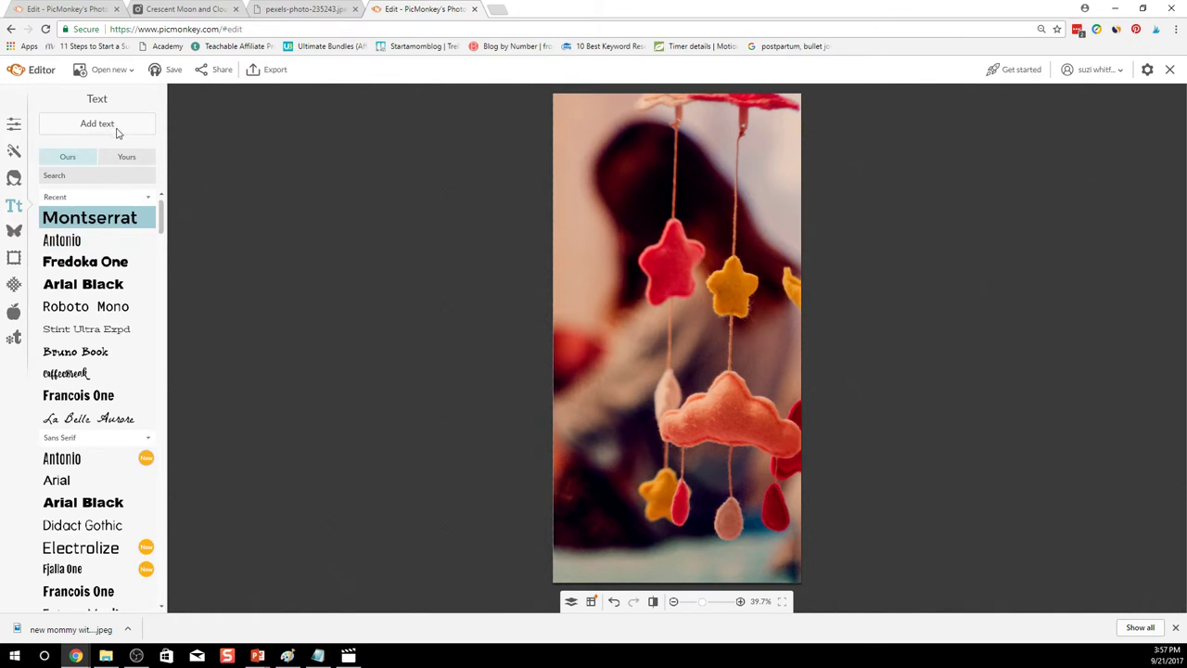
pyautogui.click(96, 122)
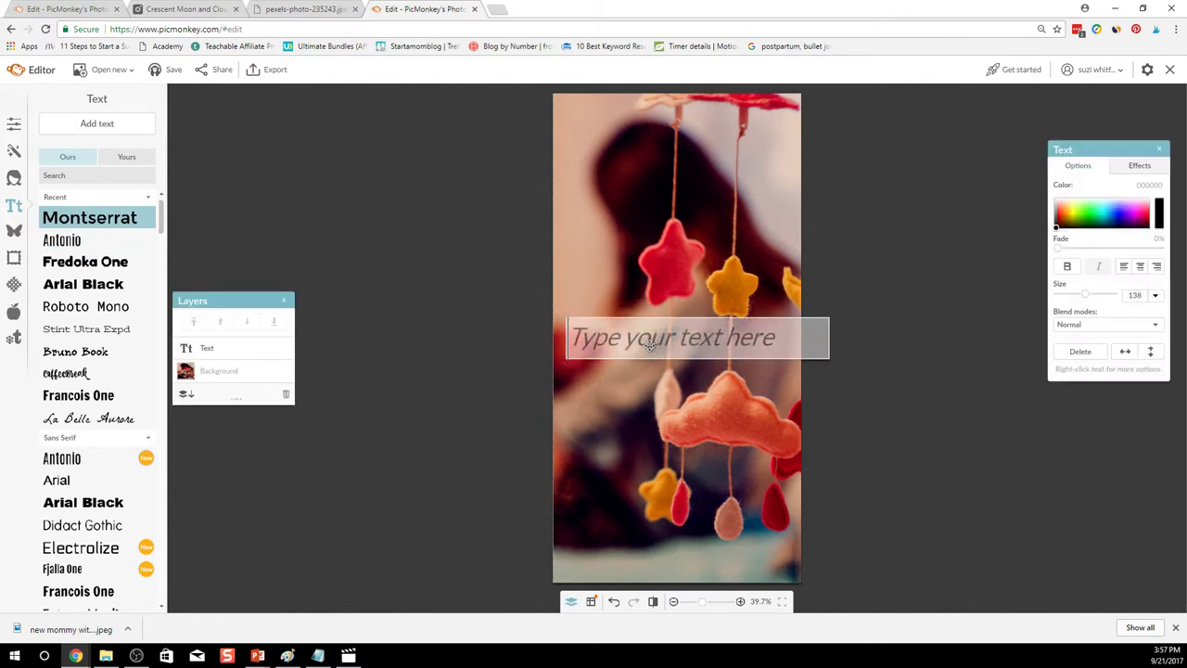
pyautogui.write('9')
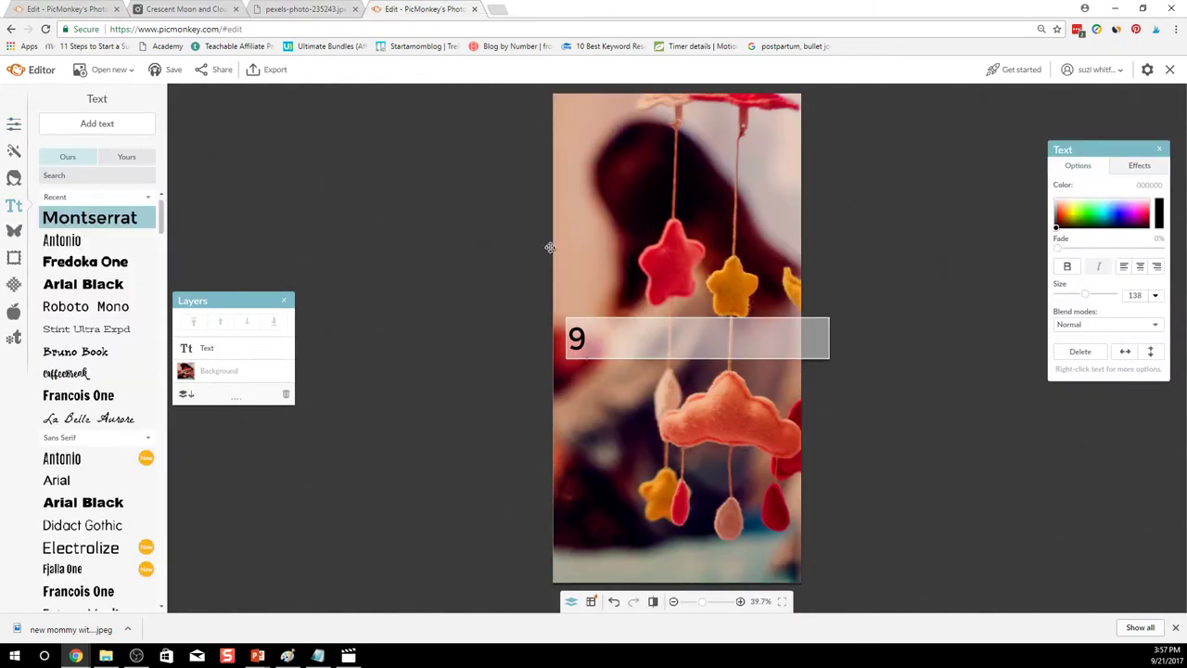
pyautogui.write('NEWBORN NURSERY IDEAS')
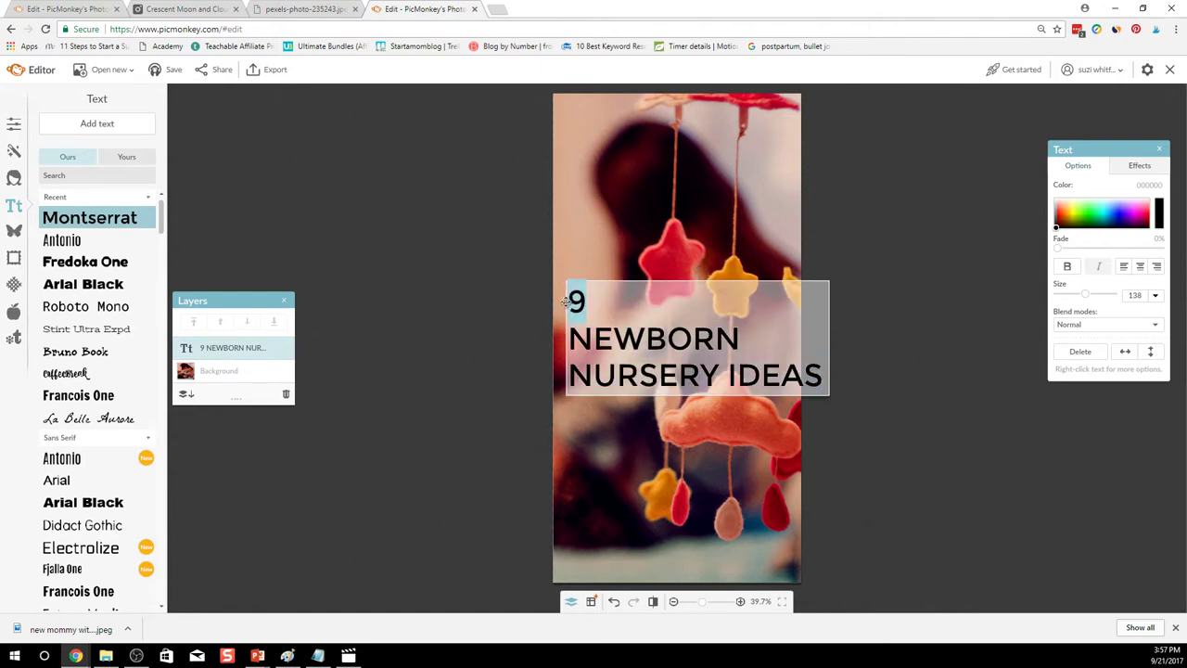
# - Enlarge the 9, bold NEWBORN, fit the title box to the photo and colour it white
pyautogui.moveTo(1085, 294); pyautogui.dragTo(1098, 295)
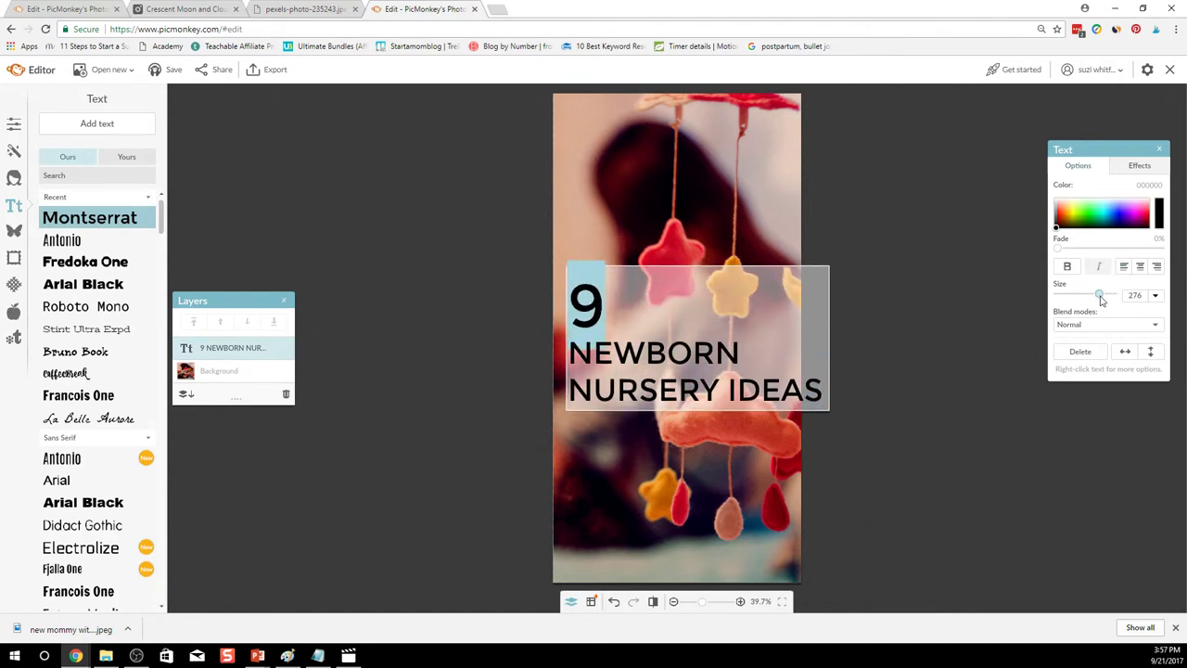
pyautogui.moveTo(1098, 294); pyautogui.dragTo(1084, 295)
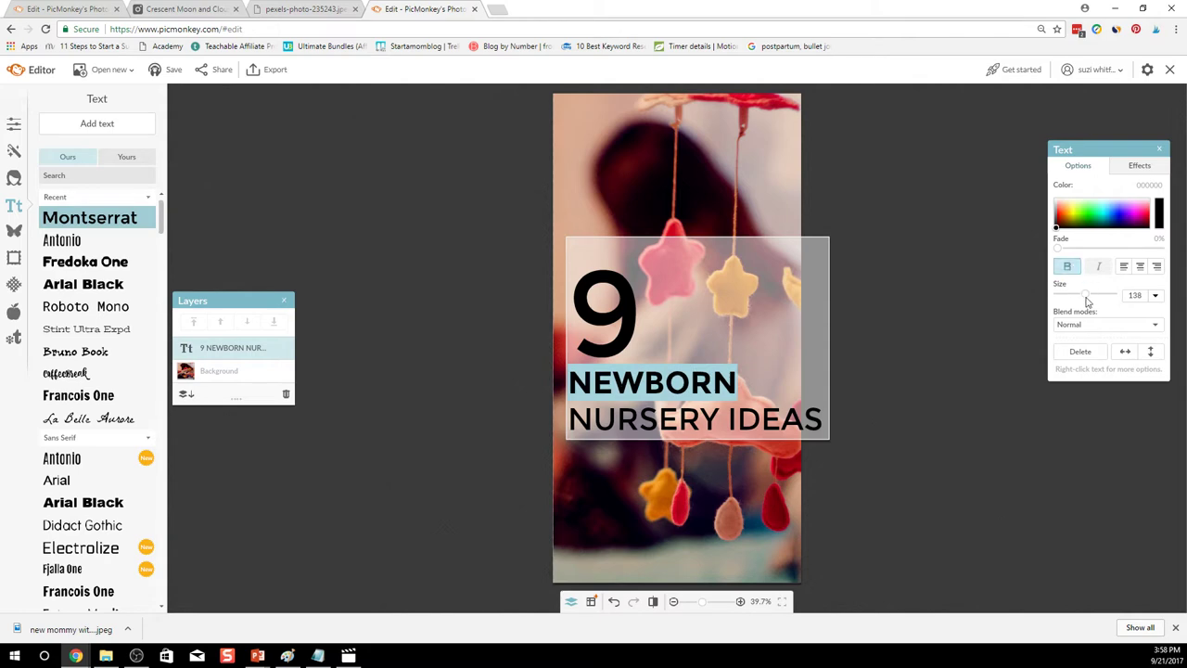
pyautogui.moveTo(1085, 295); pyautogui.dragTo(1092, 294)
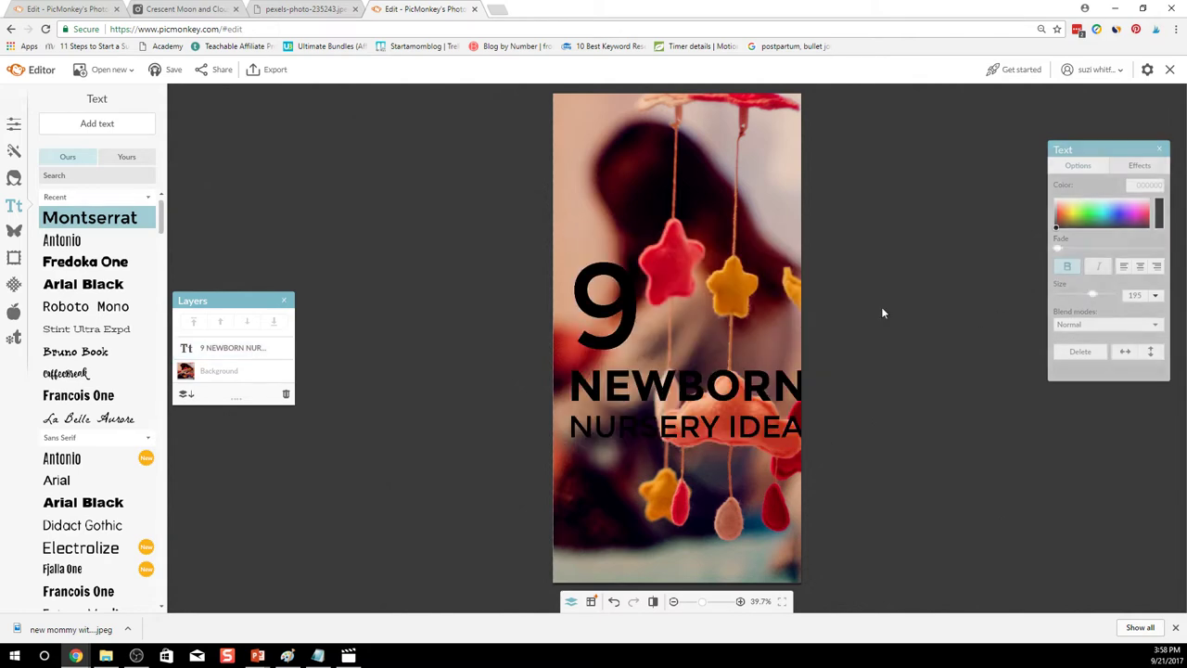
pyautogui.click(684, 380)
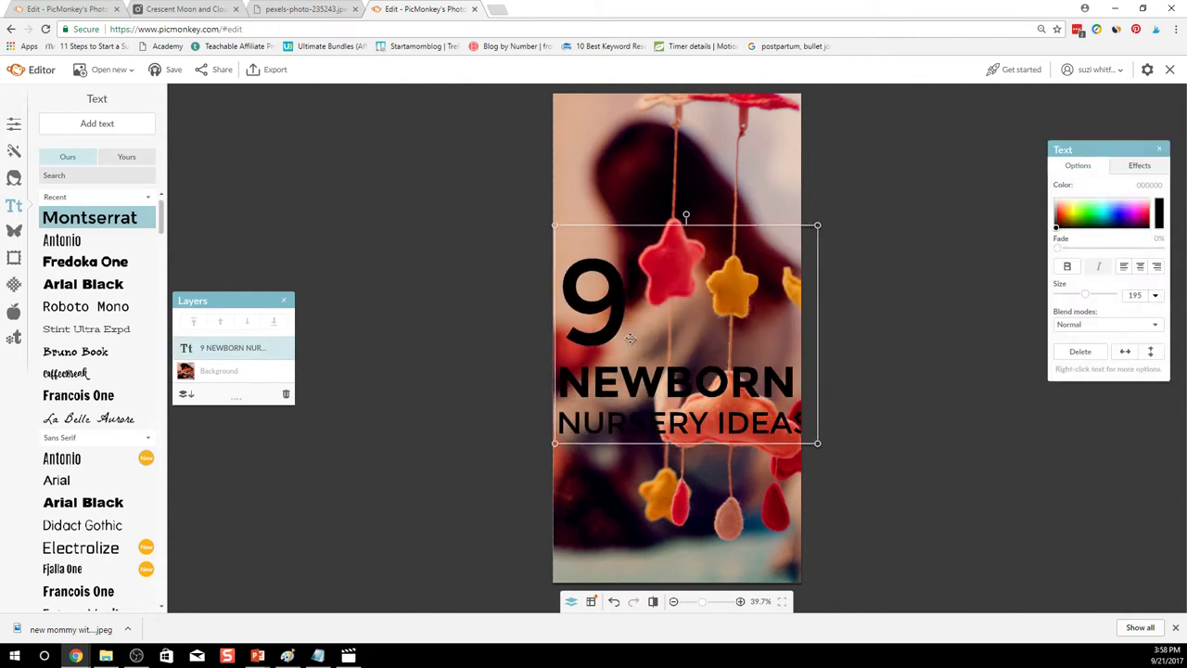
pyautogui.moveTo(1084, 295); pyautogui.dragTo(1083, 295)
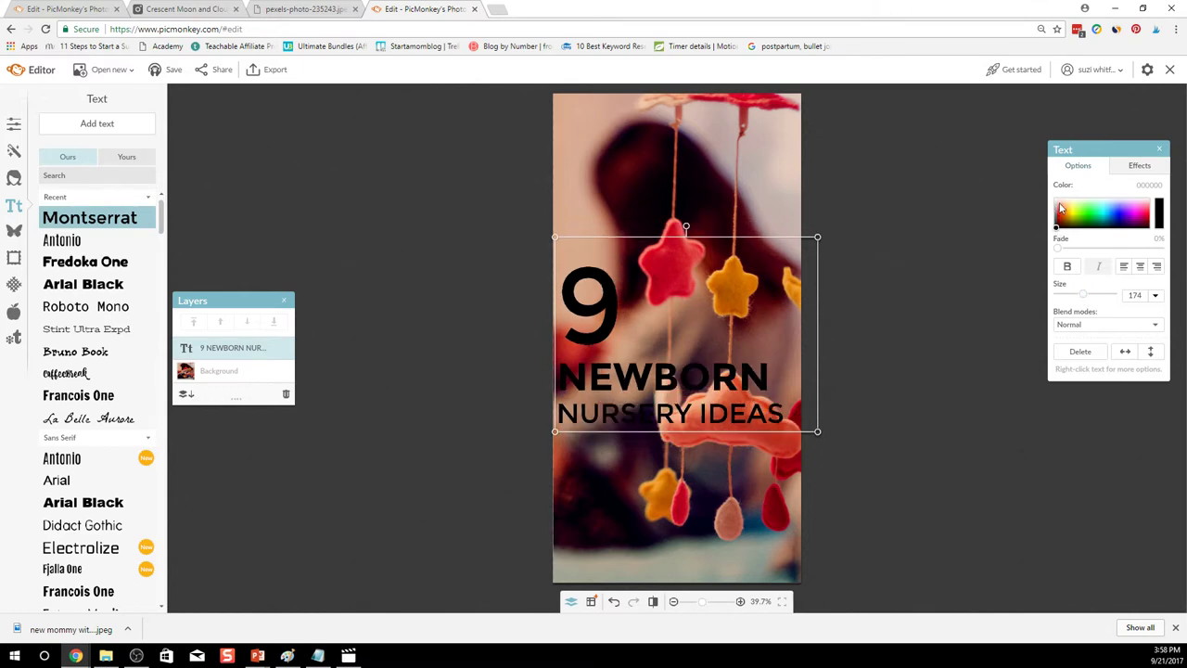
pyautogui.click(1154, 211)
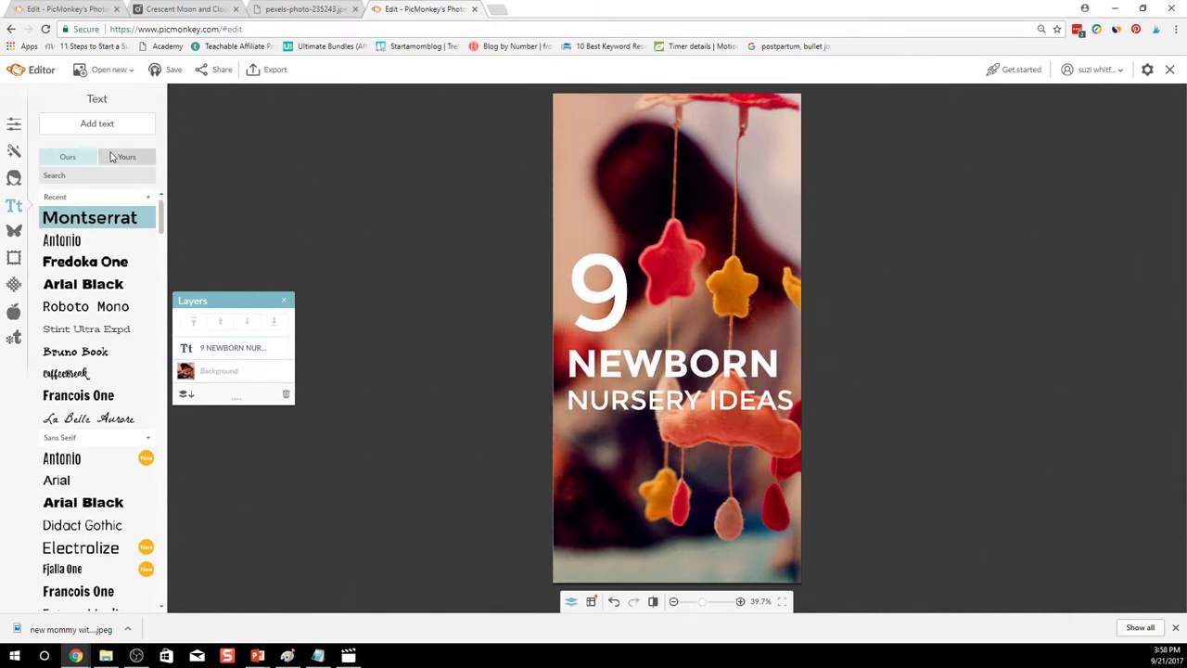
# - Add a script-font 'FOR A NEW MOM' subtitle below the title and enlarge it to match
pyautogui.click(96, 123)
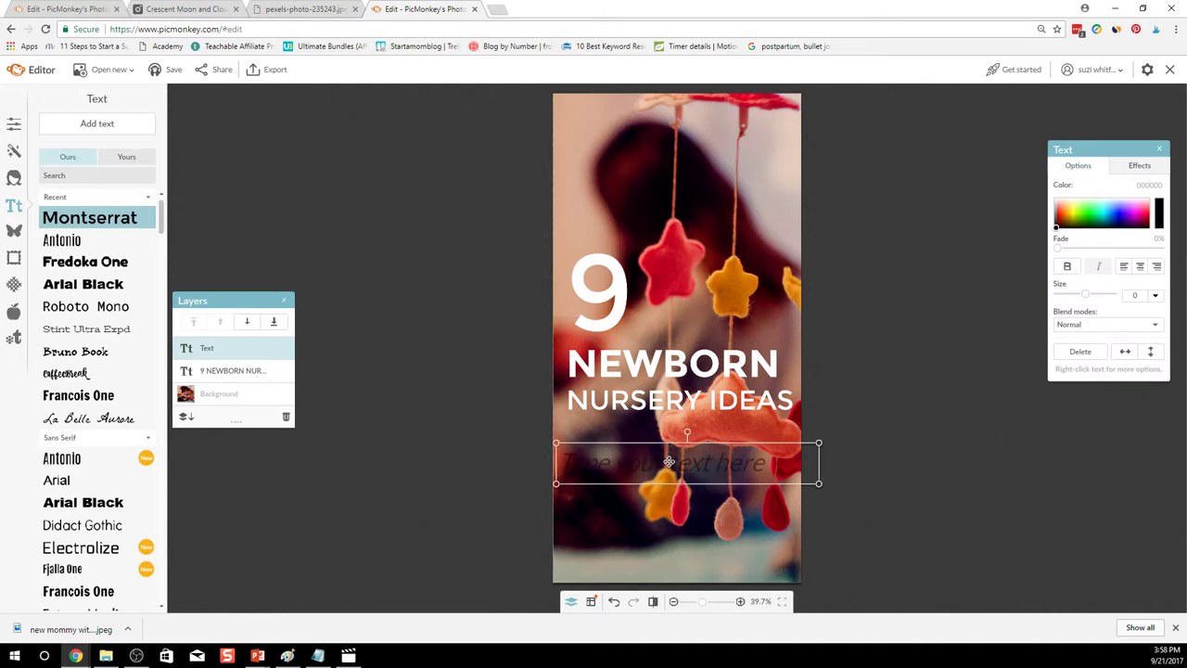
pyautogui.write('FOR NEW MO')
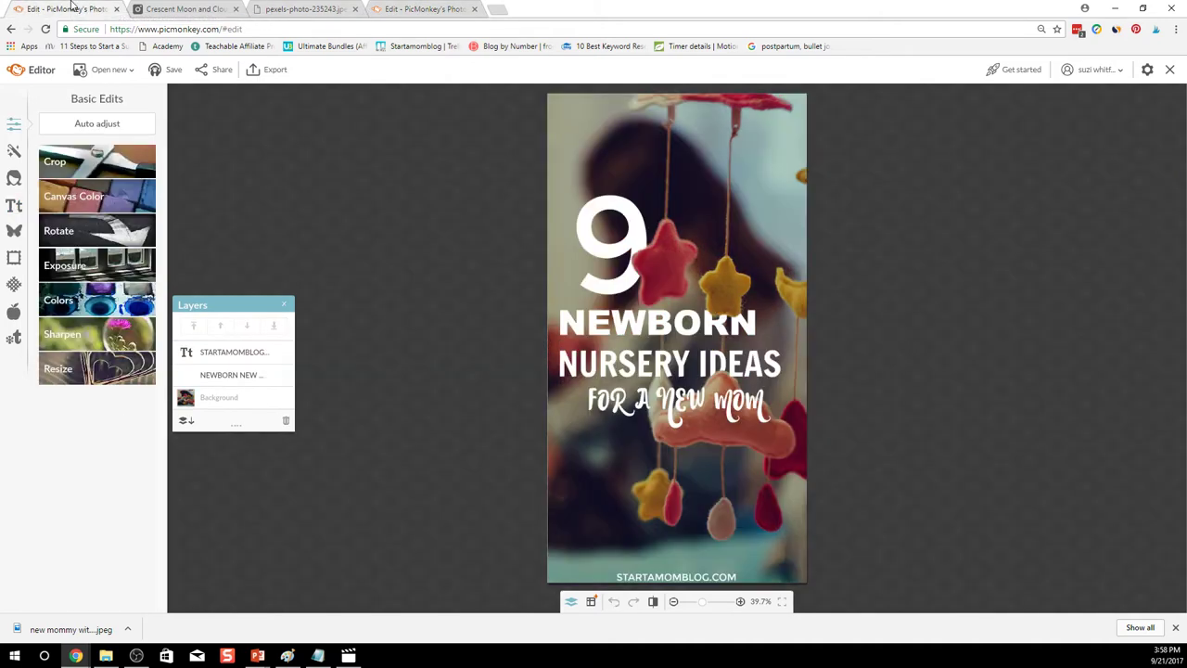
pyautogui.moveTo(426, 9)
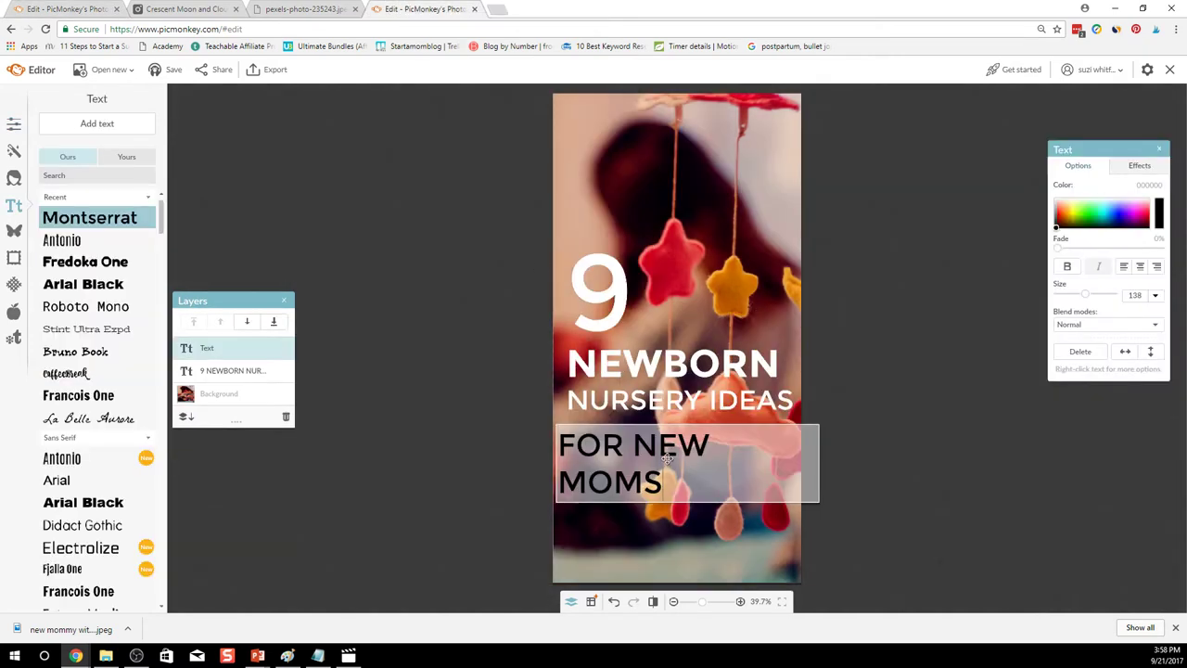
pyautogui.write('FOR NEW MOM')
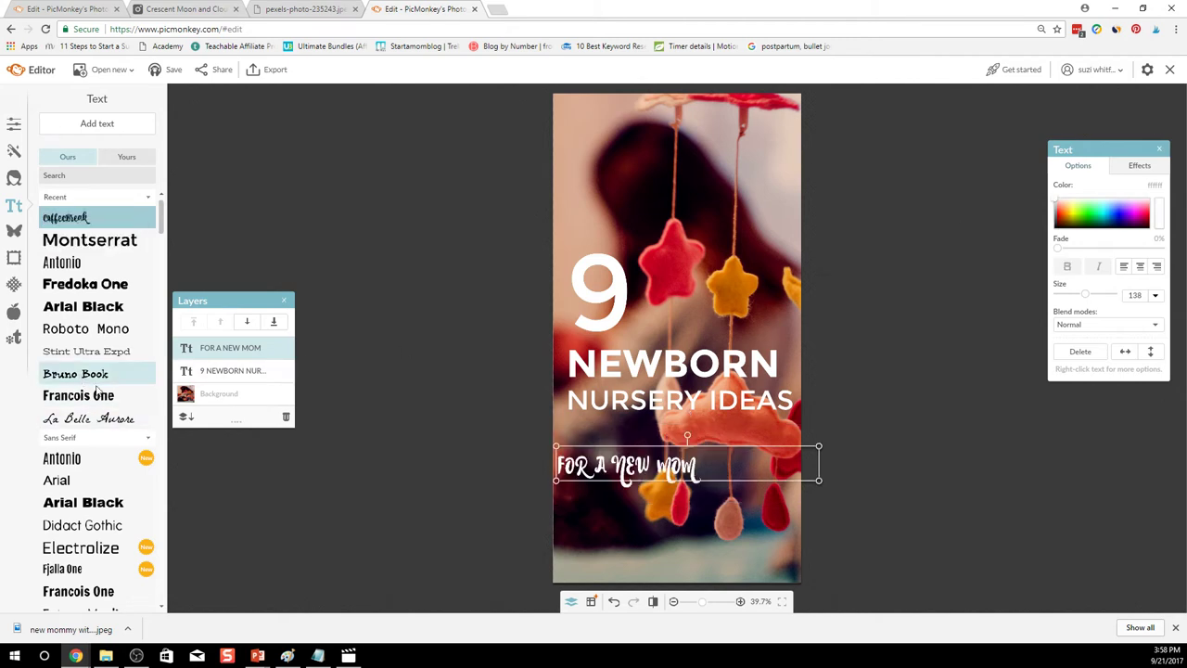
pyautogui.moveTo(686, 466); pyautogui.dragTo(701, 430)
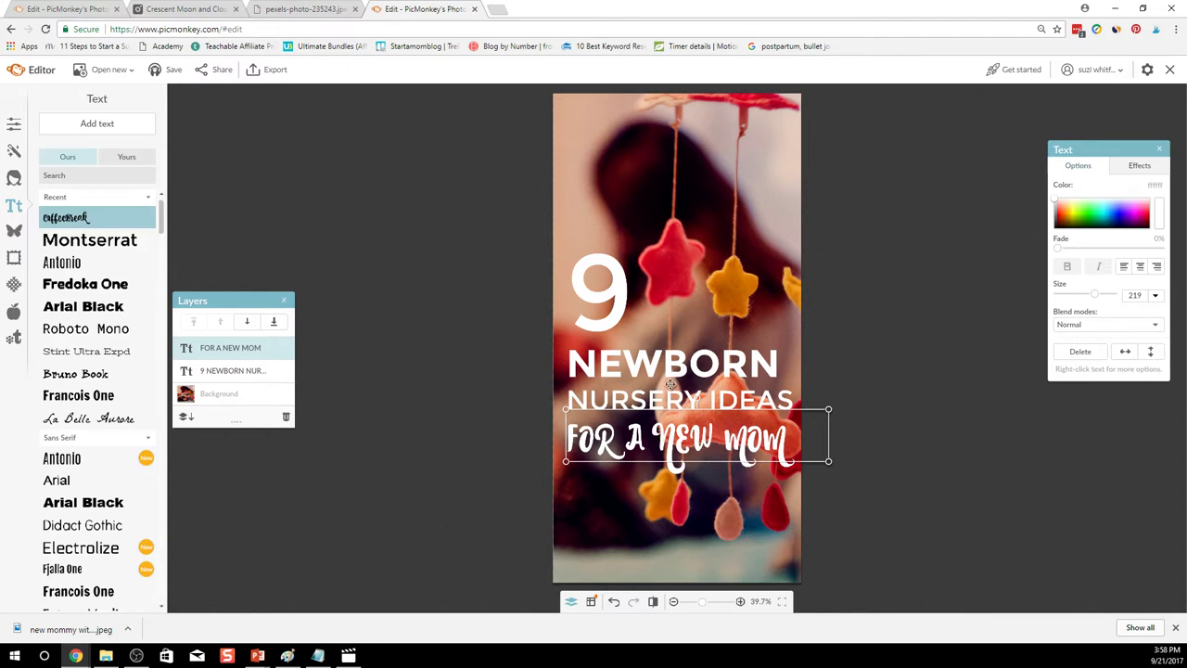
pyautogui.moveTo(620, 356)
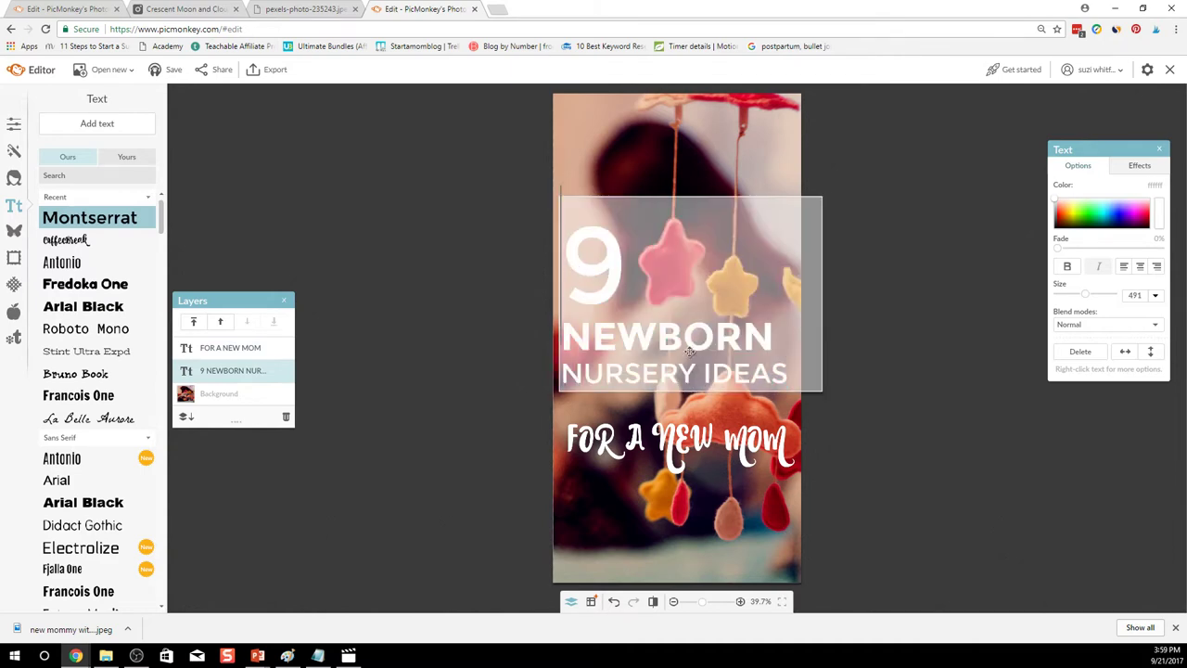
# - Move the title block higher on the photo and nudge it into place
pyautogui.moveTo(593, 263); pyautogui.dragTo(653, 269)
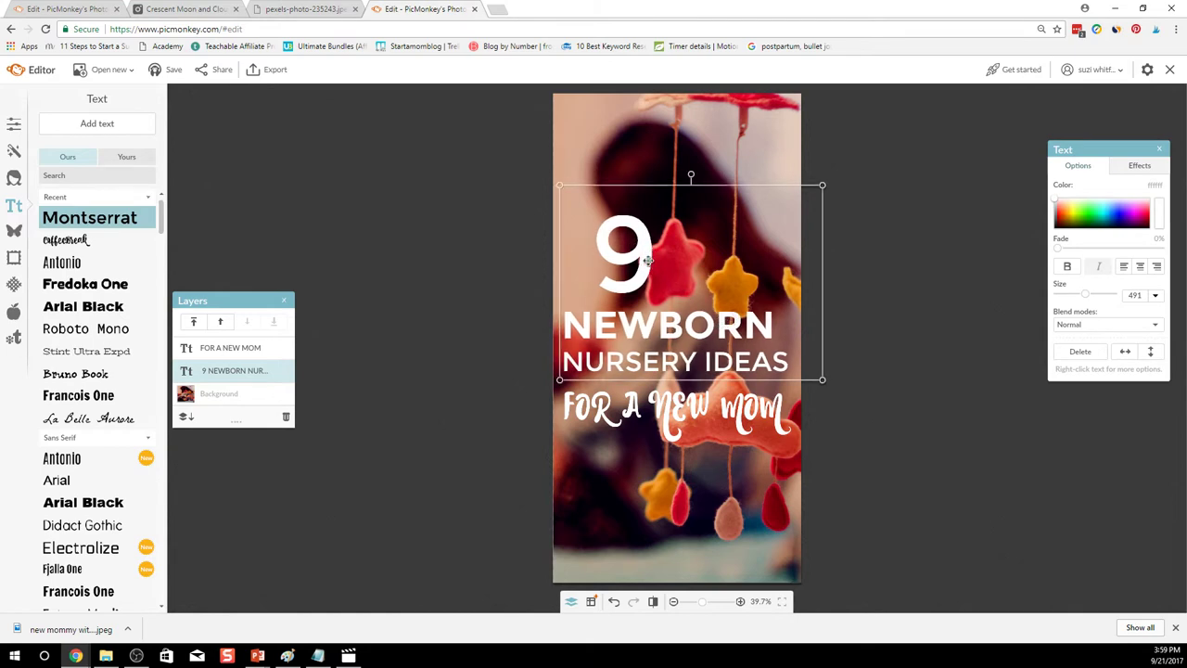
pyautogui.moveTo(649, 269); pyautogui.dragTo(658, 274)
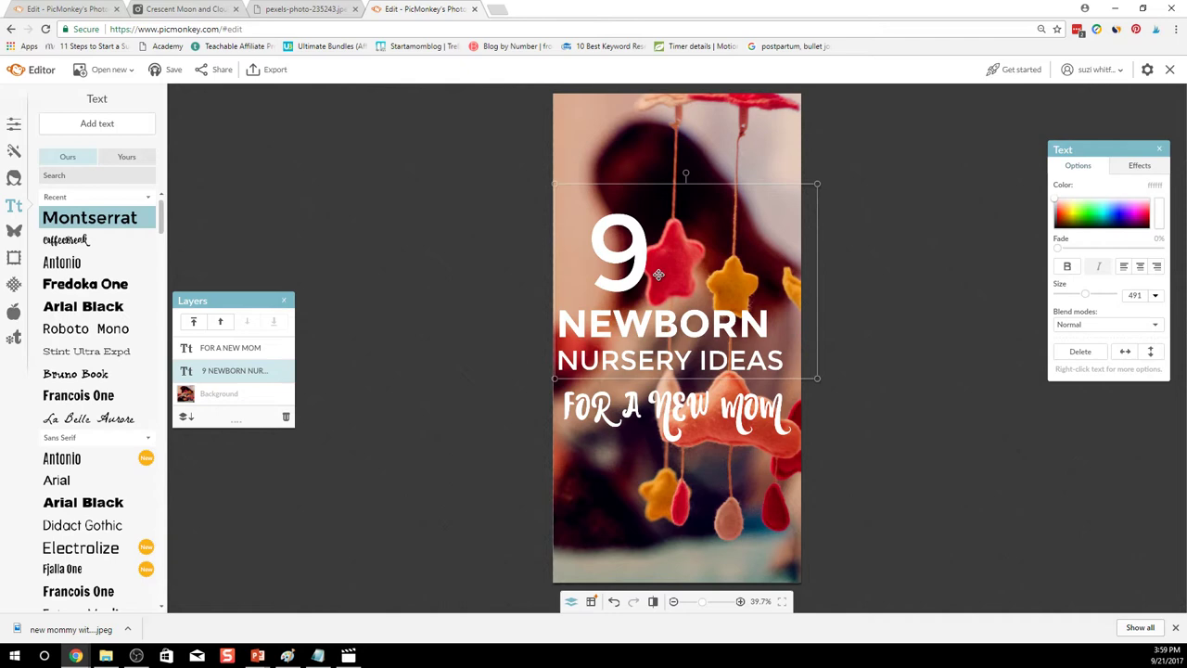
pyautogui.moveTo(658, 275); pyautogui.dragTo(722, 304)
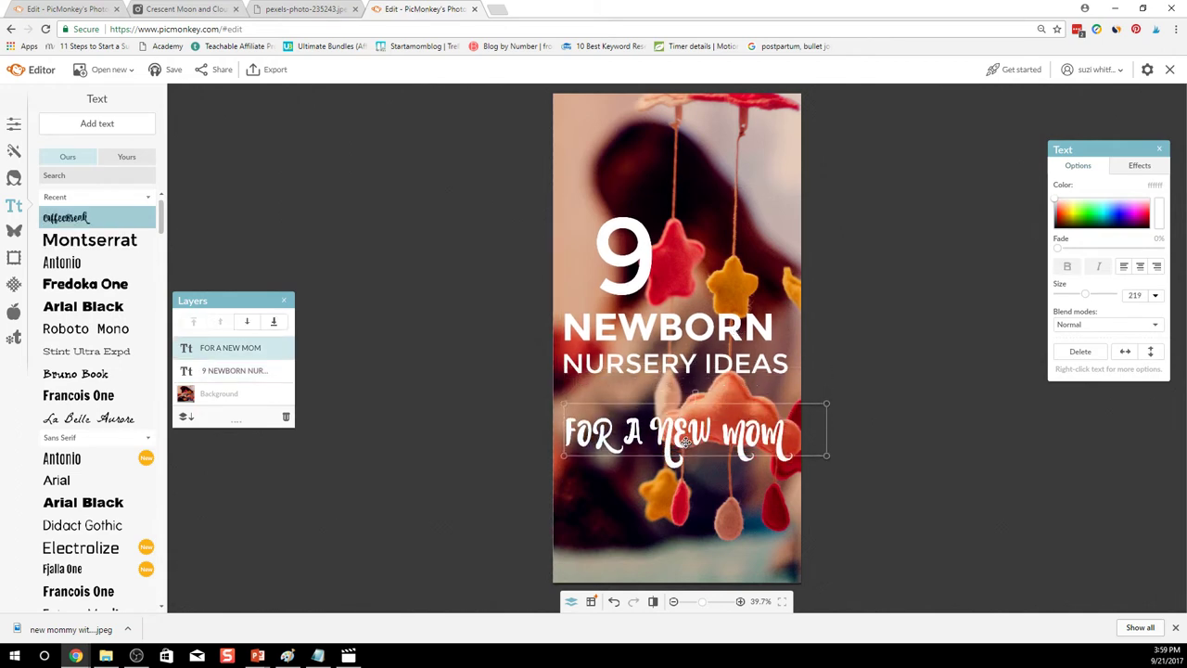
# - Tuck the FOR A NEW MOM subtitle directly under NURSERY IDEAS and deselect to preview
pyautogui.moveTo(693, 430); pyautogui.dragTo(694, 501)
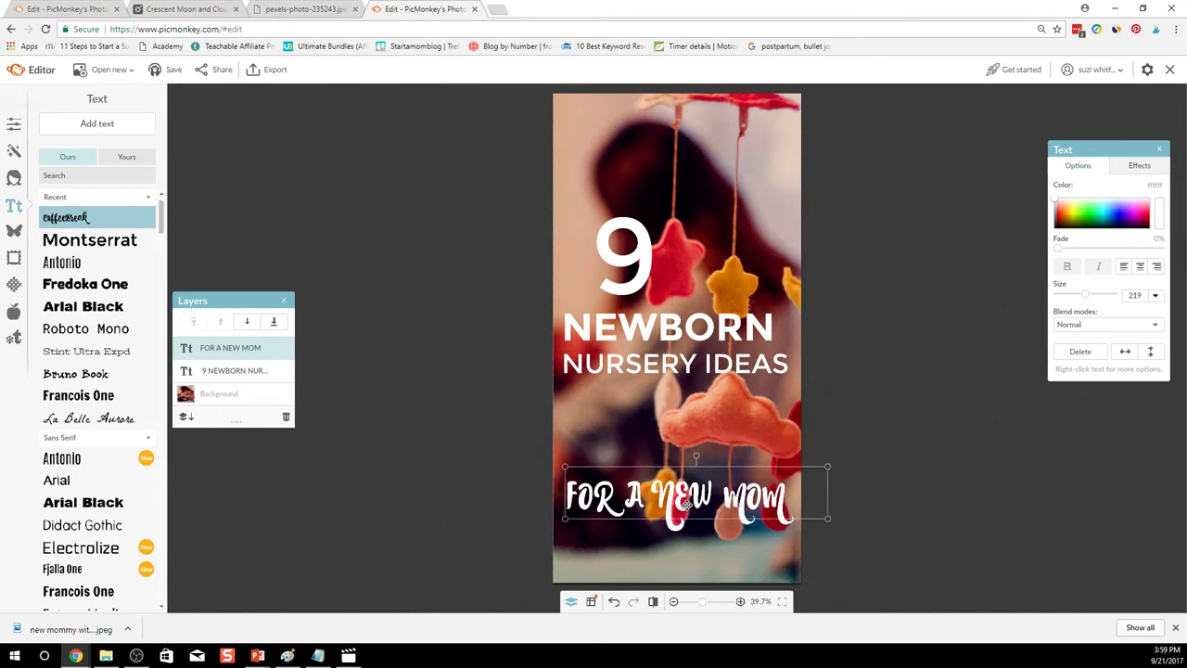
pyautogui.moveTo(677, 497); pyautogui.dragTo(686, 399)
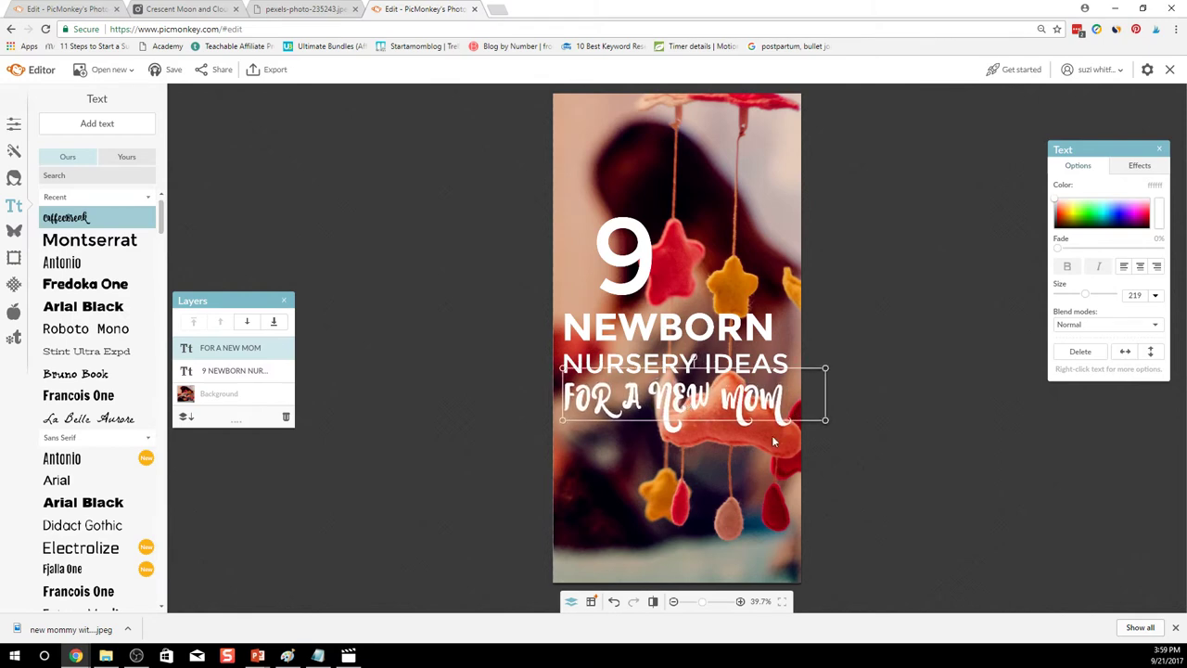
pyautogui.click(835, 317)
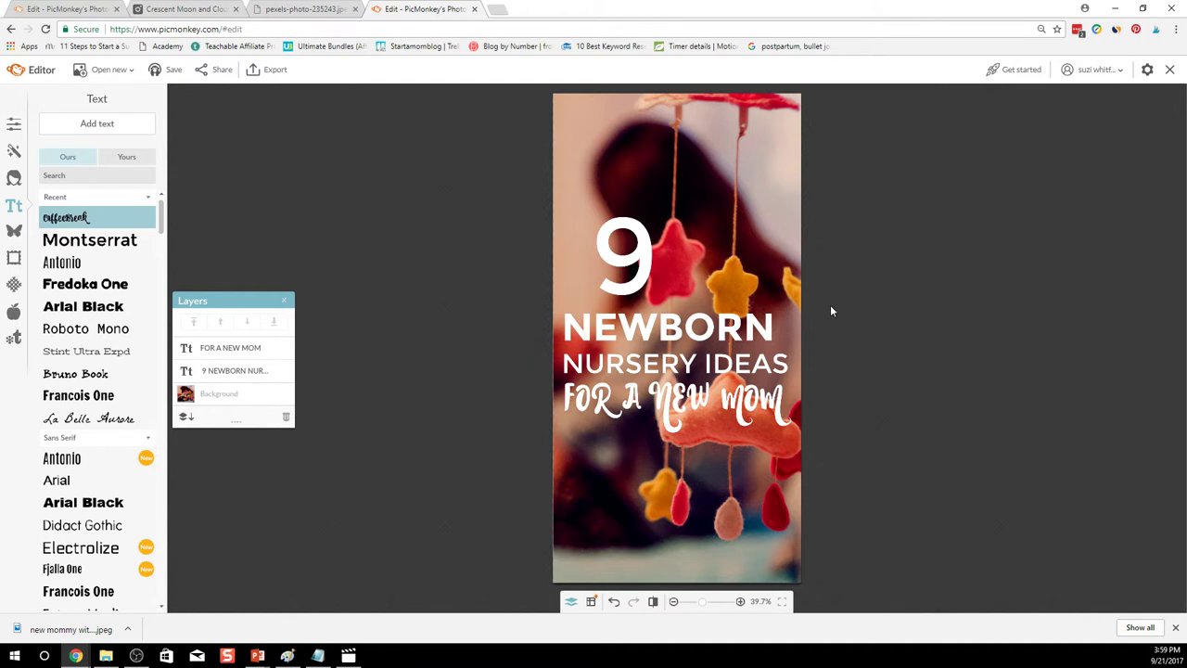
pyautogui.moveTo(660, 439)
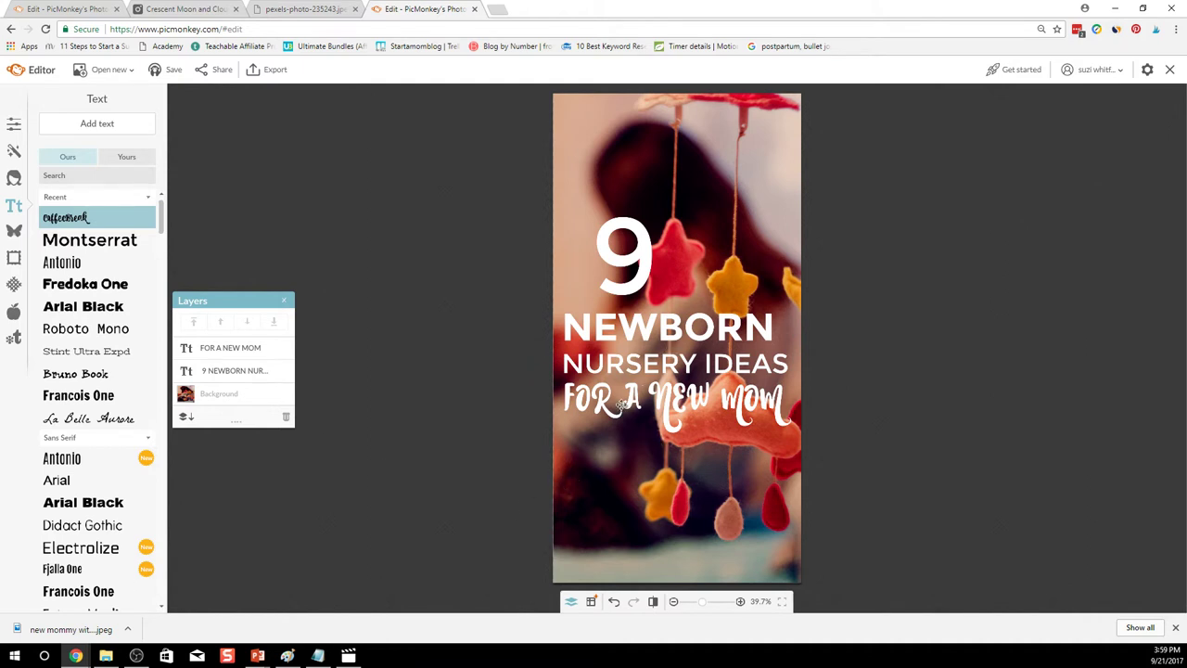
pyautogui.click(15, 123)
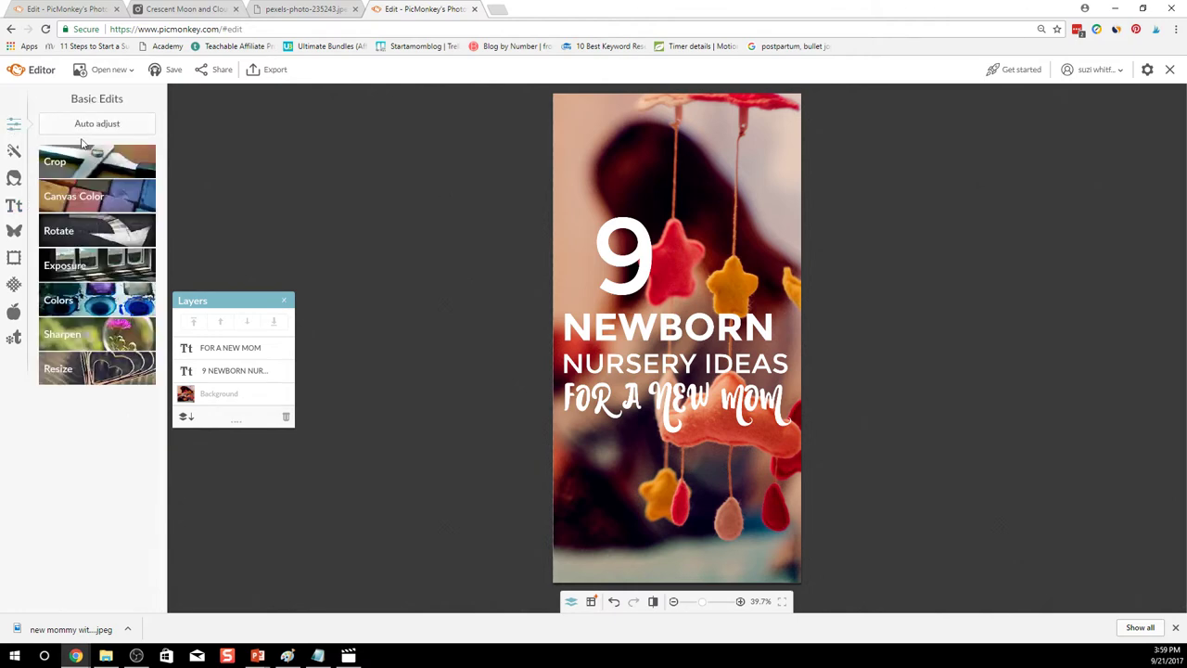
pyautogui.moveTo(17, 126)
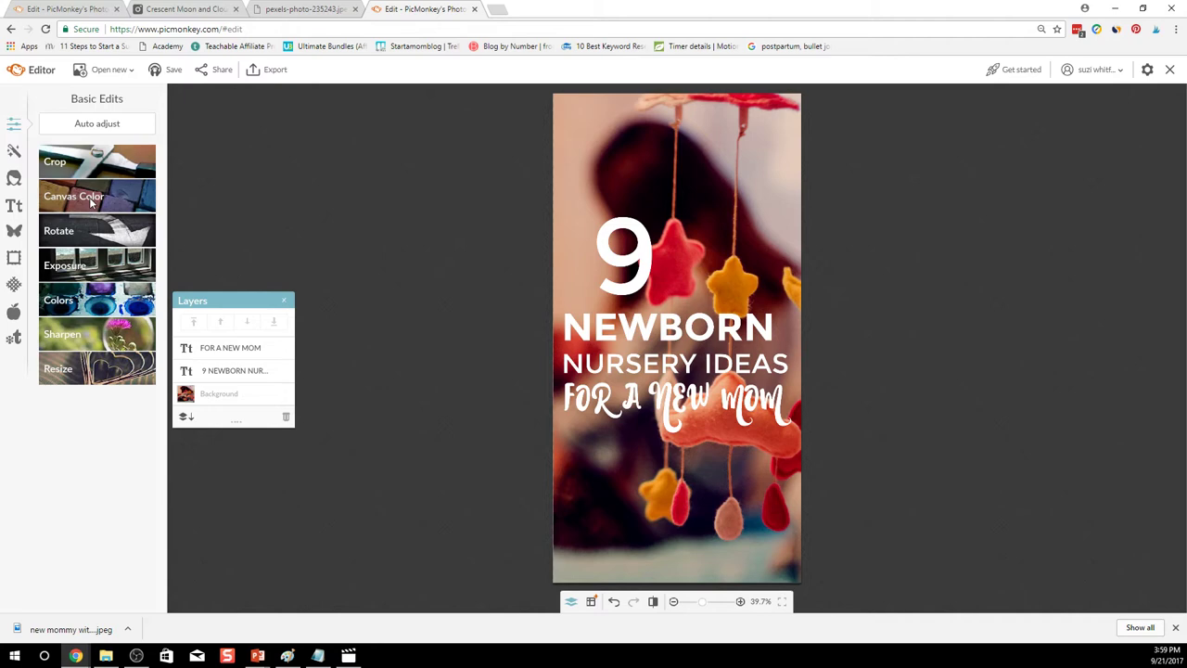
# - Set Canvas Color to Transparent canvas and apply, leaving only the white text
pyautogui.click(75, 196)
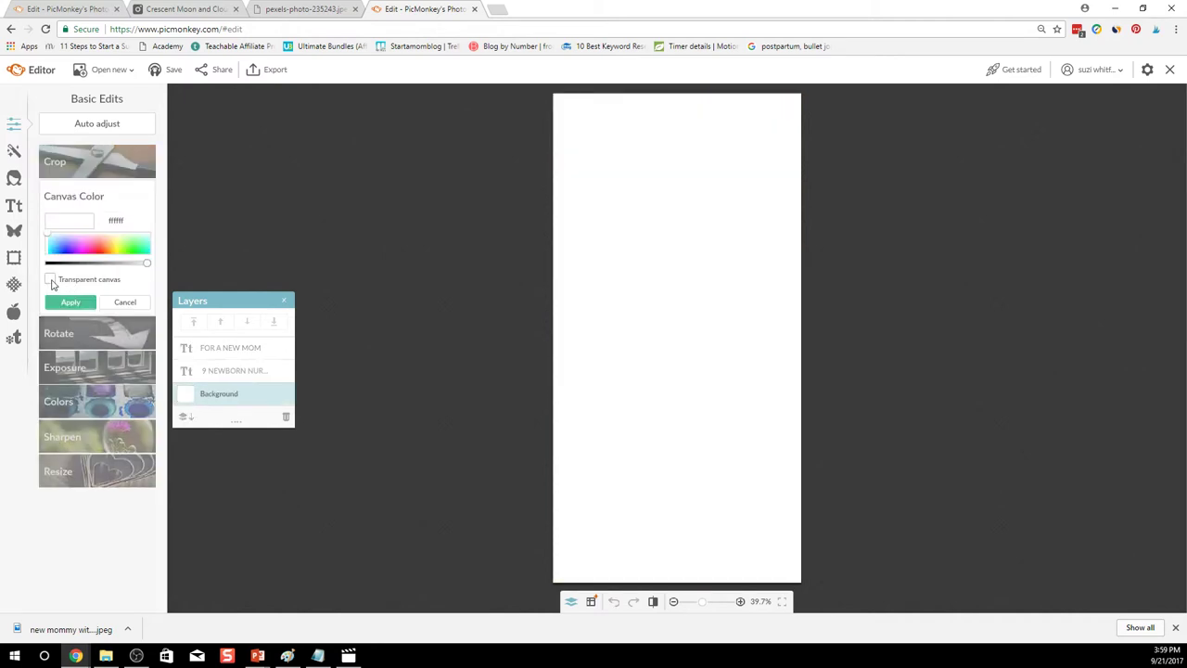
pyautogui.click(50, 279)
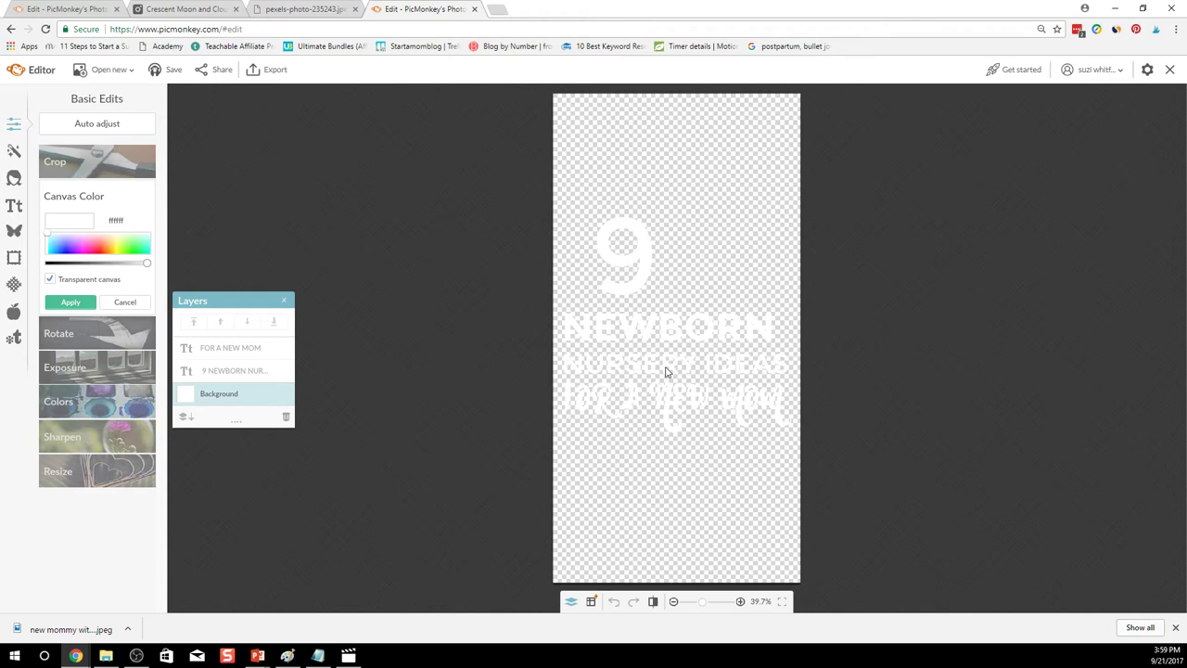
pyautogui.moveTo(545, 264)
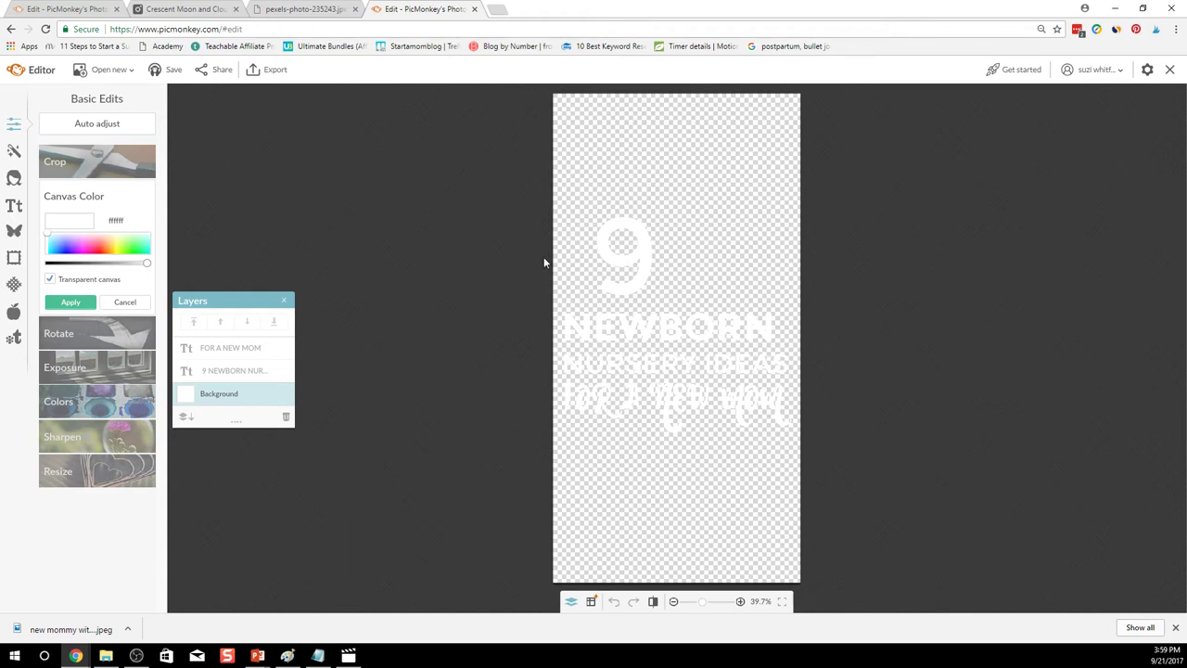
pyautogui.moveTo(174, 70)
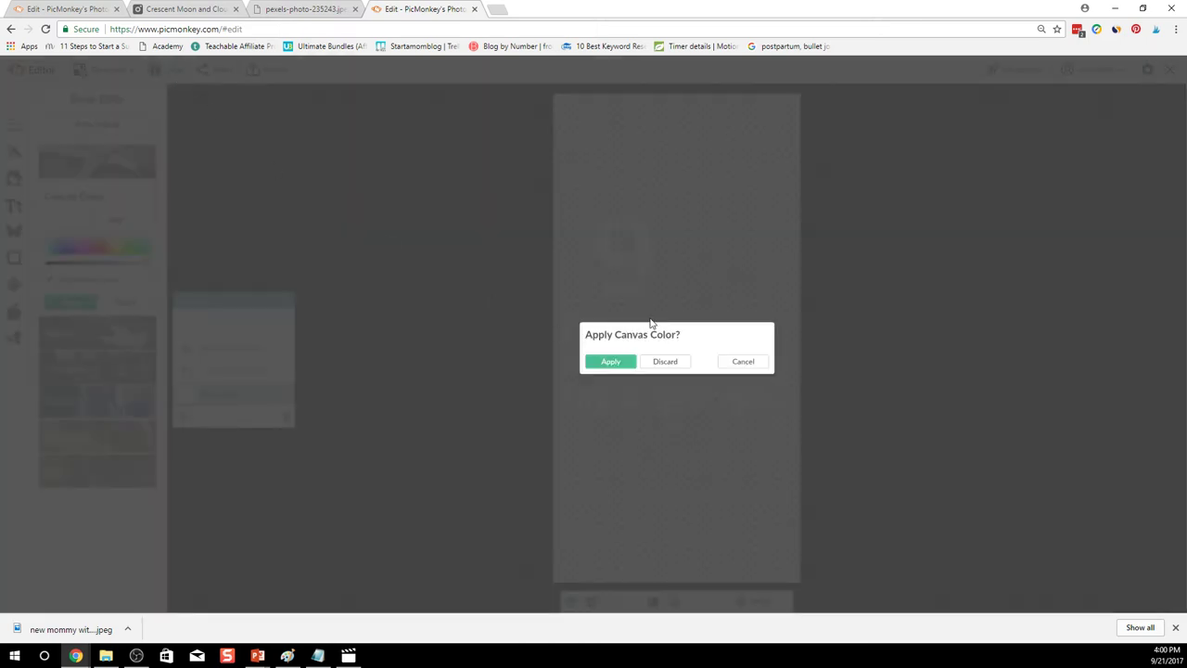
pyautogui.click(610, 360)
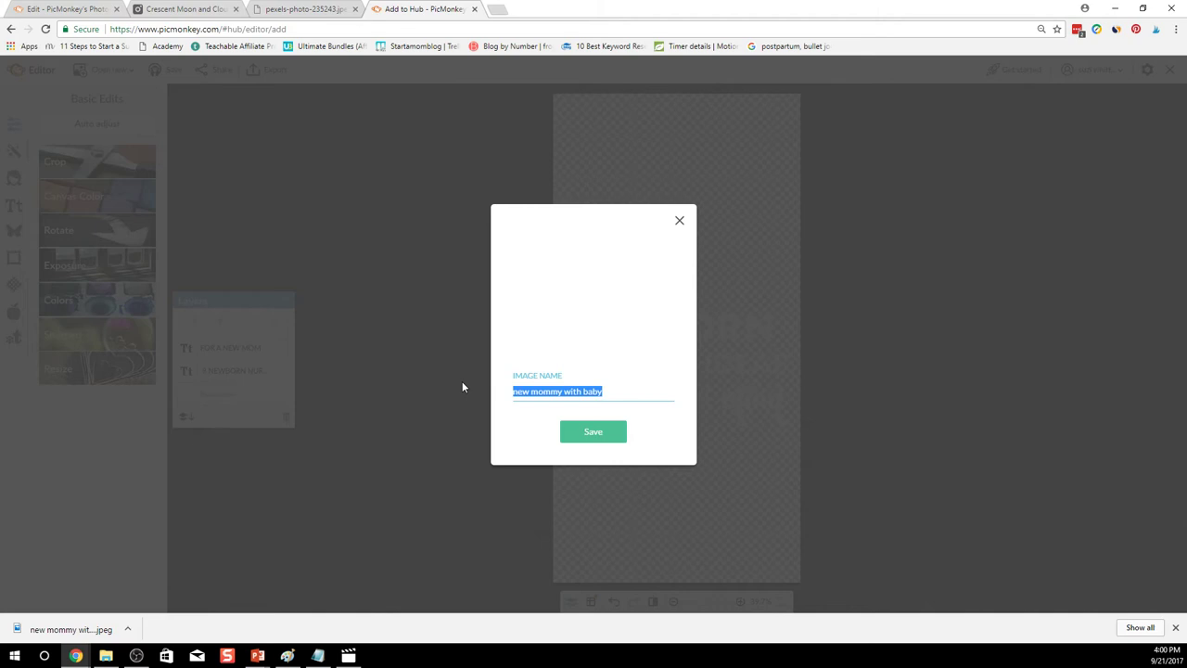
# - Name the Hub image '9 TIPS FOR NURSERY IDEAS TEXT' and save it
pyautogui.write('9 TIPS FOR NURSERY IDEAS')
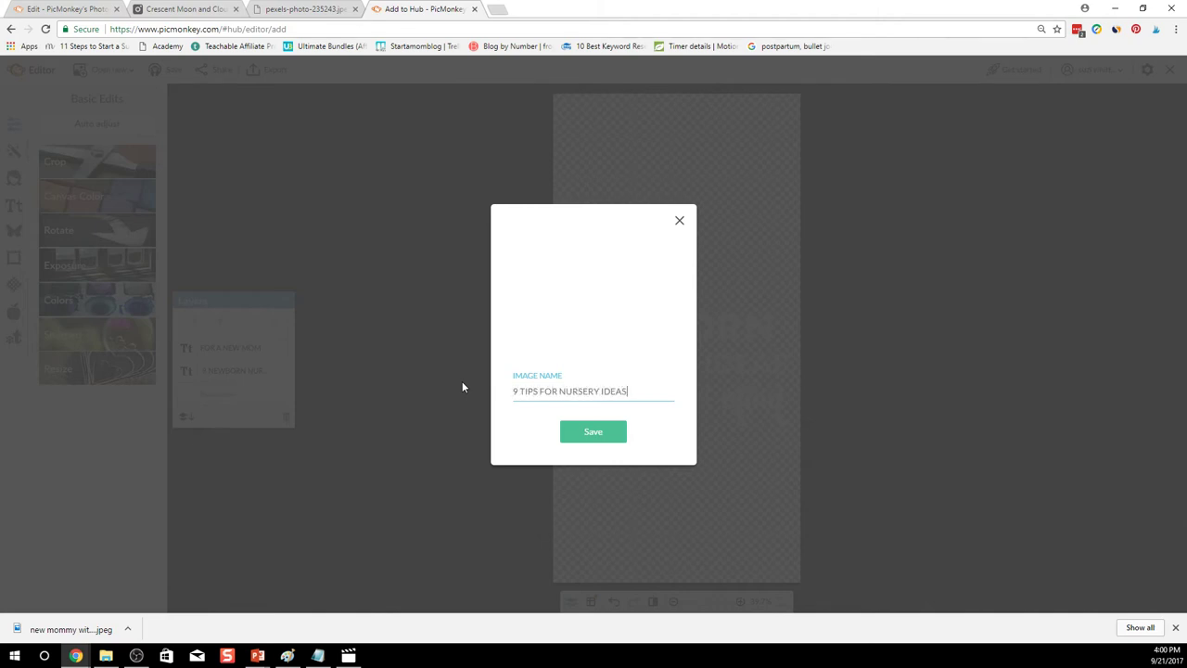
pyautogui.write('TEXT')
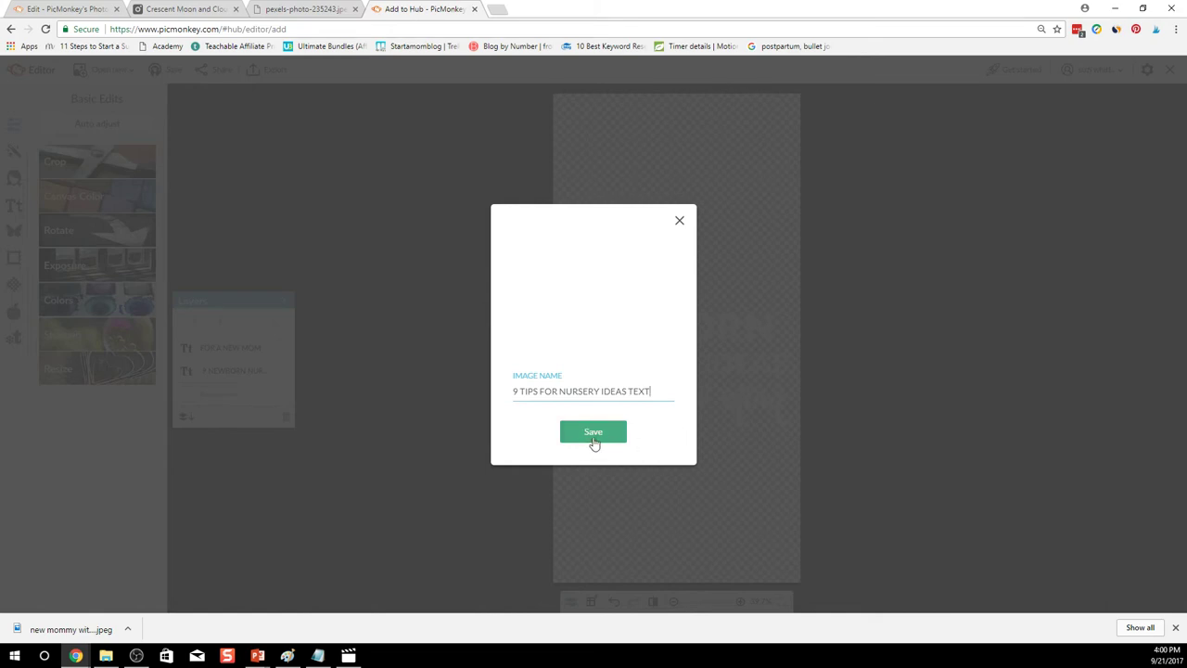
pyautogui.click(593, 430)
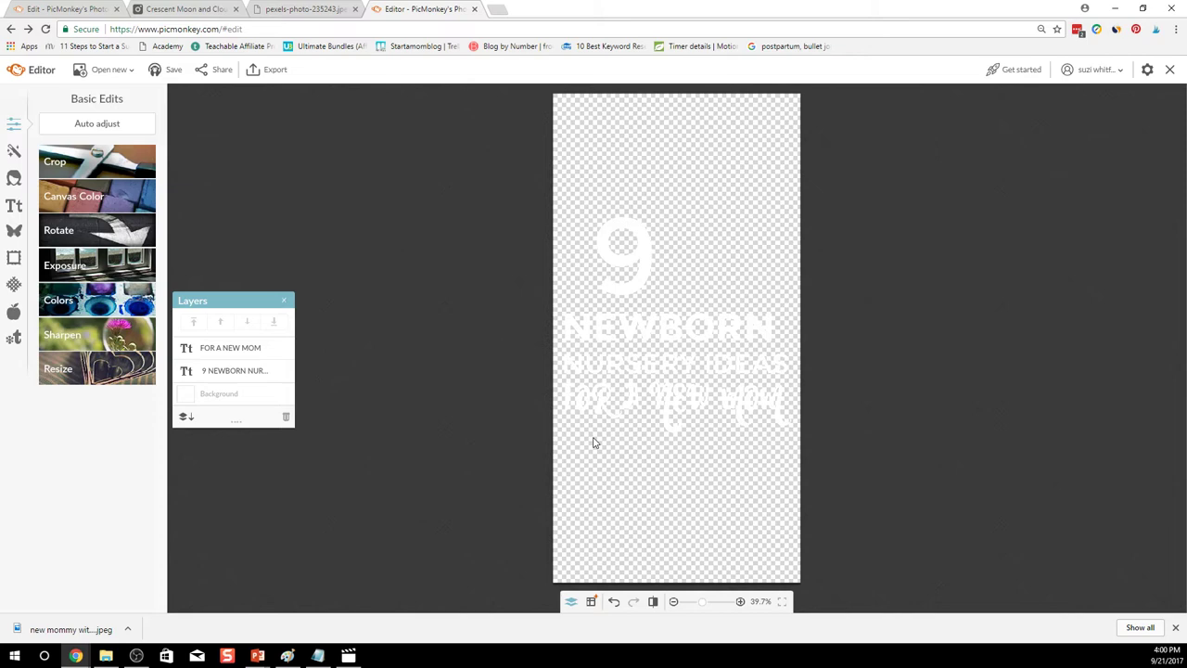
pyautogui.moveTo(819, 287)
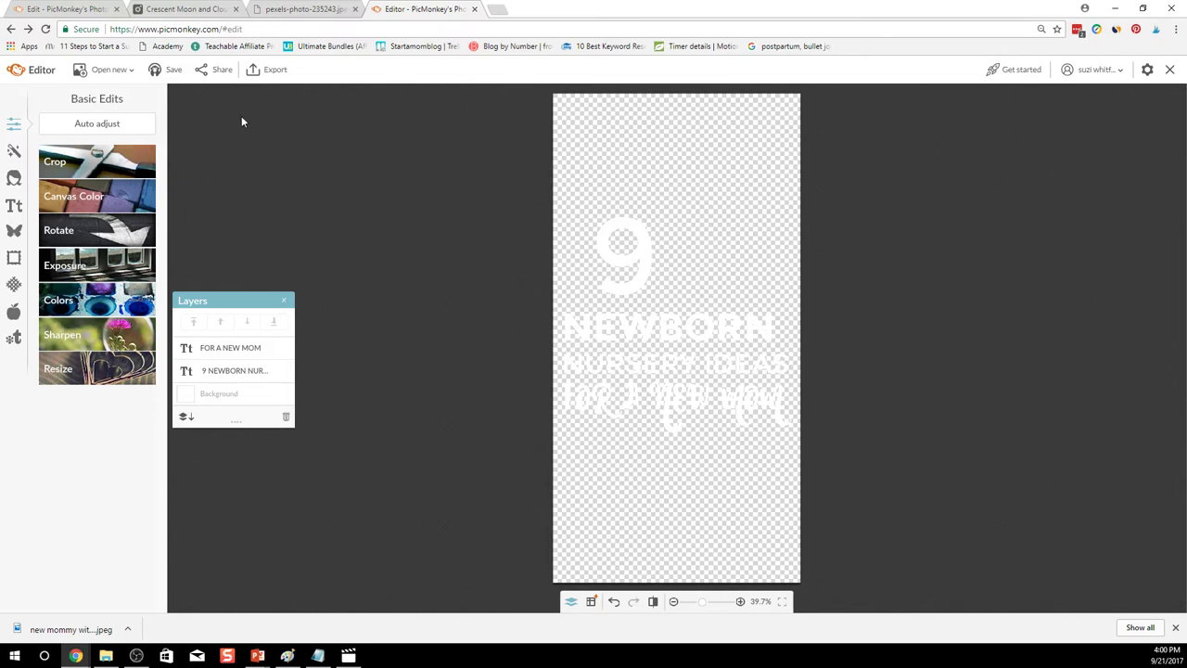
pyautogui.moveTo(311, 93)
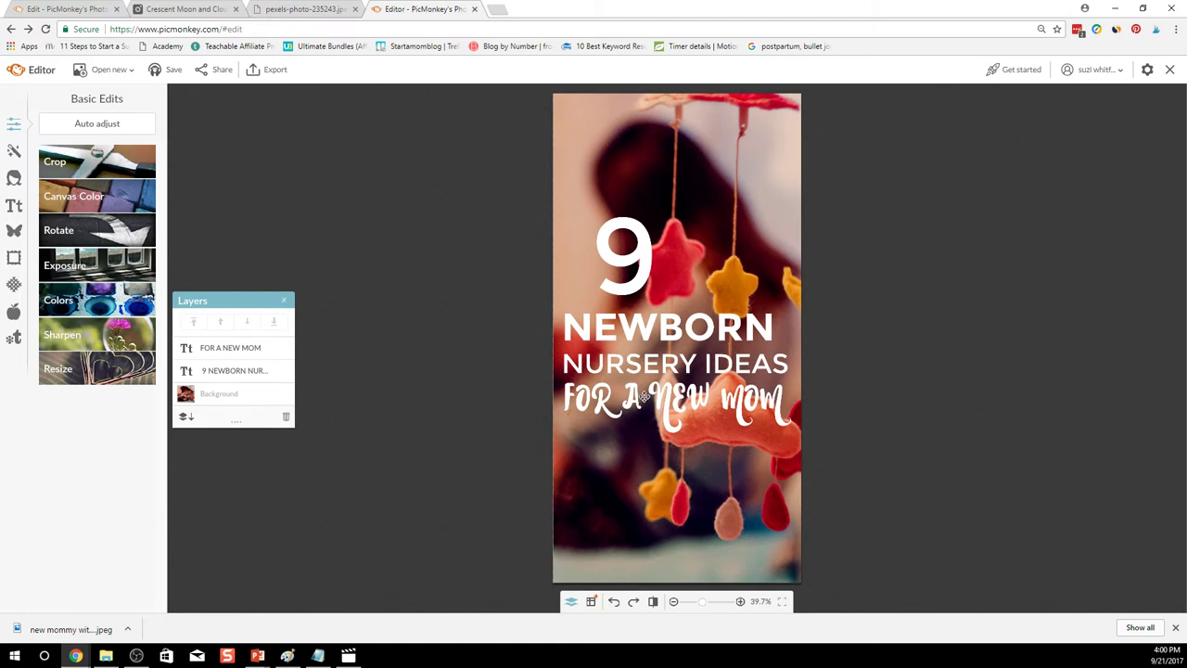
pyautogui.moveTo(638, 393)
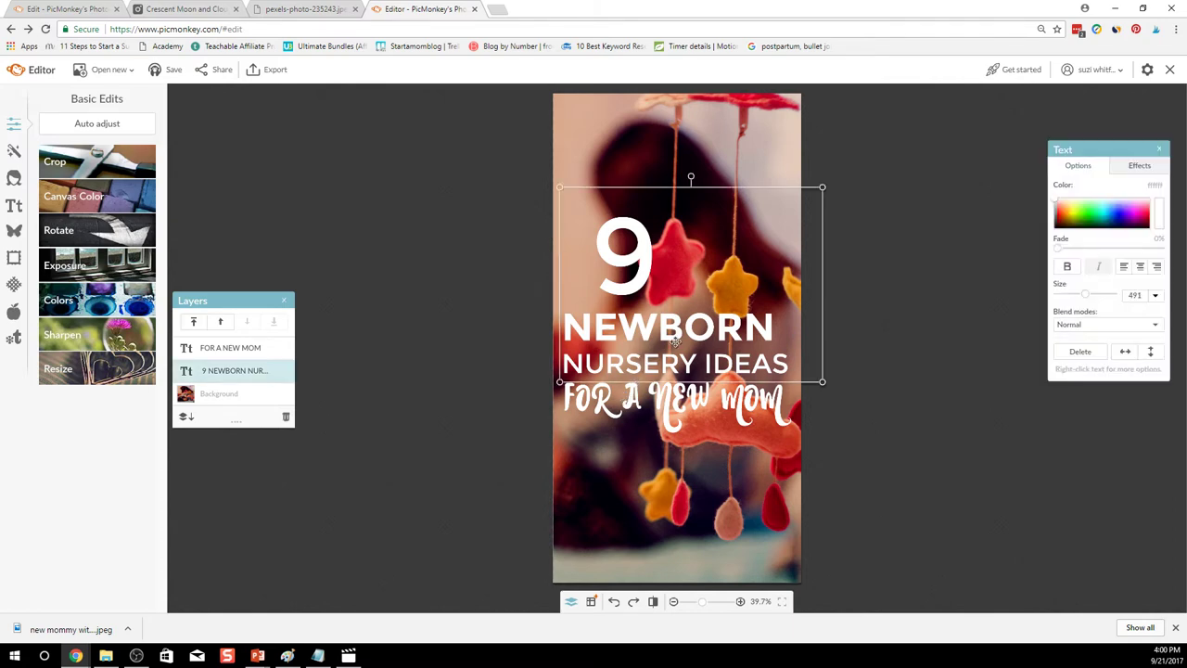
pyautogui.moveTo(614, 601)
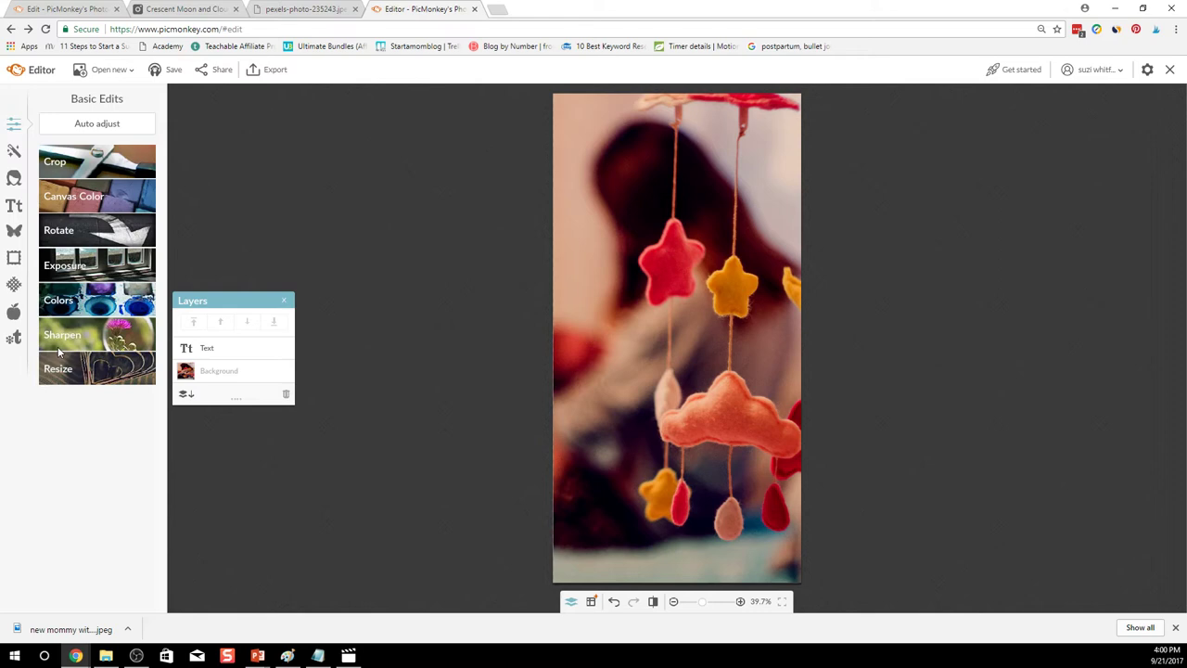
pyautogui.moveTo(93, 230)
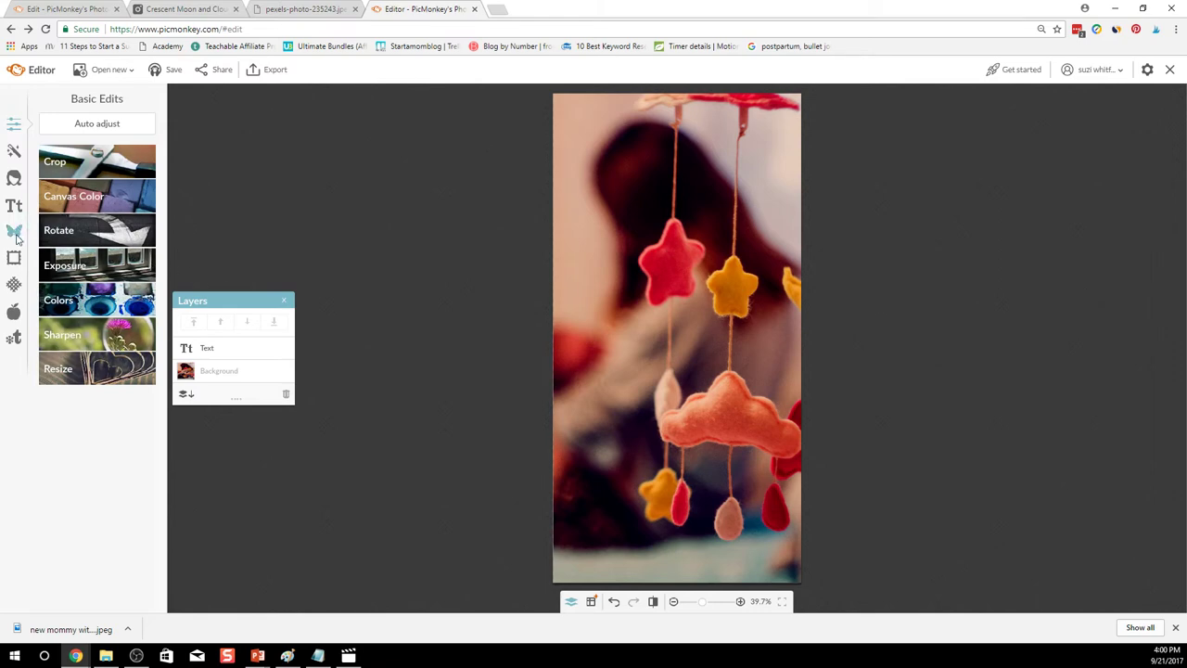
# - Add the saved white title-text image from My Hub as an overlay over the nursery photo
pyautogui.click(15, 230)
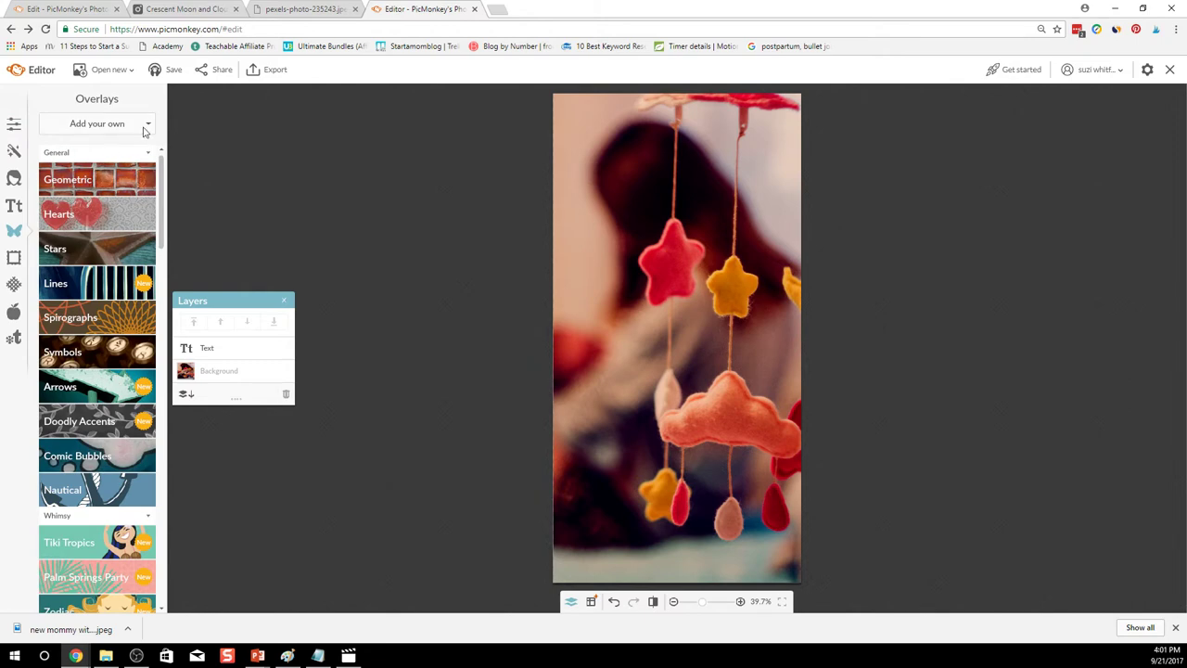
pyautogui.click(97, 123)
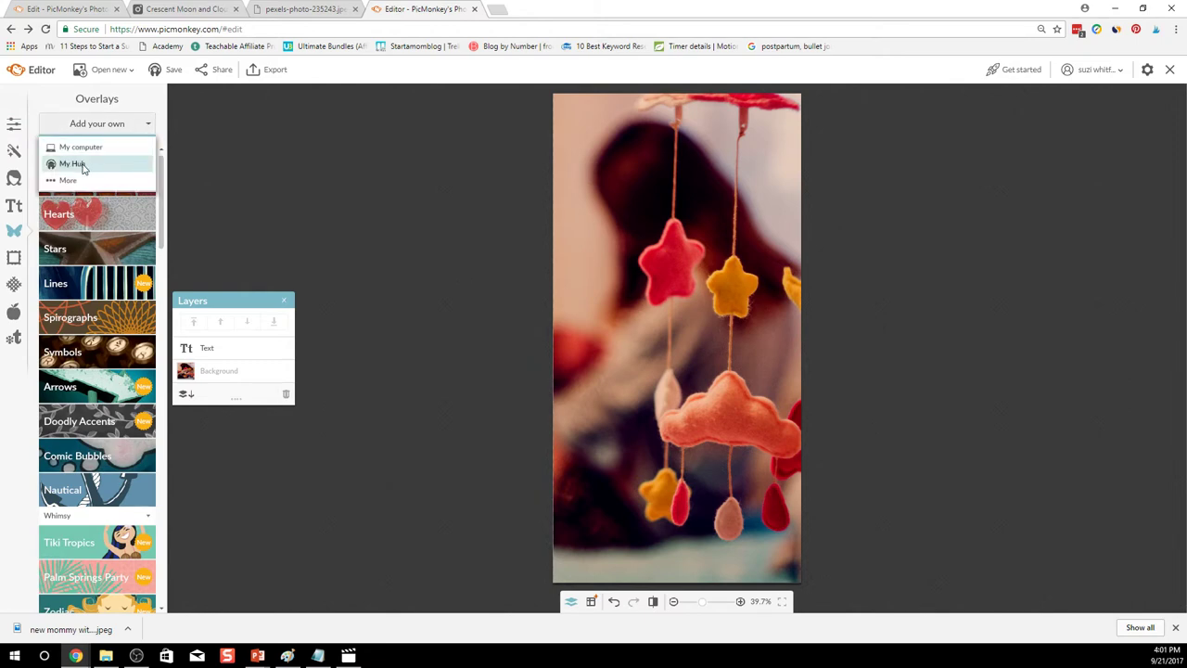
pyautogui.click(71, 163)
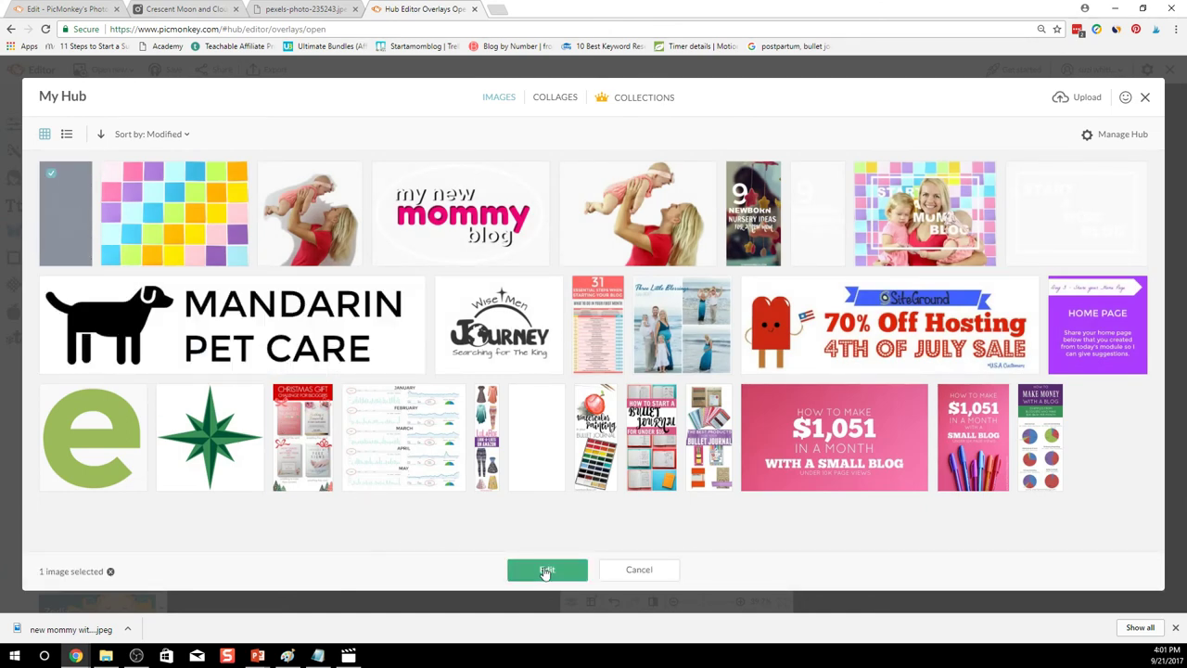
pyautogui.click(547, 570)
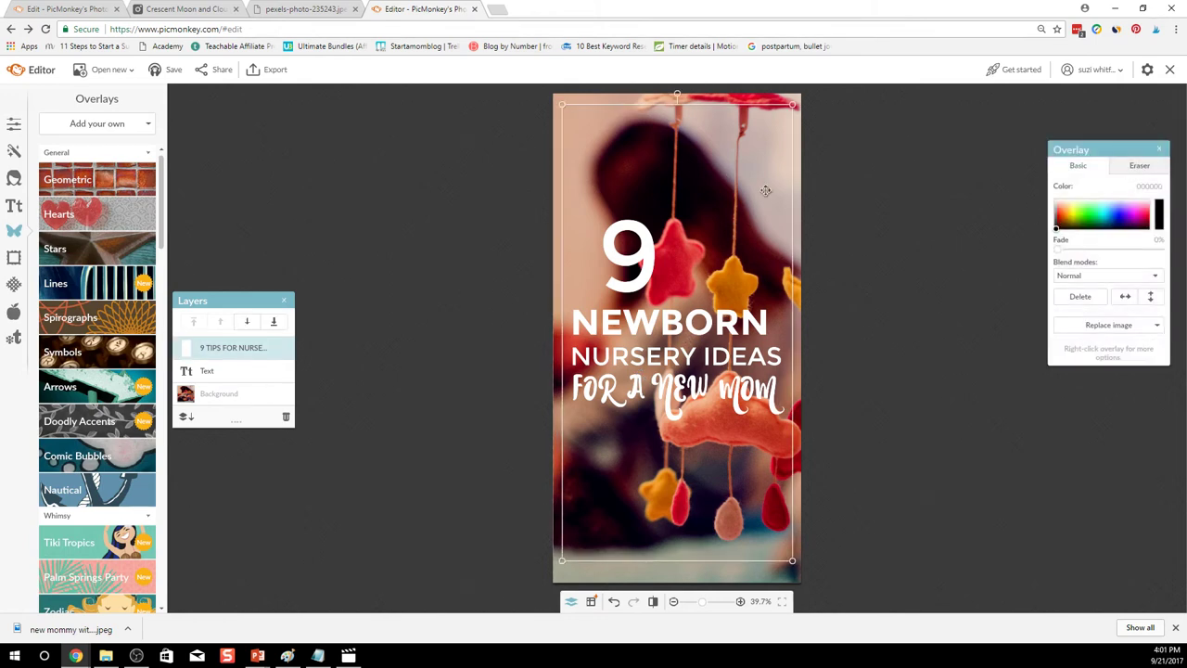
# - Erase the large 9 where it overlaps the red felt star so the star reads in front
pyautogui.click(1139, 165)
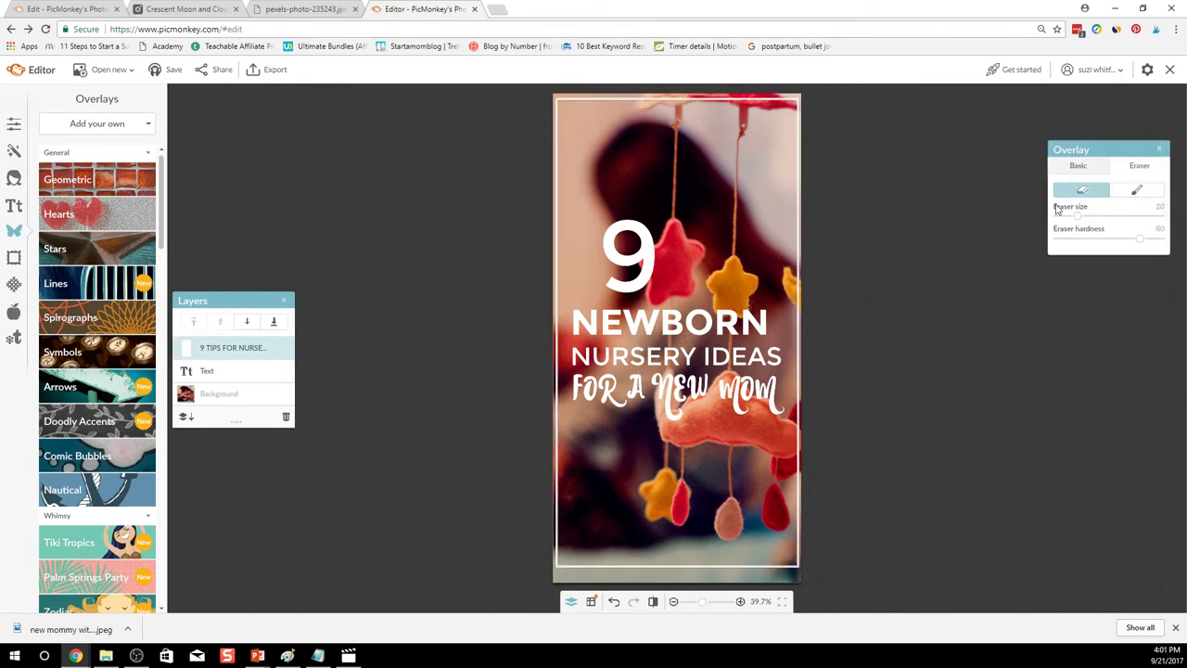
pyautogui.click(740, 600)
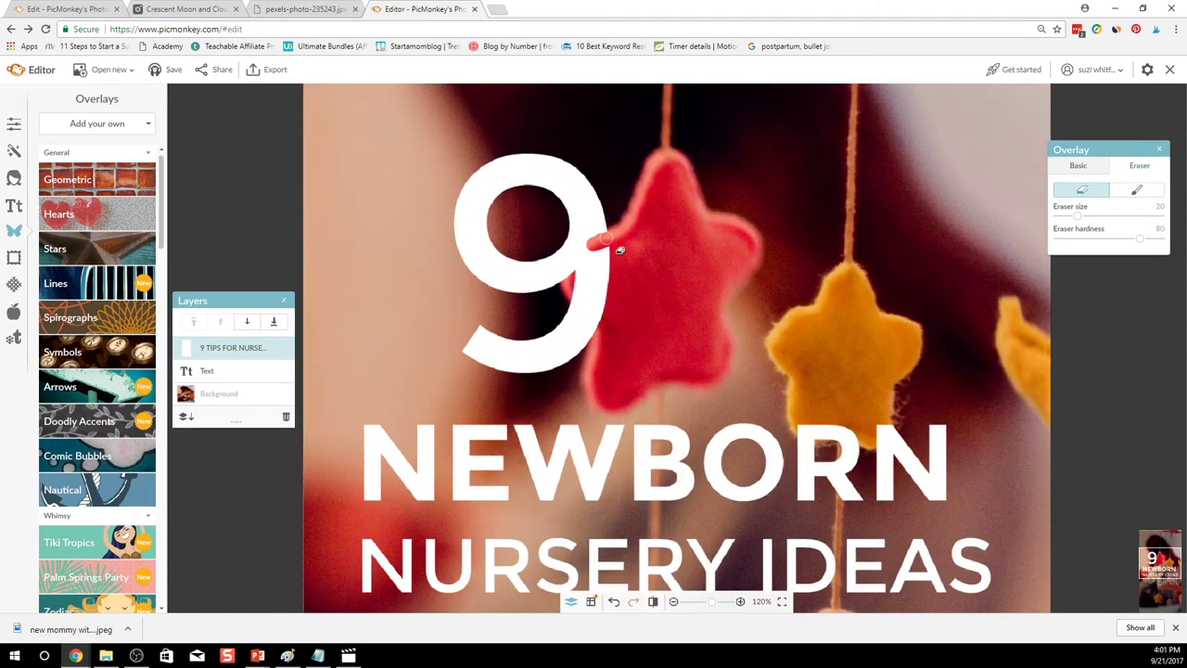
pyautogui.moveTo(615, 250); pyautogui.dragTo(586, 299)
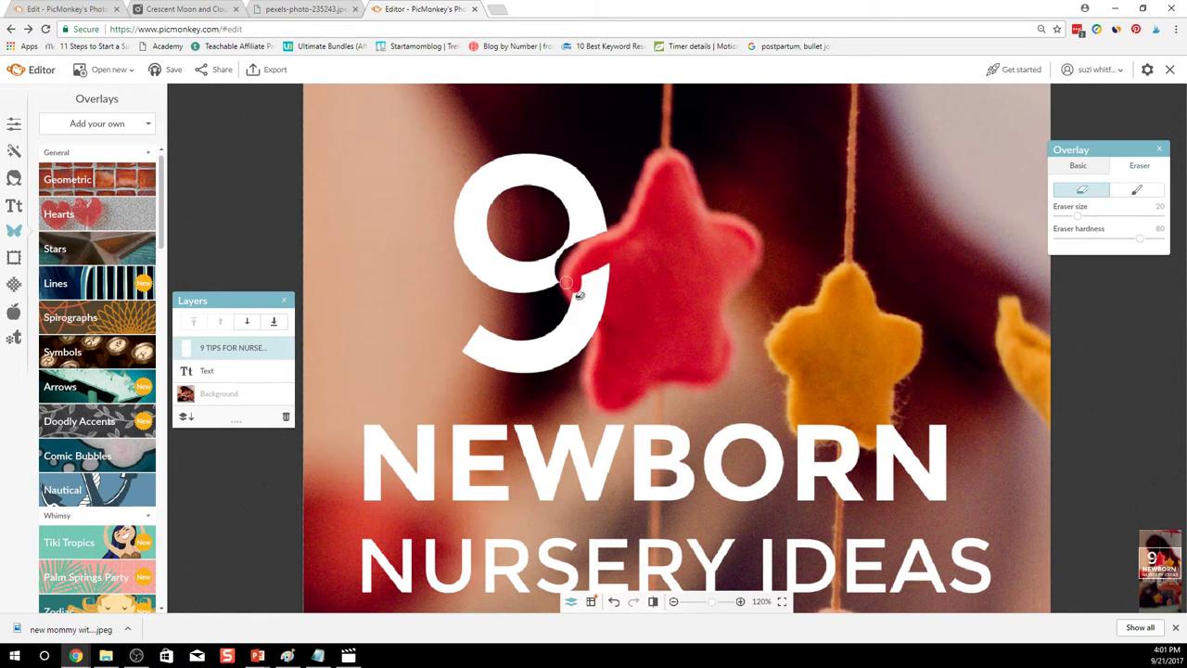
pyautogui.moveTo(568, 282); pyautogui.dragTo(597, 326)
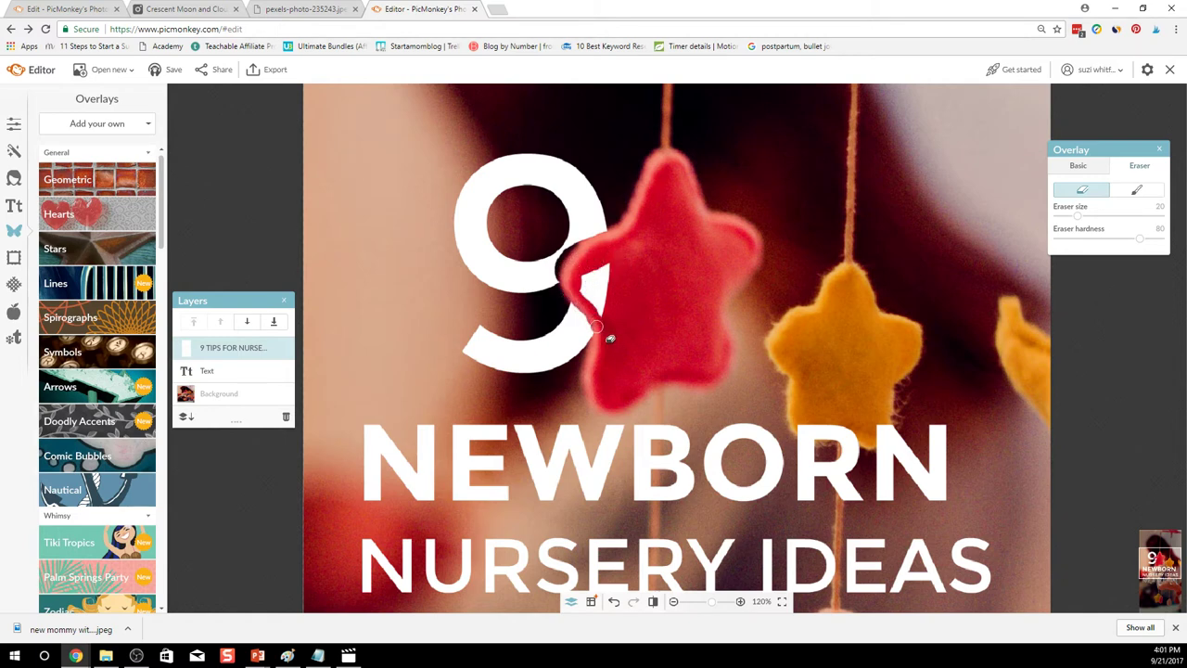
pyautogui.moveTo(597, 326); pyautogui.dragTo(601, 280)
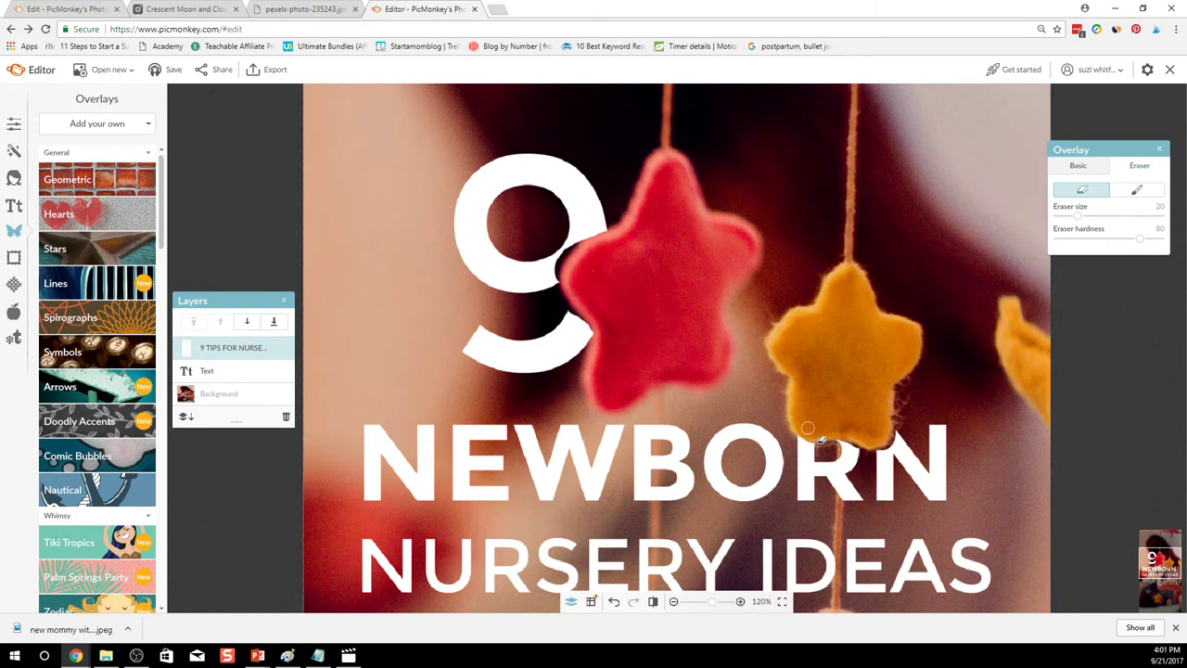
# - Touch up the 9's edge around the red star, then view the whole pin
pyautogui.click(1135, 190)
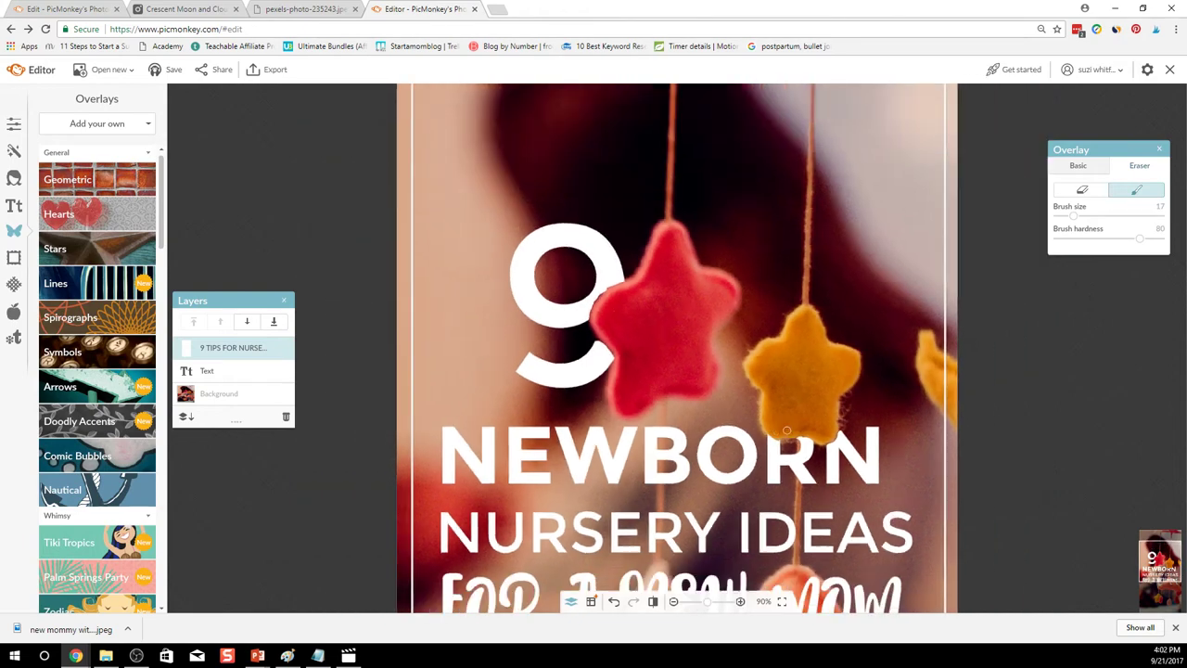
pyautogui.click(740, 601)
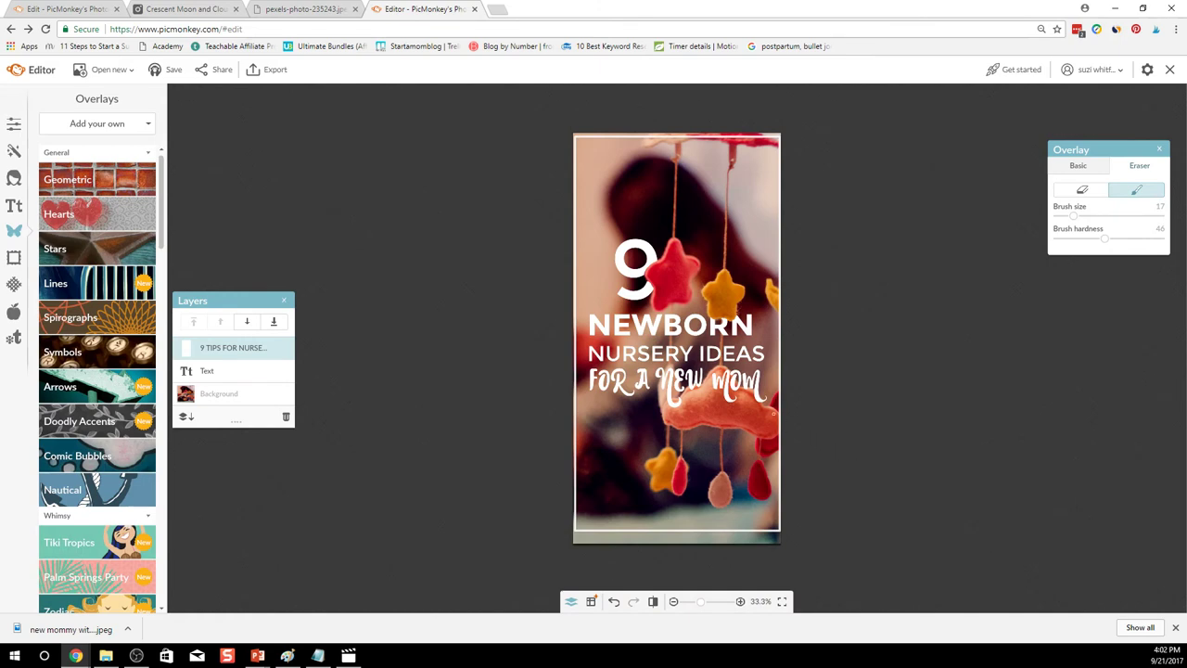
# - Review the finished pin against the original photo and bring up the Save to Hub dialog
pyautogui.click(740, 600)
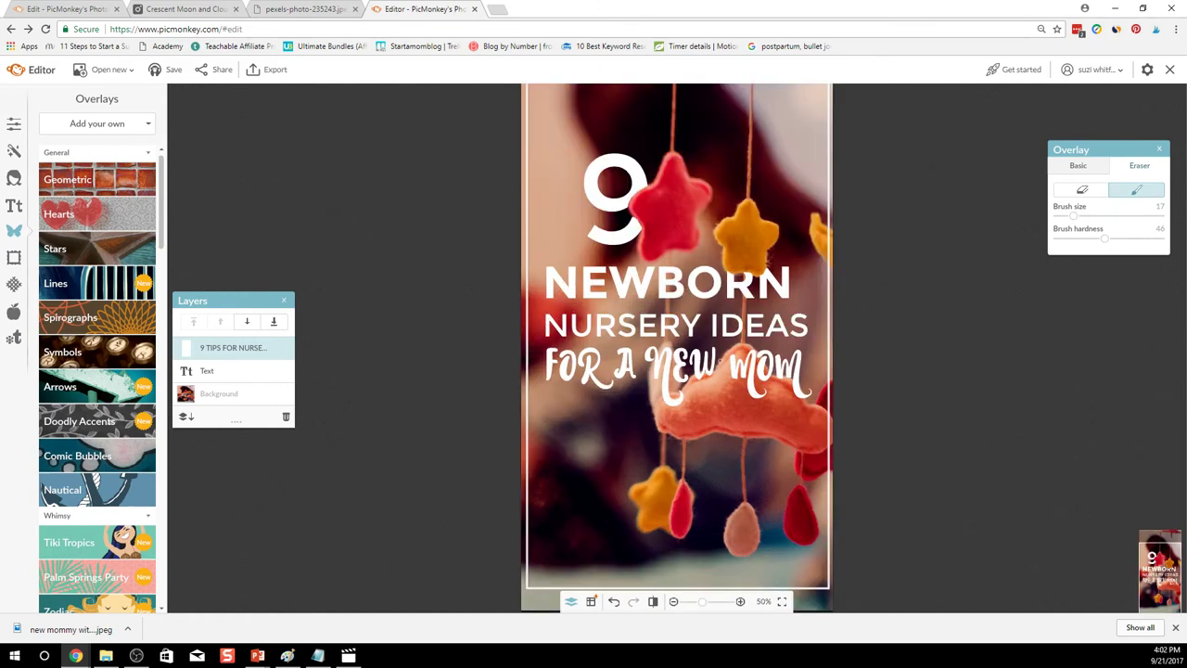
pyautogui.moveTo(899, 362)
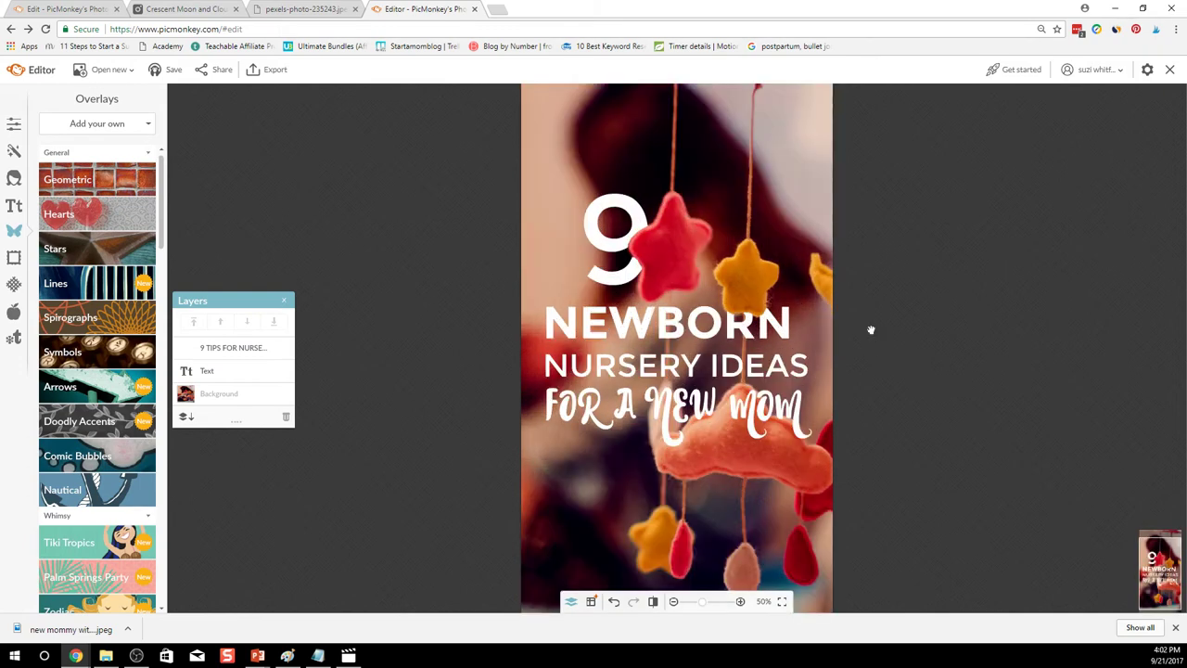
pyautogui.click(673, 601)
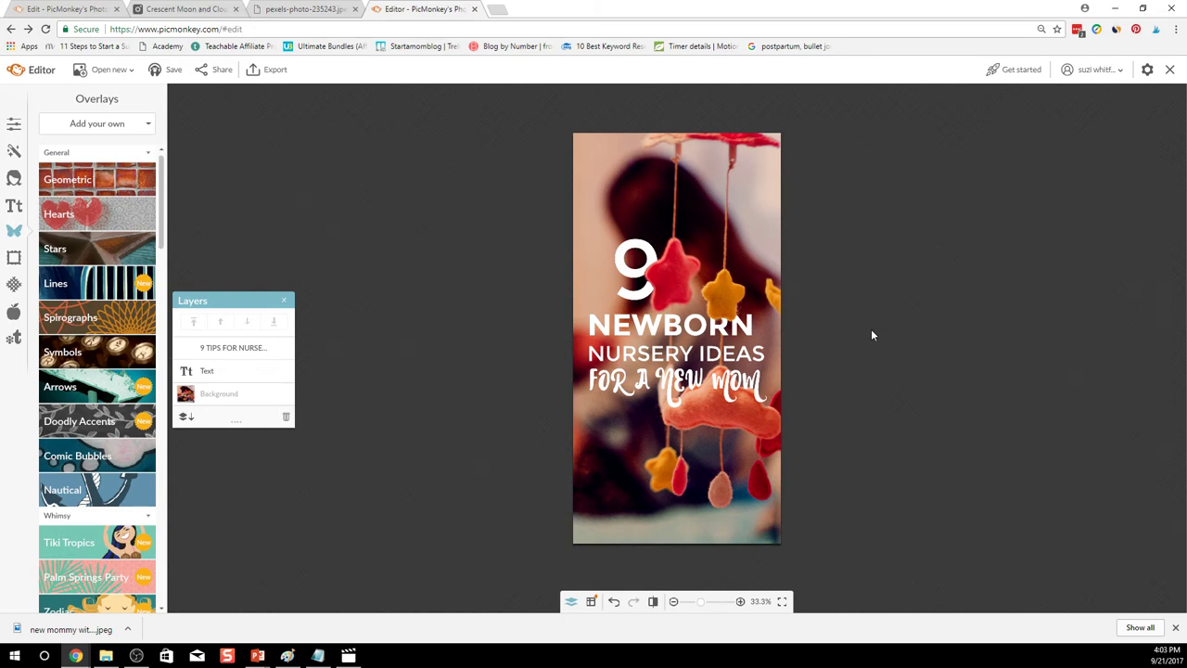
pyautogui.moveTo(186, 8)
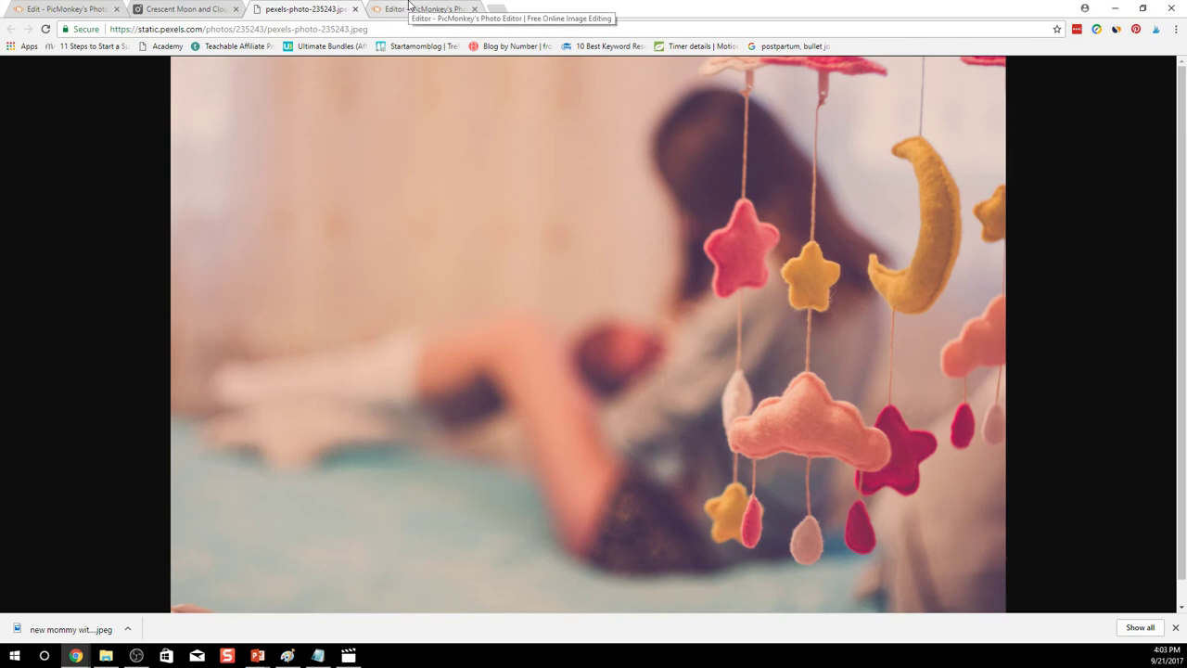
pyautogui.click(423, 9)
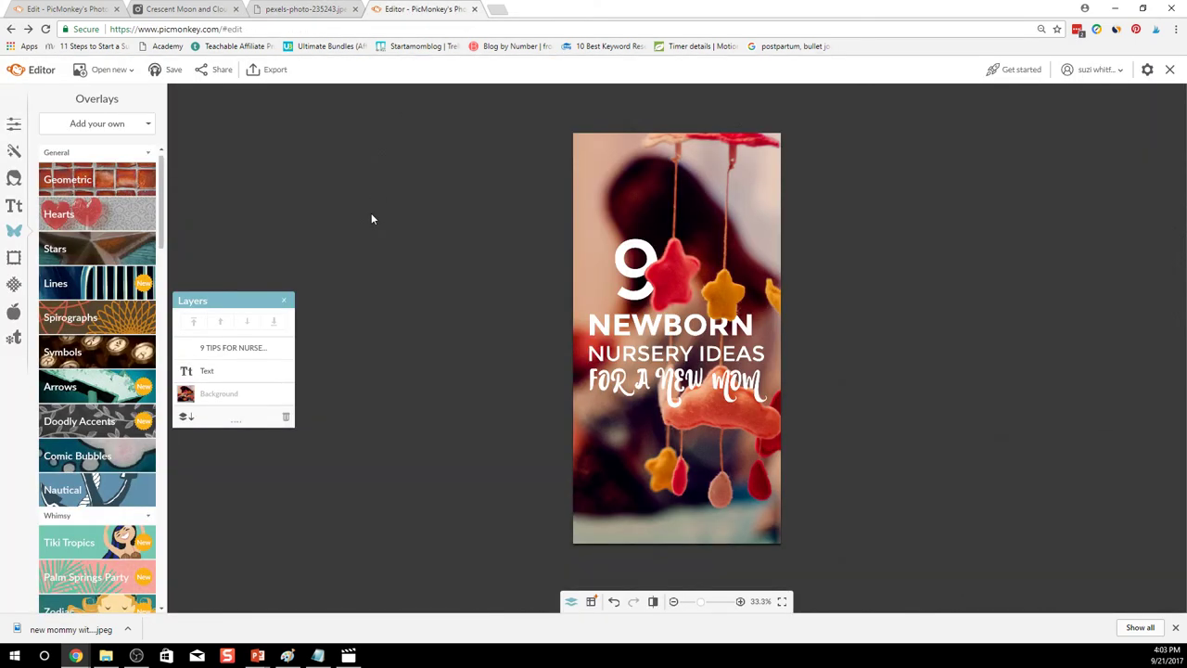
pyautogui.moveTo(389, 207)
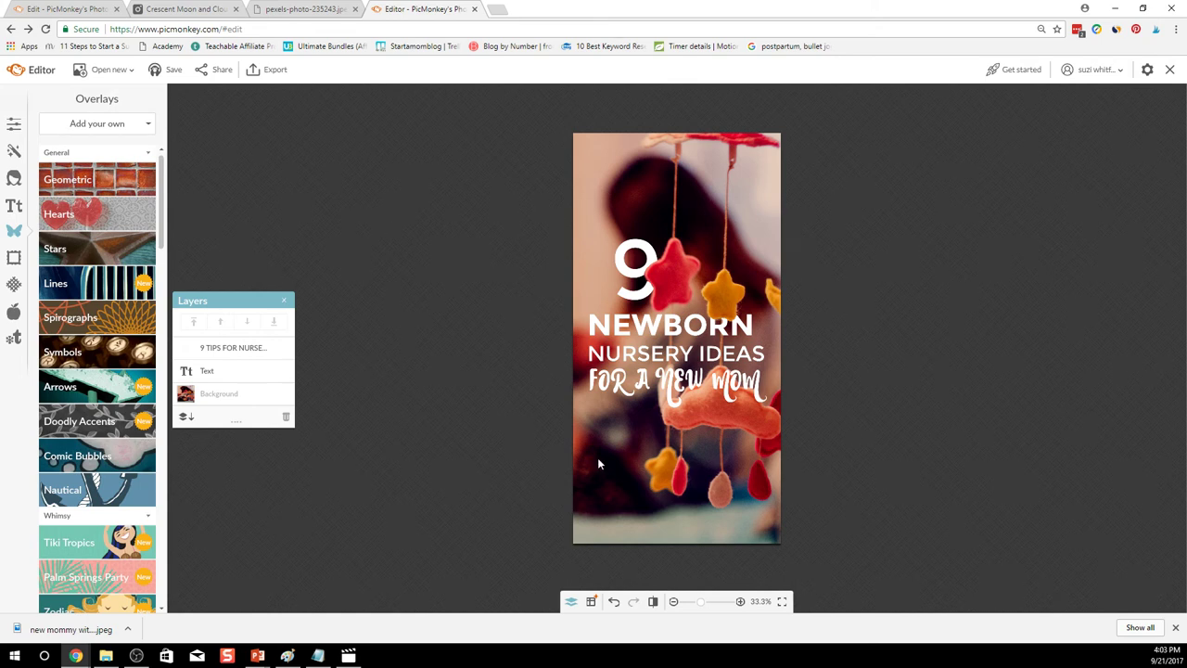
pyautogui.moveTo(205, 161)
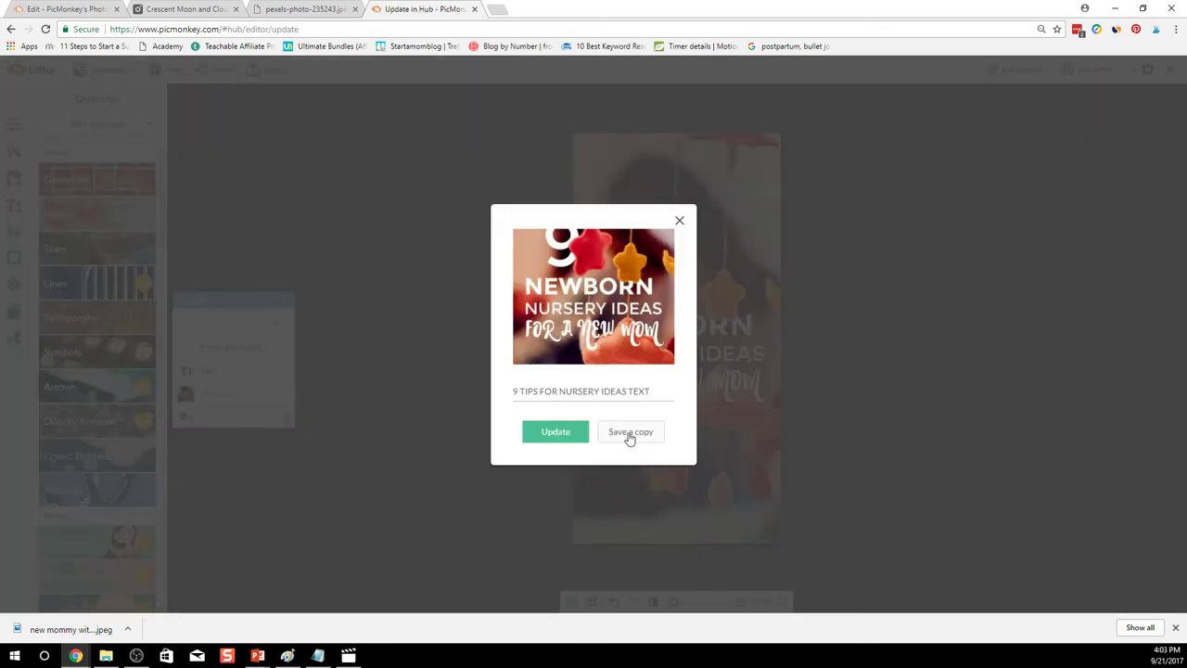
# - Save a copy of the design to the Hub with FINAL appended to its name
pyautogui.click(584, 390)
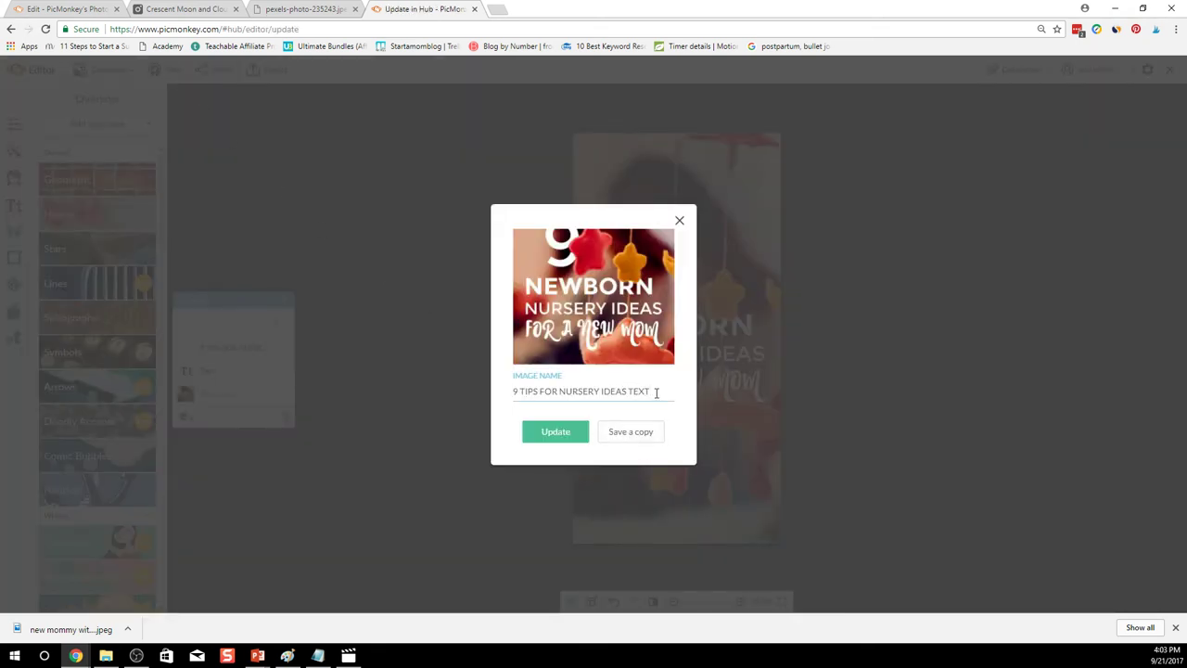
pyautogui.write('FINAL')
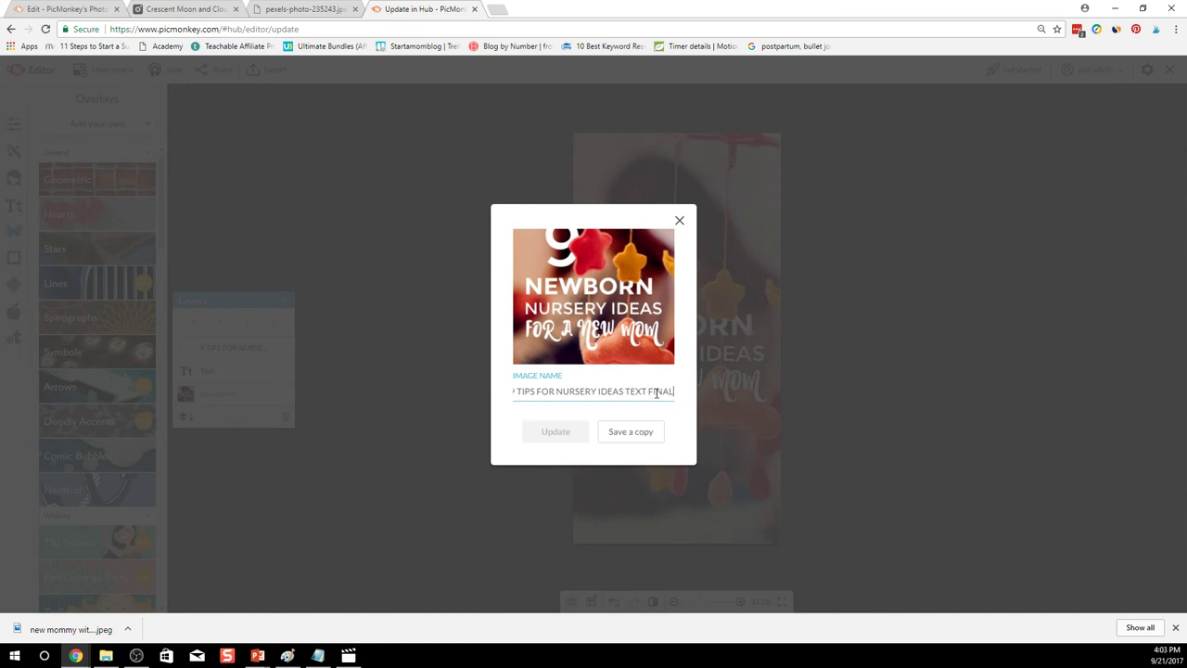
pyautogui.click(631, 430)
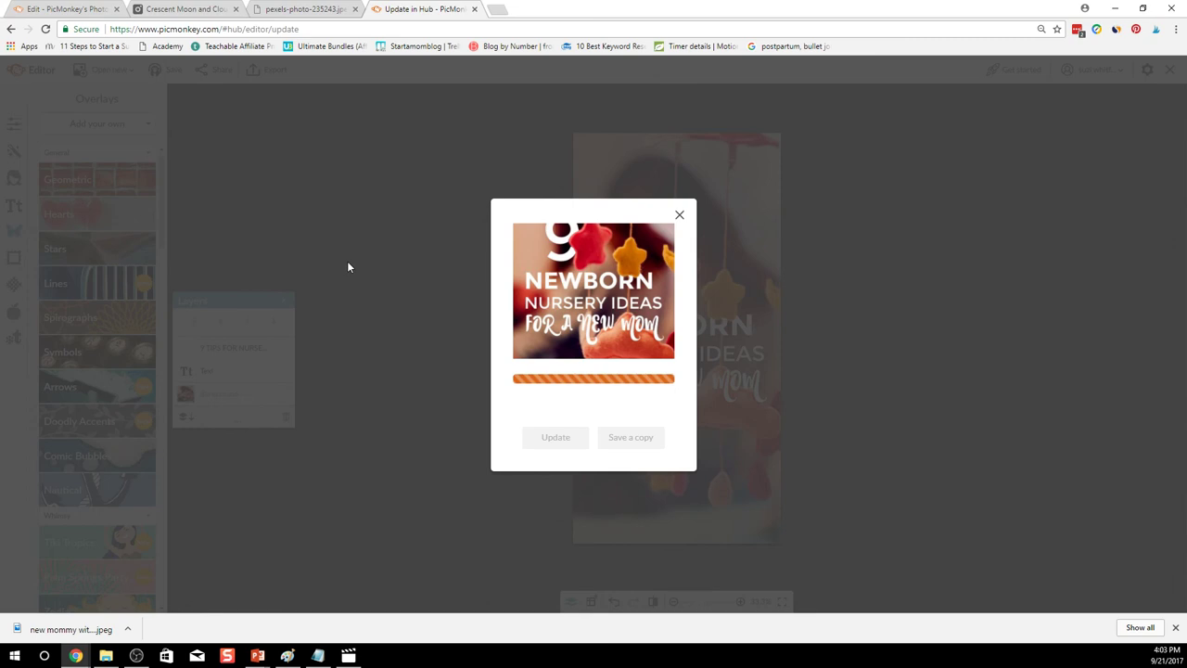
pyautogui.click(554, 438)
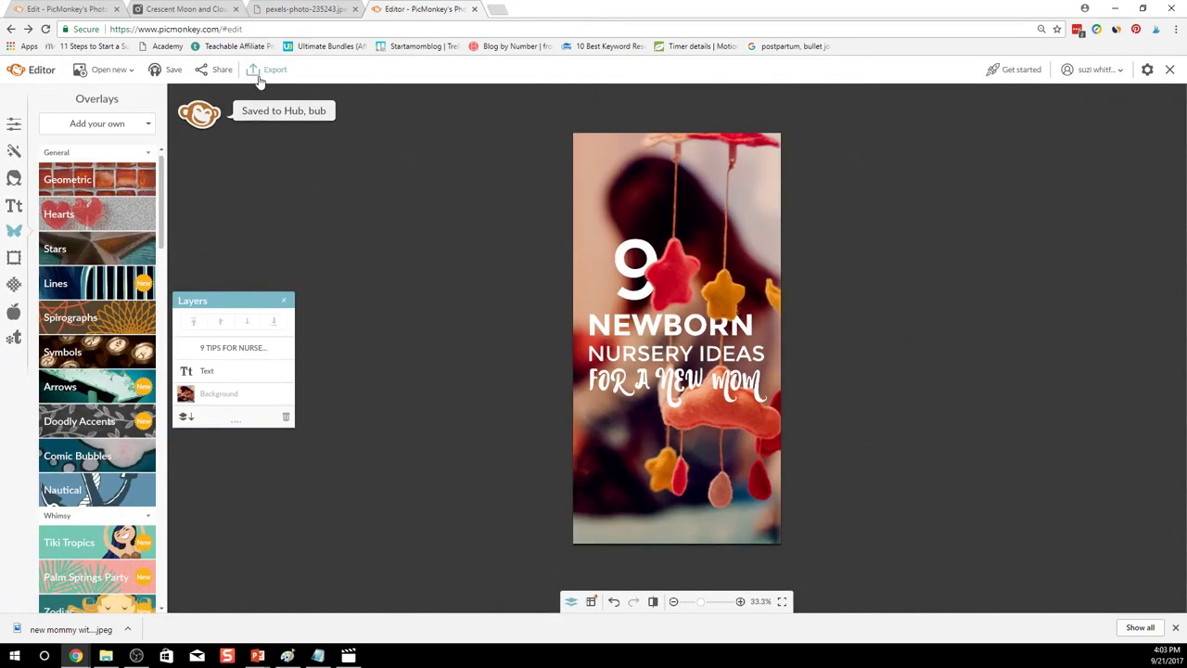
# - Export the finished pin to the computer as a JPEG under its FINAL name
pyautogui.click(274, 69)
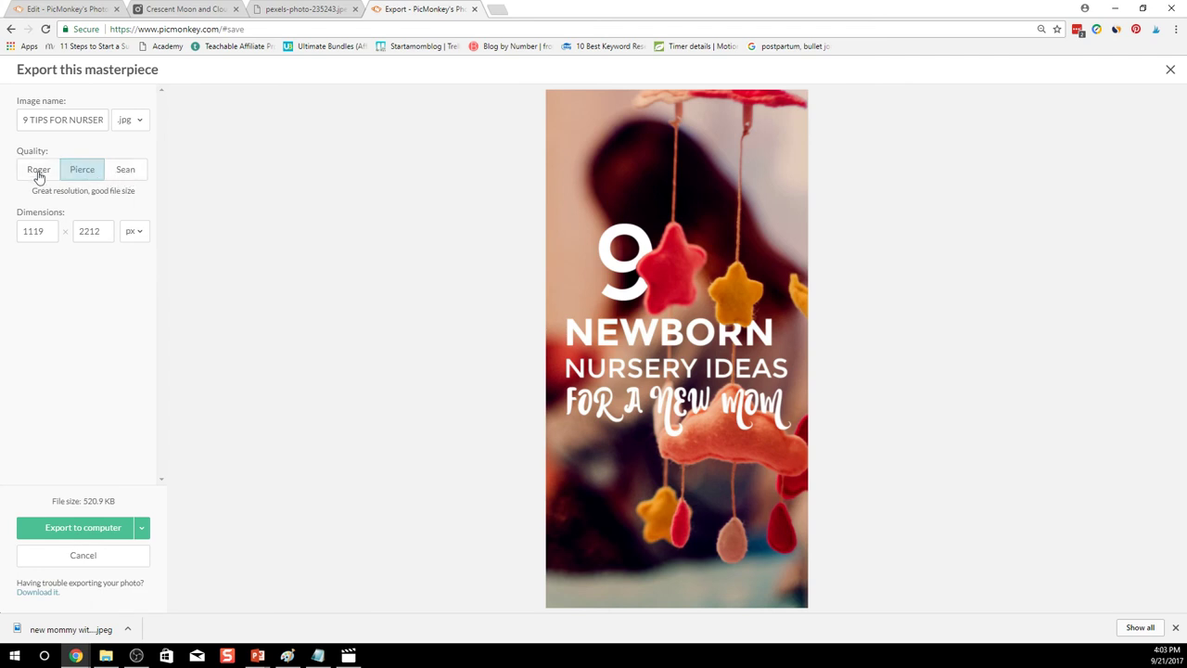
pyautogui.moveTo(160, 186)
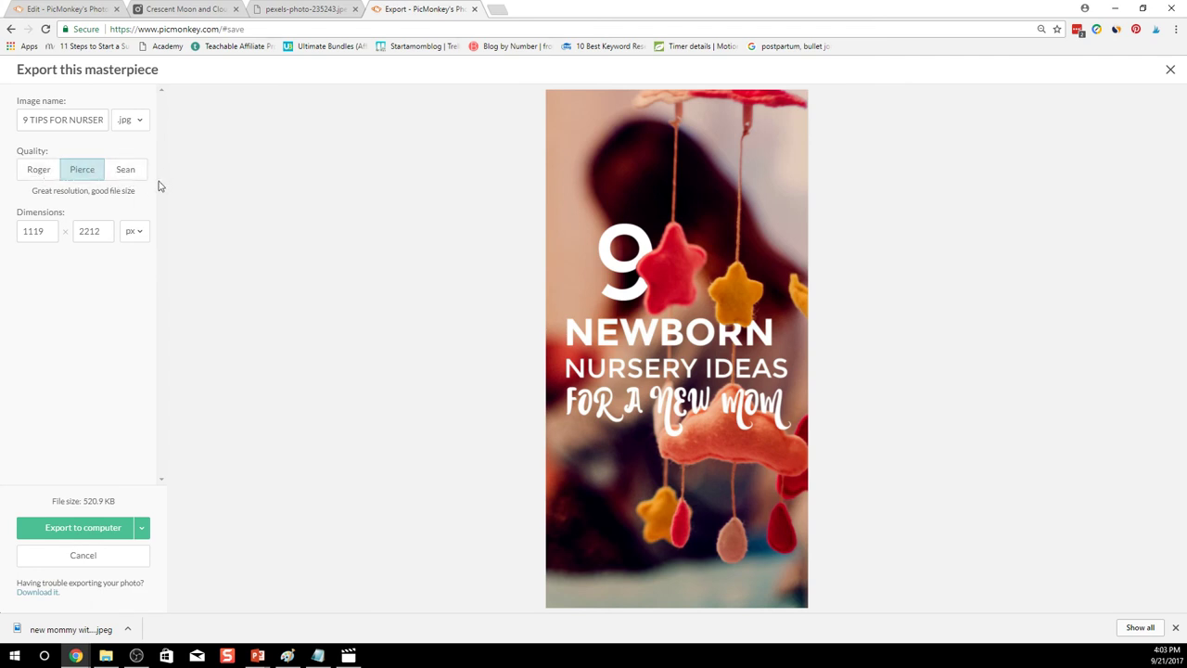
pyautogui.moveTo(92, 546)
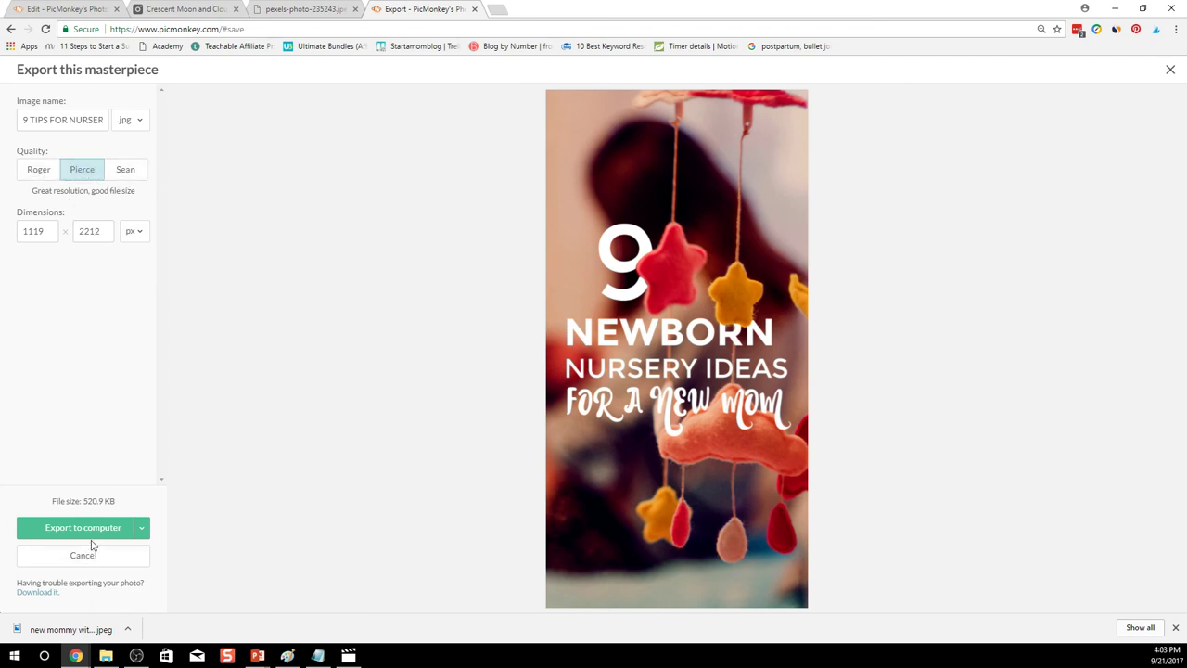
pyautogui.click(82, 527)
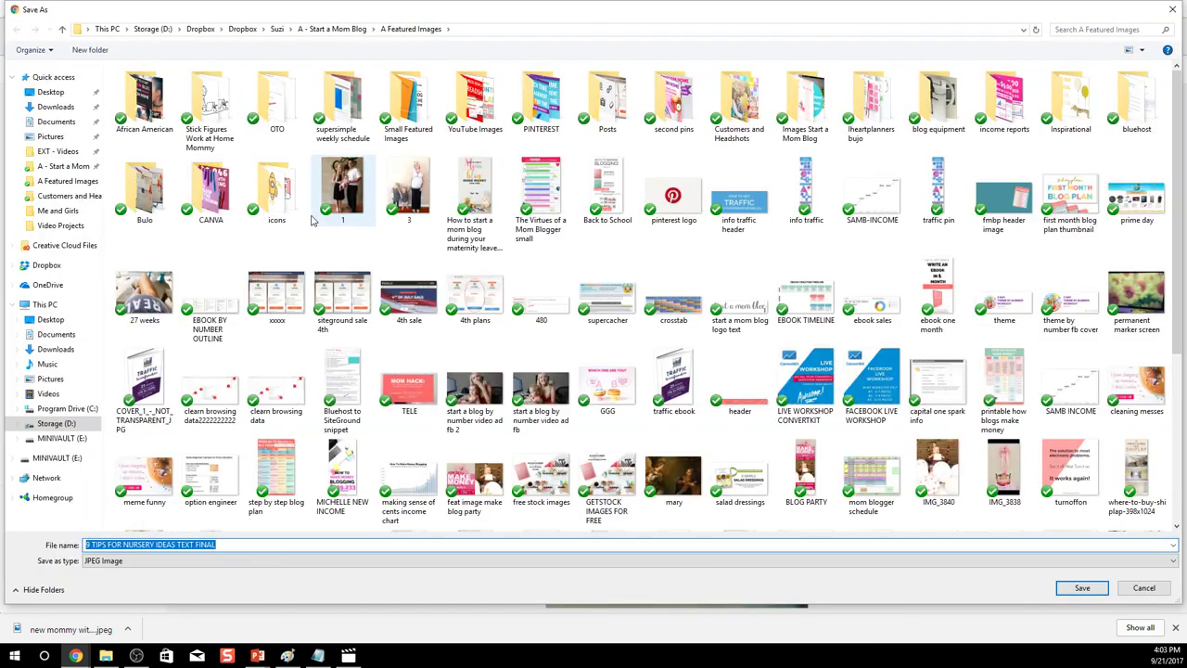
pyautogui.click(52, 92)
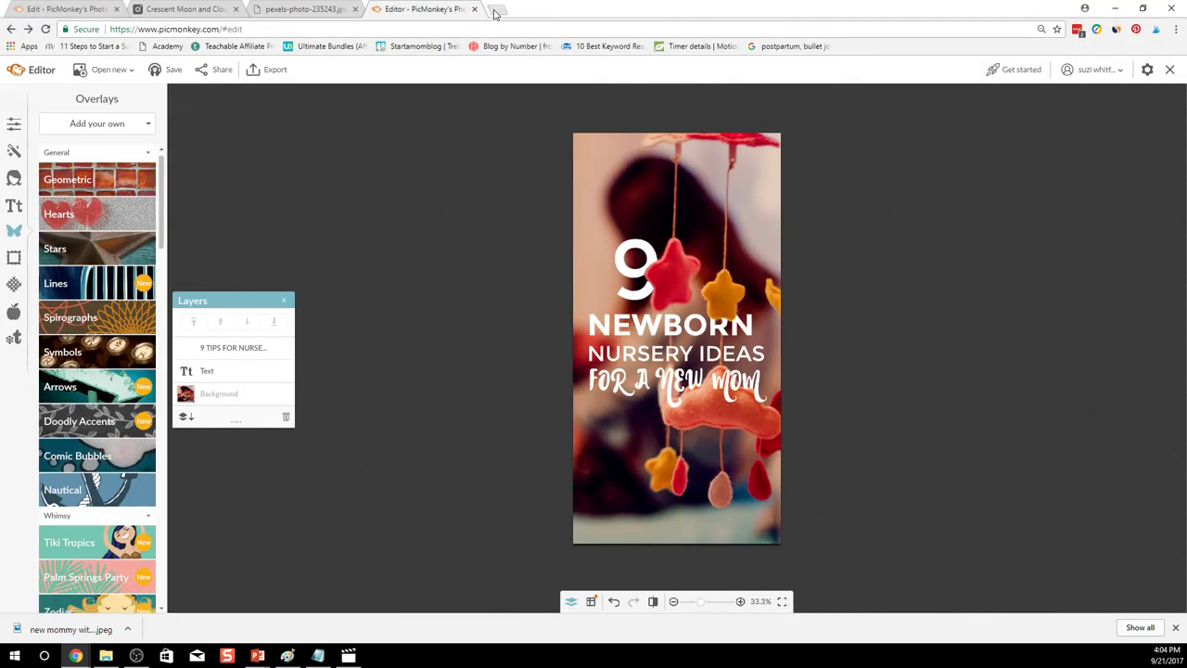
# - In Pinterest, go to the Start a Mom Blog - Featured Content board
pyautogui.click(494, 15)
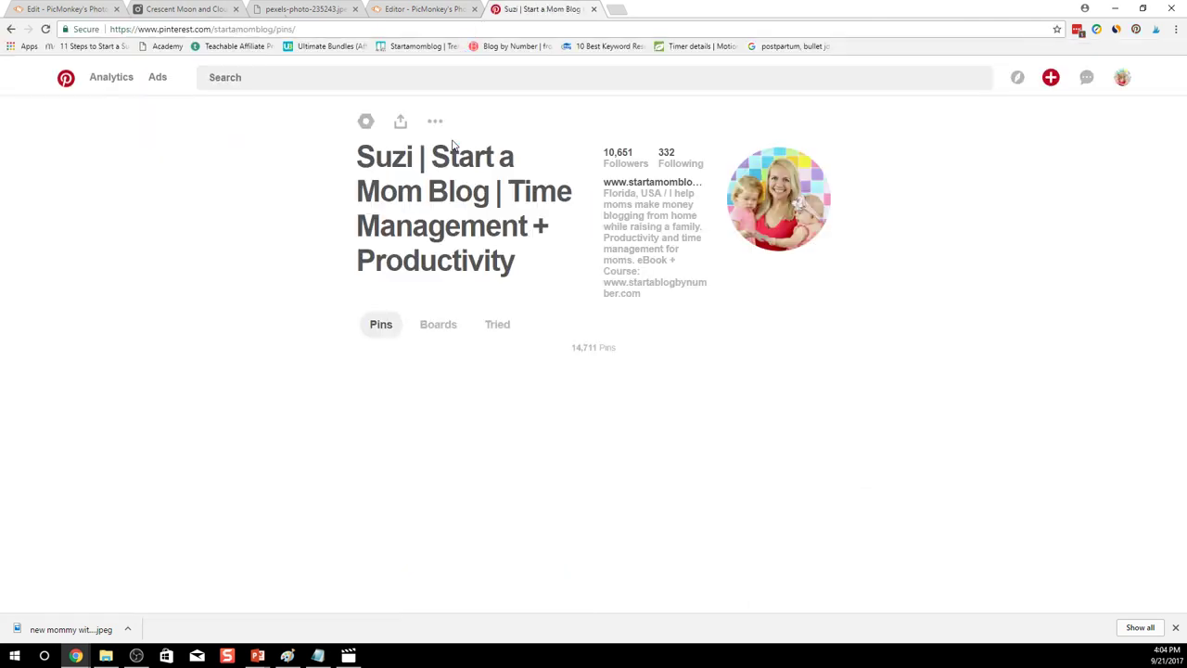
pyautogui.click(438, 322)
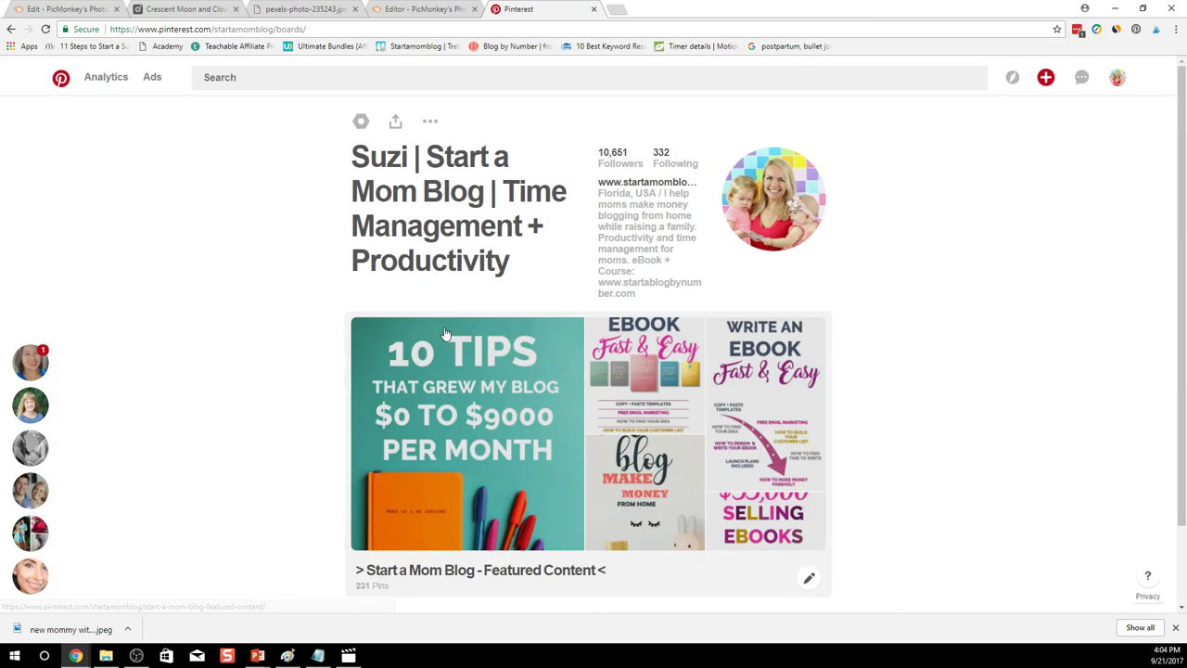
pyautogui.click(467, 434)
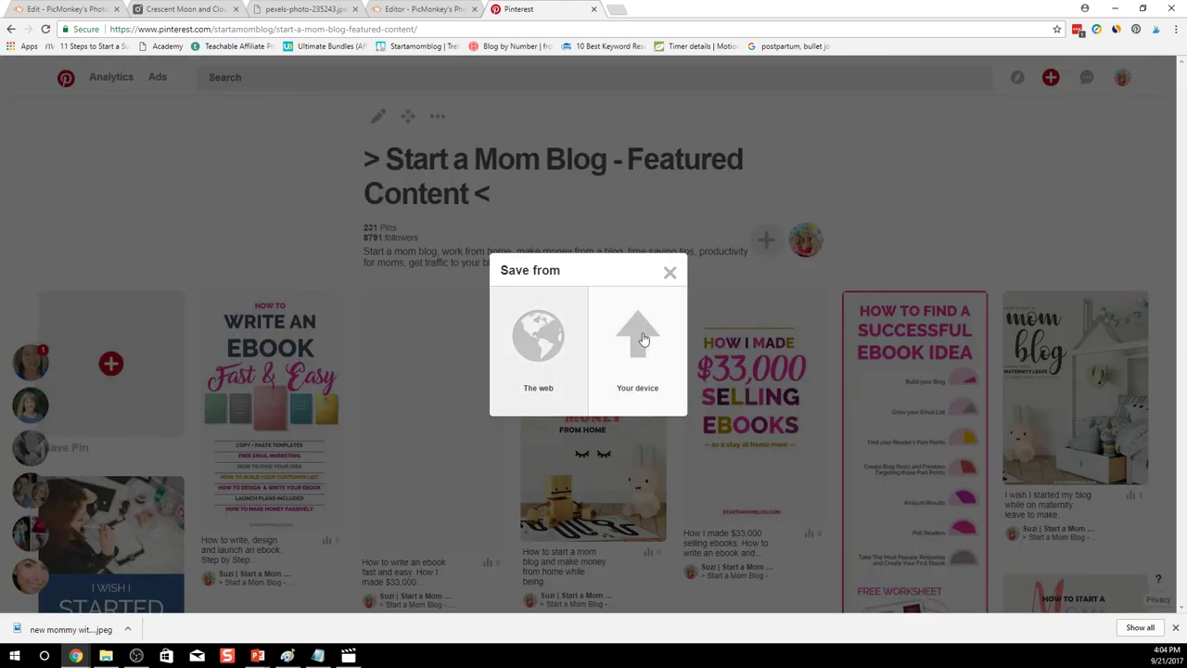
pyautogui.click(638, 349)
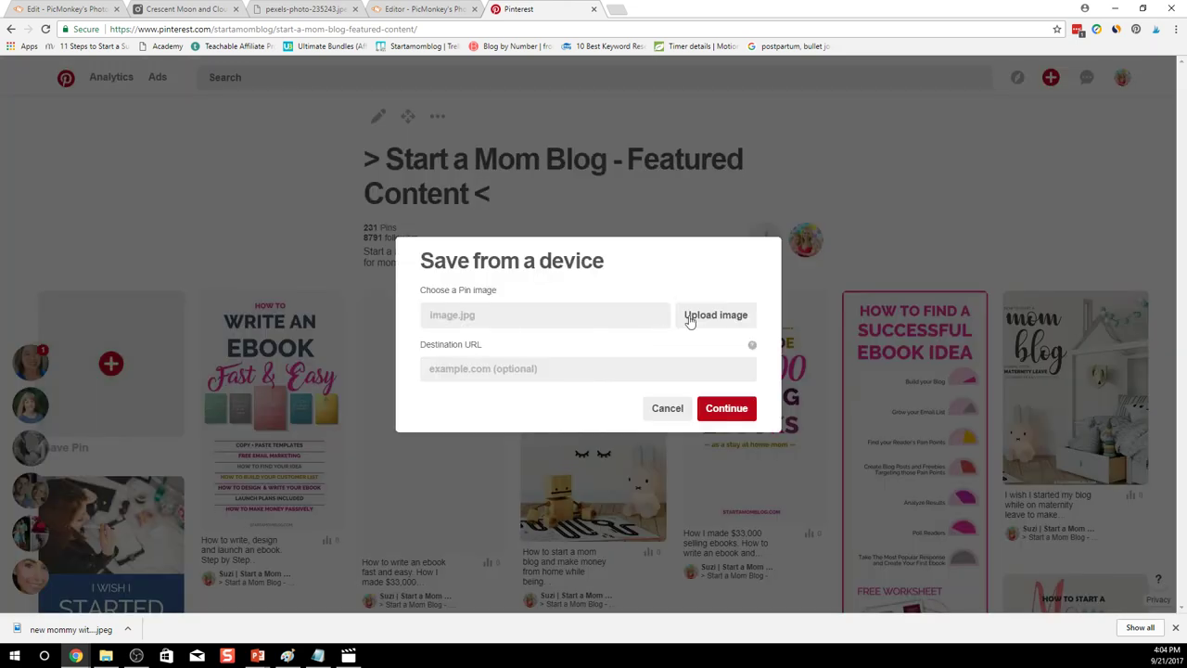
pyautogui.click(716, 315)
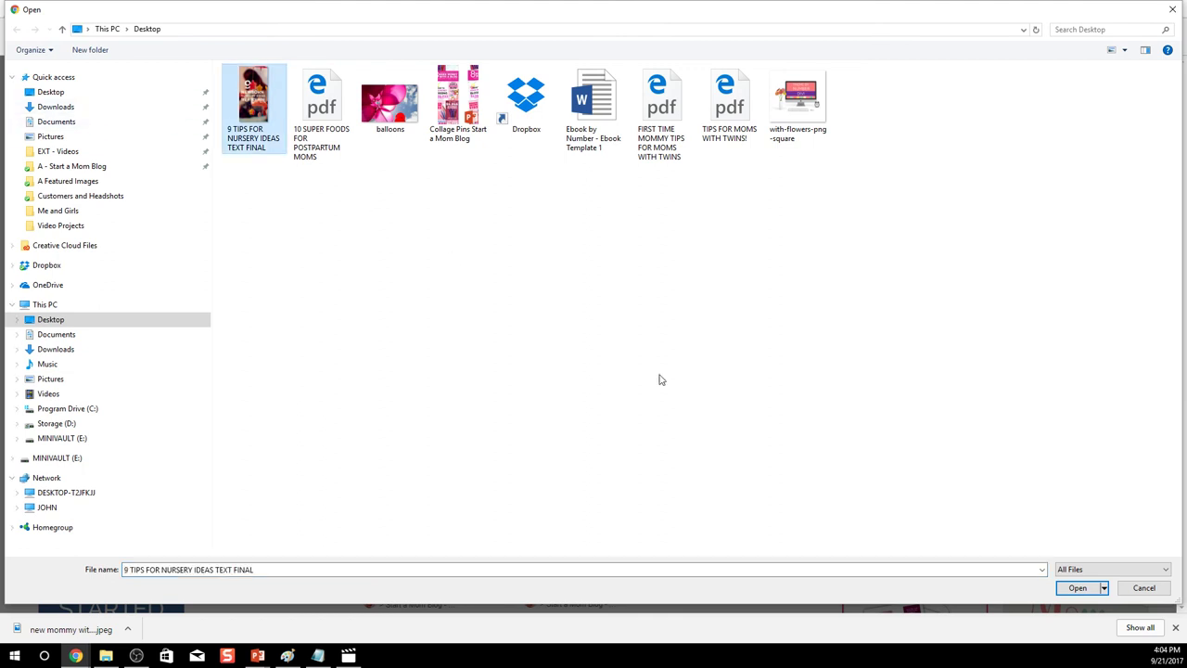
pyautogui.click(1077, 586)
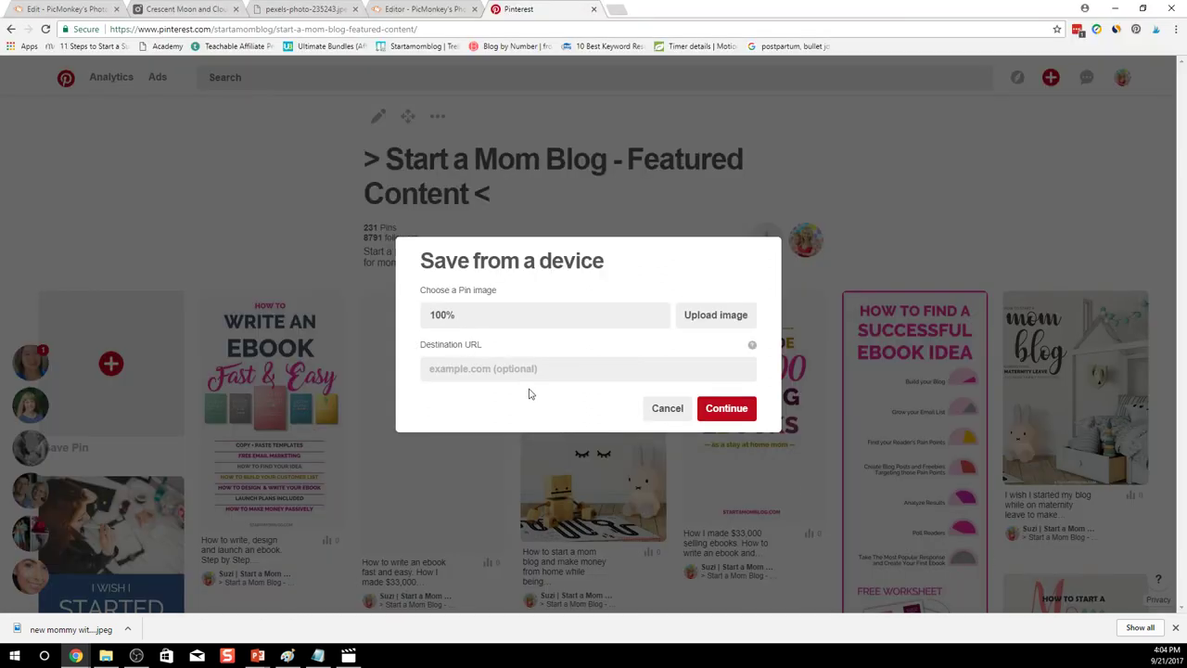
pyautogui.write('WWW.STARTAMOMBLOG.O')
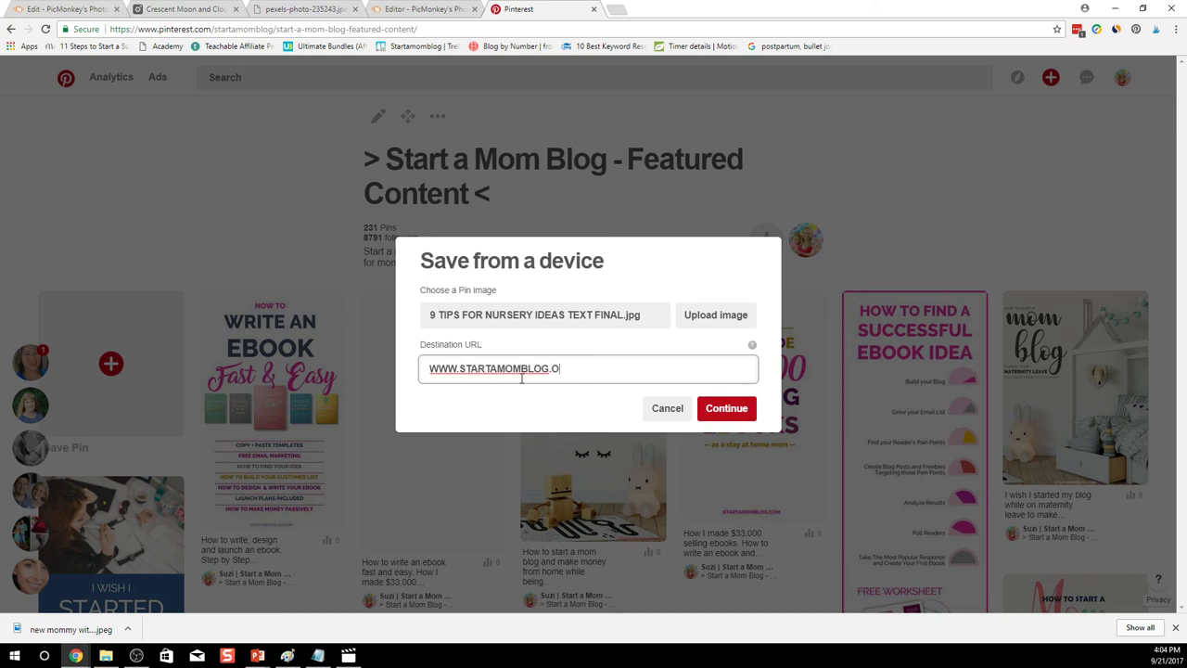
pyautogui.write('M')
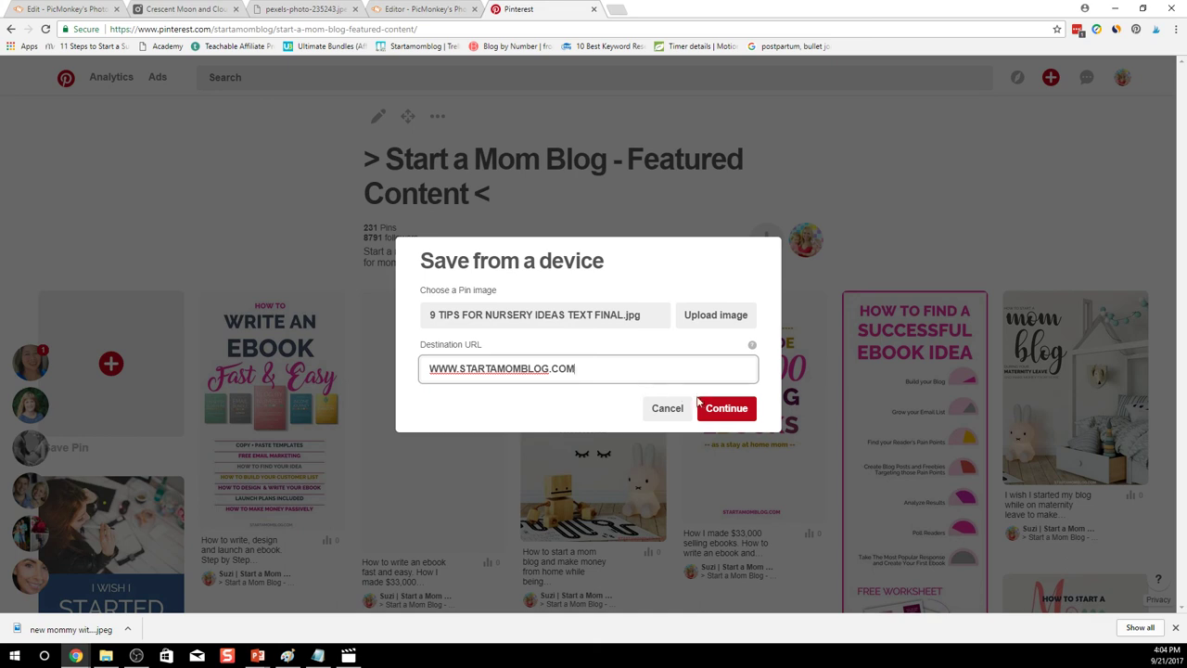
# - Continue and describe the pin as NEWBORN NURSERY IDEAS FOR A NEW MOM for the Featured Content board
pyautogui.click(727, 408)
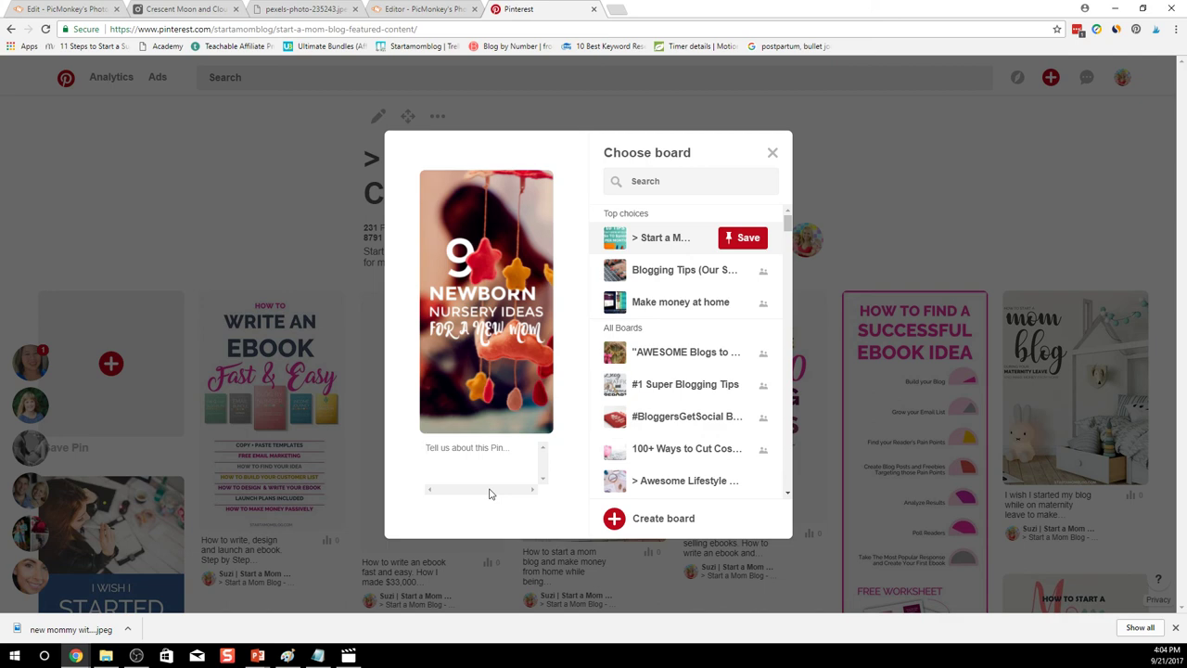
pyautogui.write('NEWBORN NURSERY IDEAS FOR A NEW MOM')
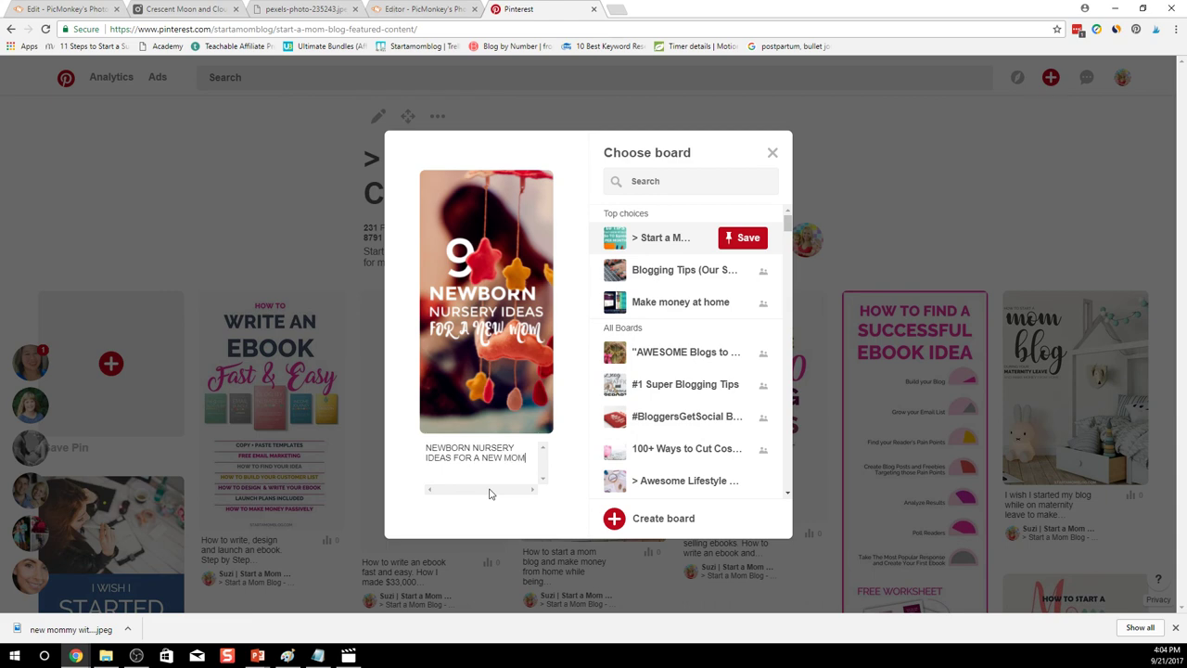
pyautogui.moveTo(658, 301)
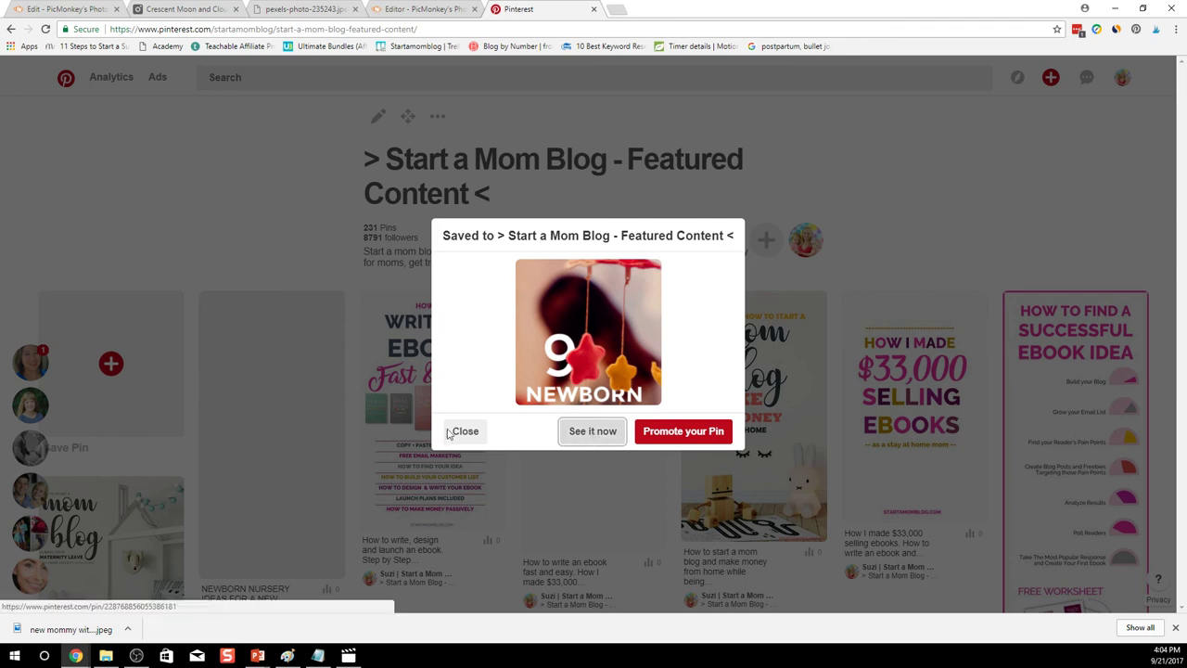
# - View the newly saved pin via See it now and scroll through its page
pyautogui.click(591, 430)
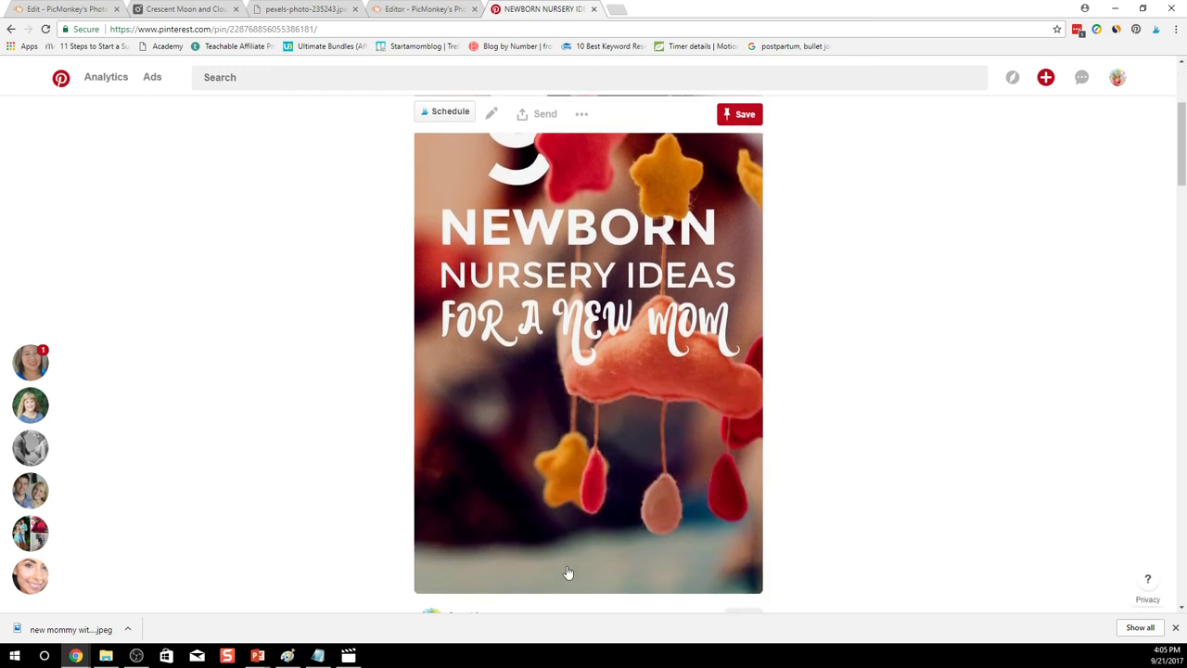
pyautogui.moveTo(738, 576)
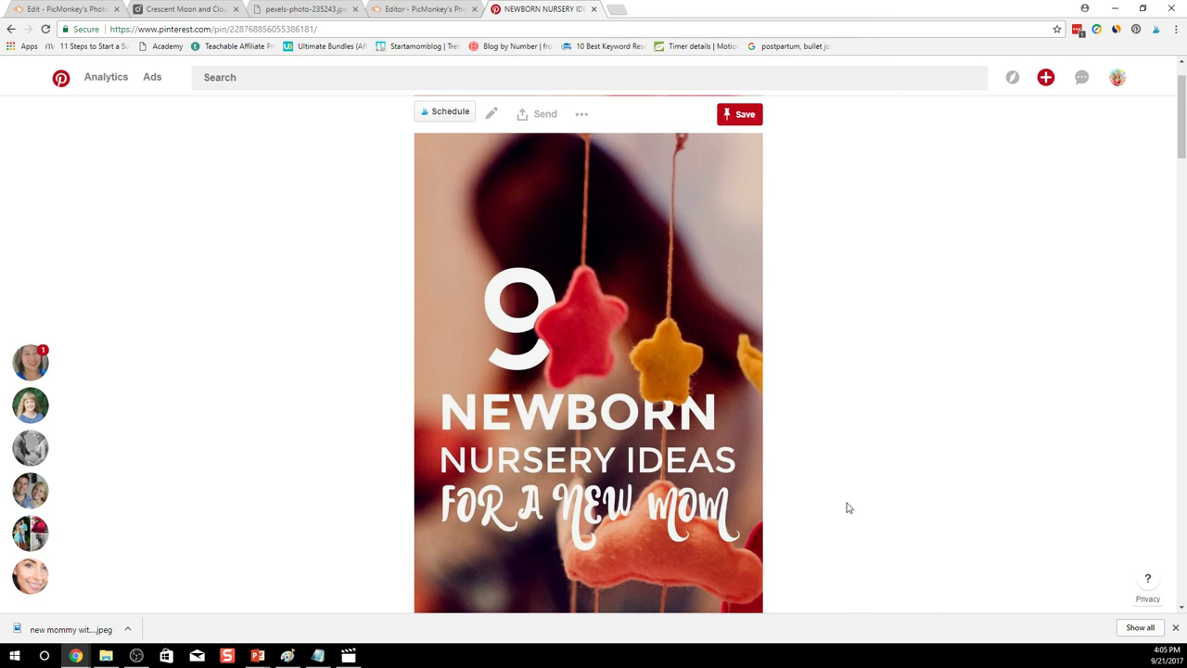
pyautogui.scroll(-3)
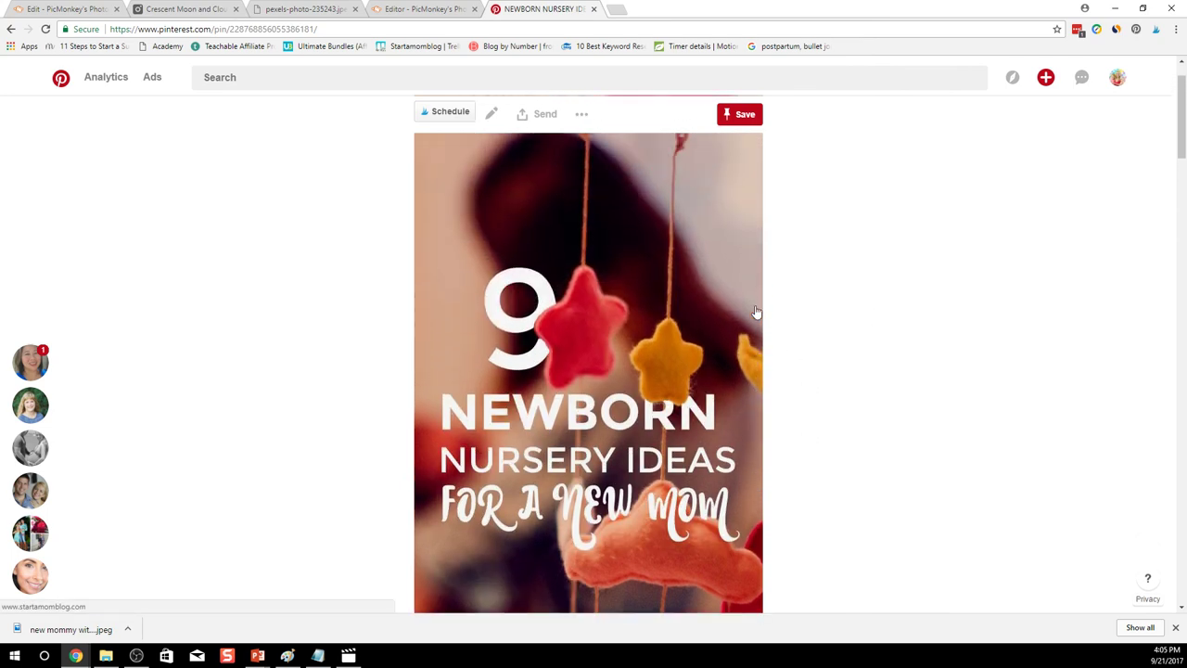
pyautogui.scroll(-3)
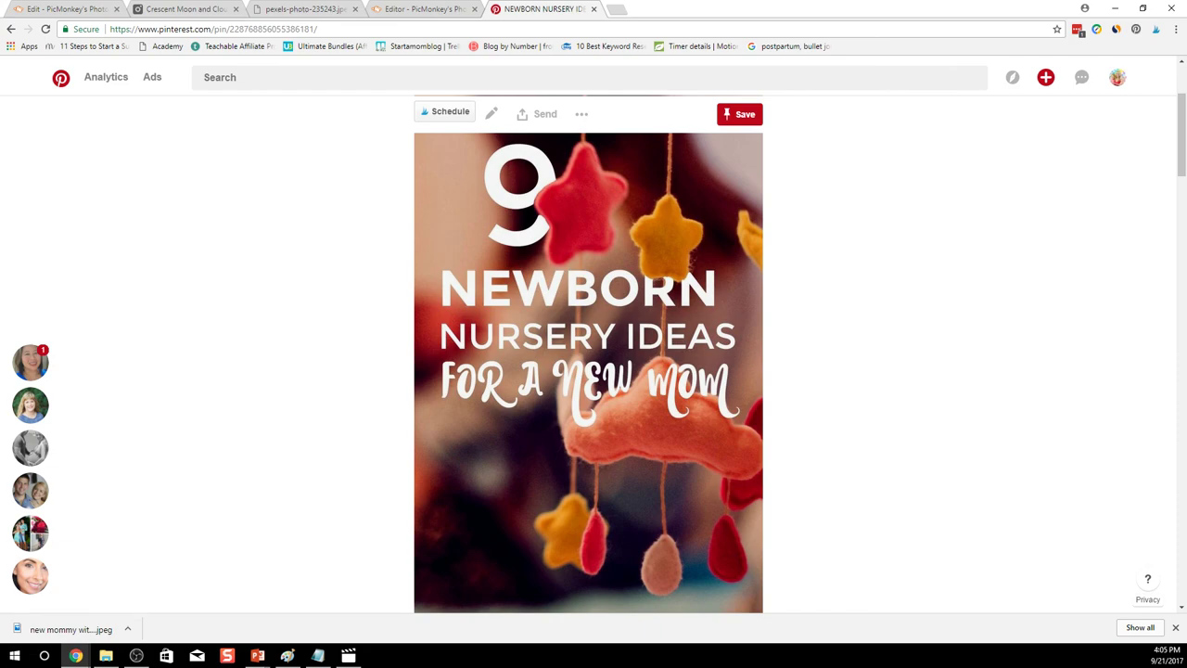